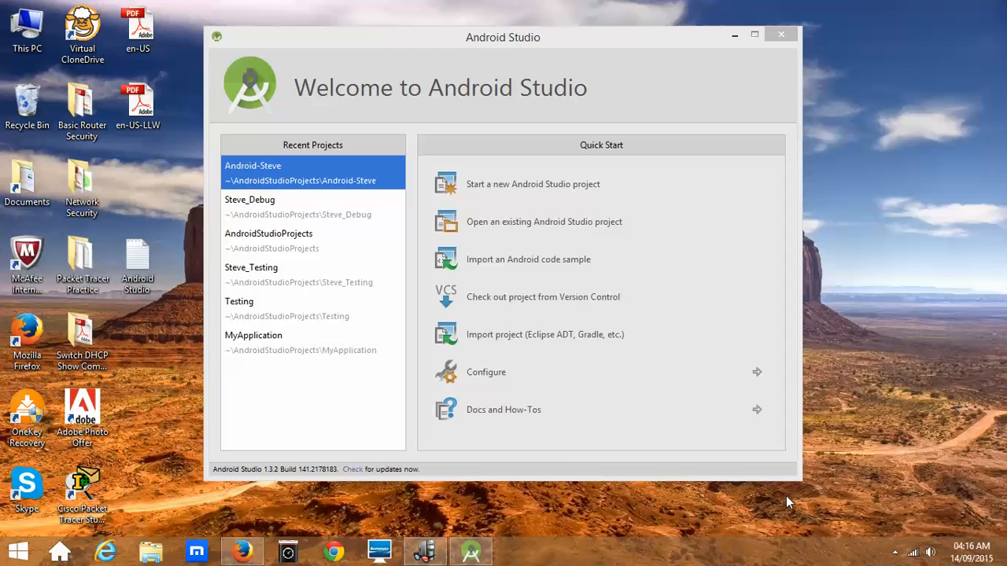
{"action": "mouse_move", "coordinate": [534, 182]}
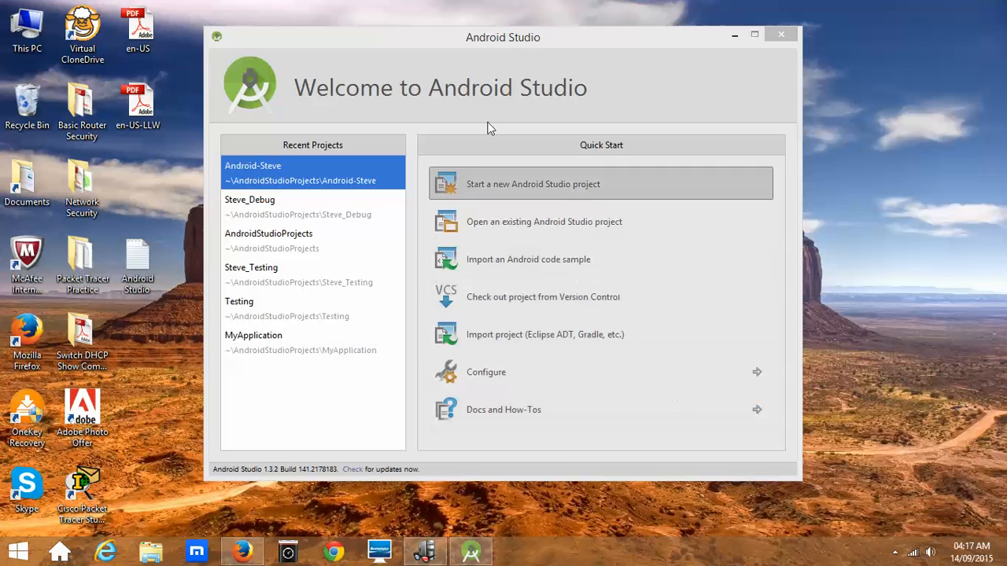
{"action": "mouse_move", "coordinate": [384, 39]}
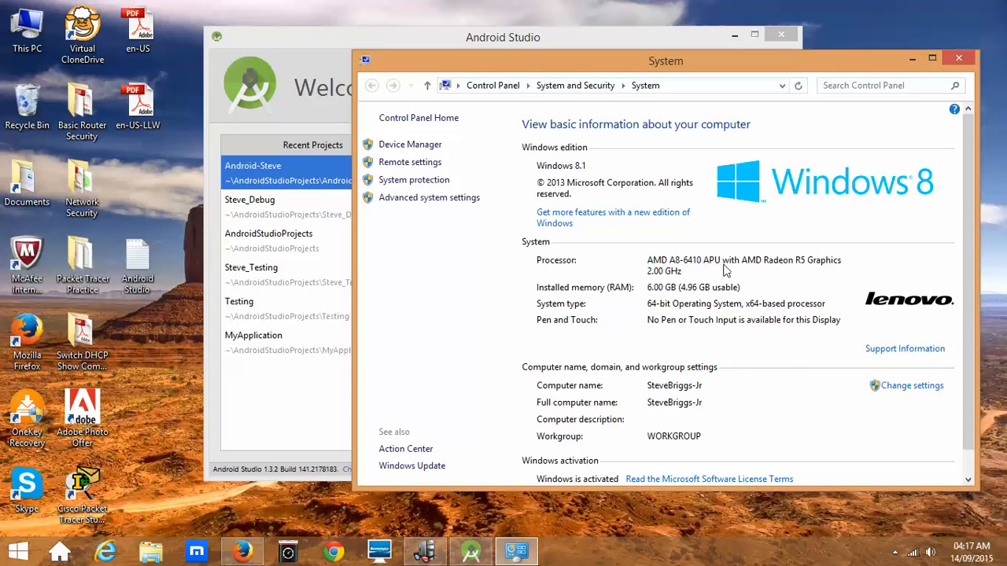
{"action": "mouse_move", "coordinate": [938, 78]}
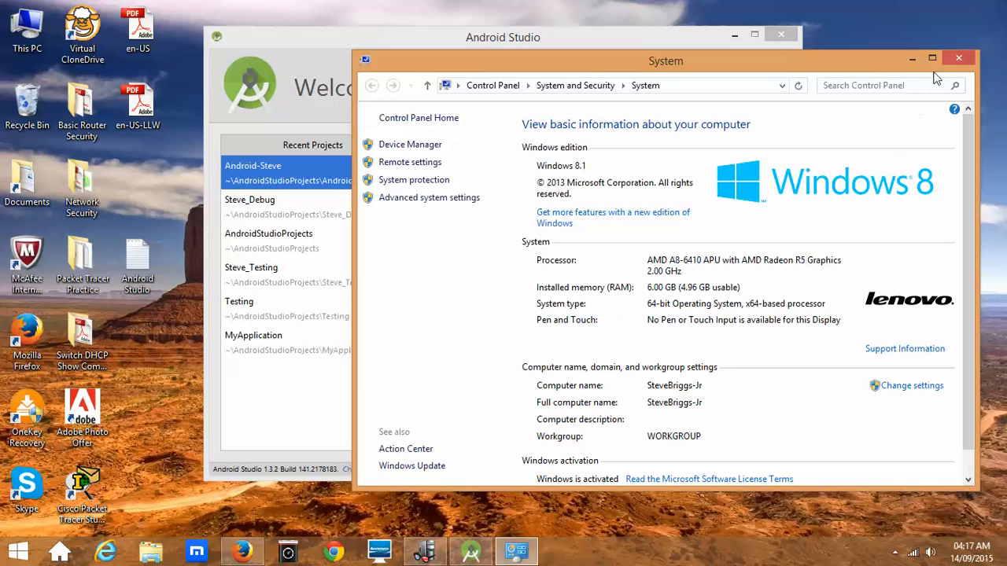
{"action": "mouse_move", "coordinate": [823, 249]}
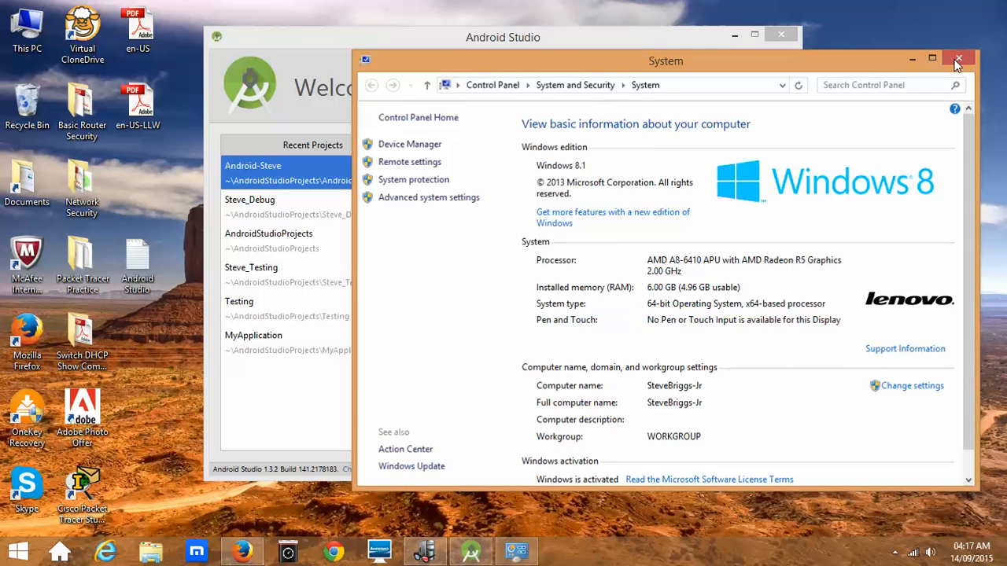
Start a new project and name the application Android-Lenovo.
{"action": "left_click", "coordinate": [958, 58]}
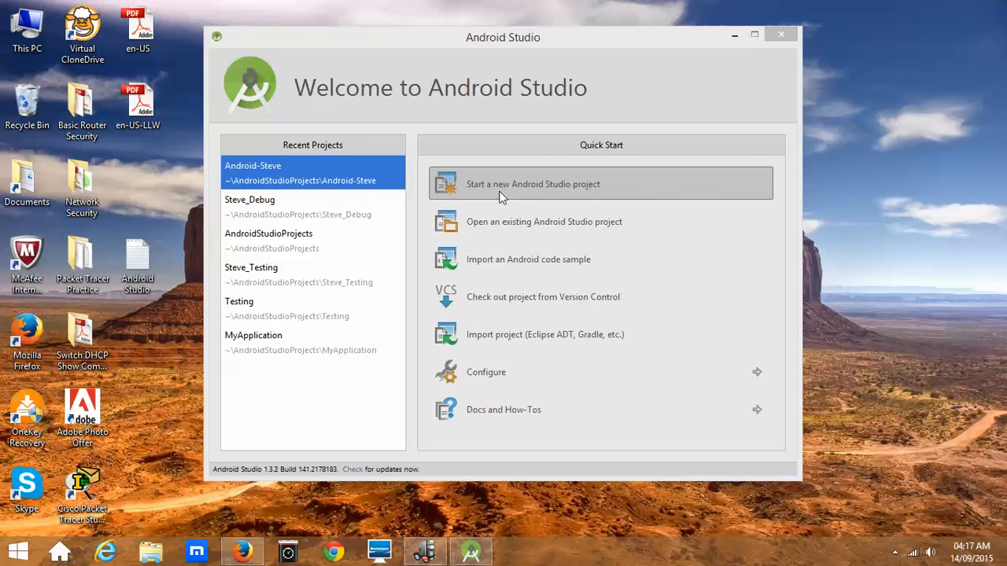
{"action": "mouse_move", "coordinate": [535, 190]}
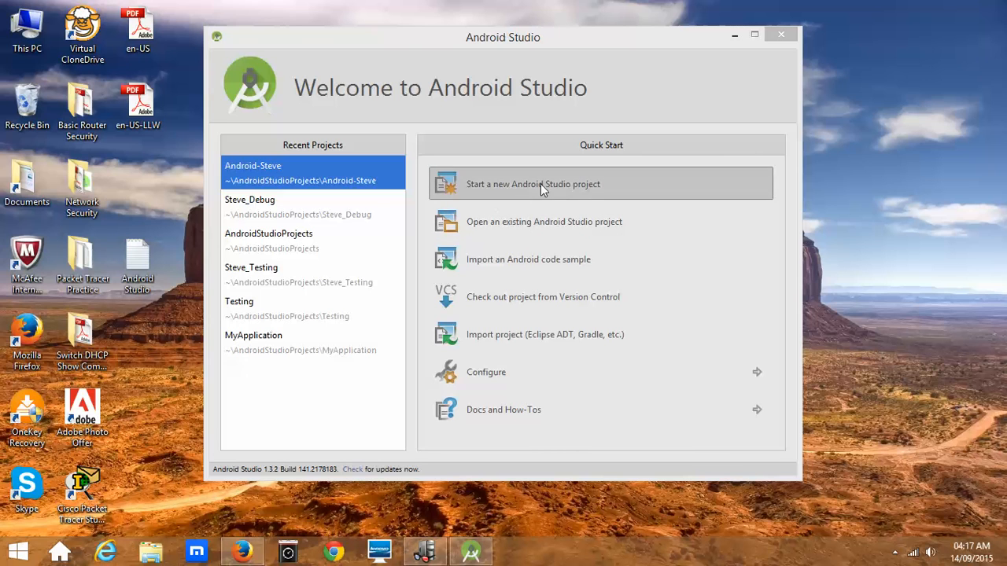
{"action": "left_click", "coordinate": [532, 183]}
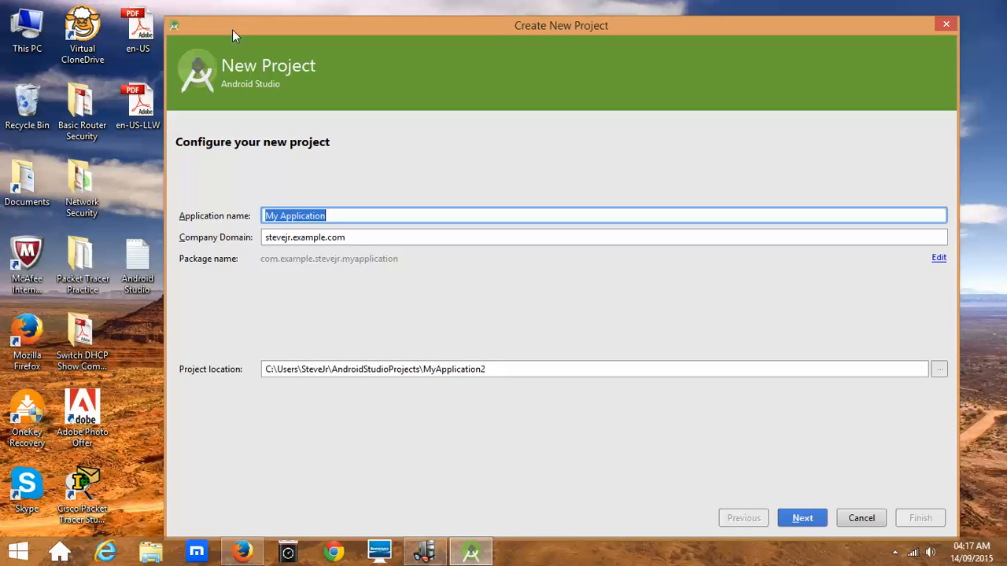
{"action": "type", "text": "Android-"}
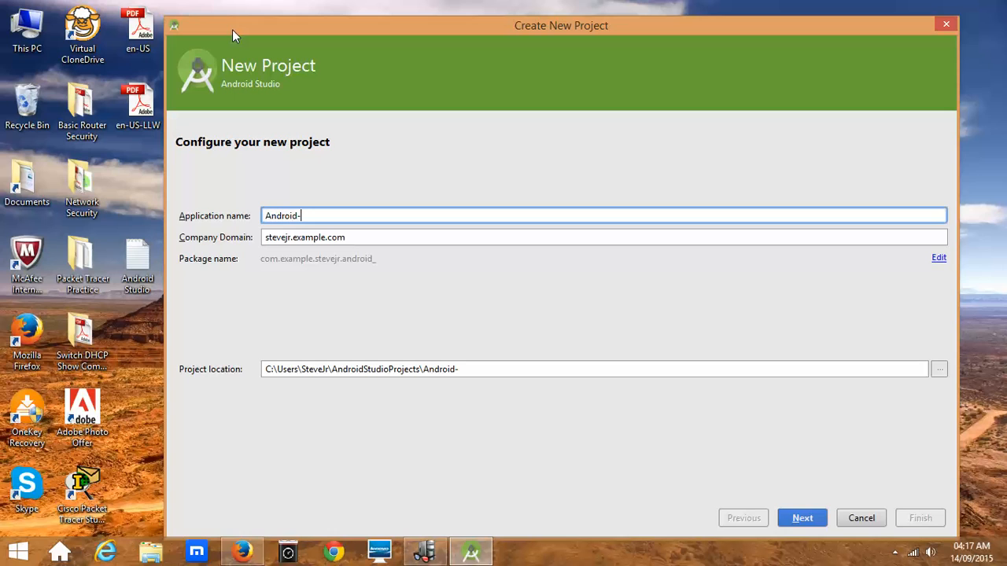
{"action": "type", "text": "Lenov"}
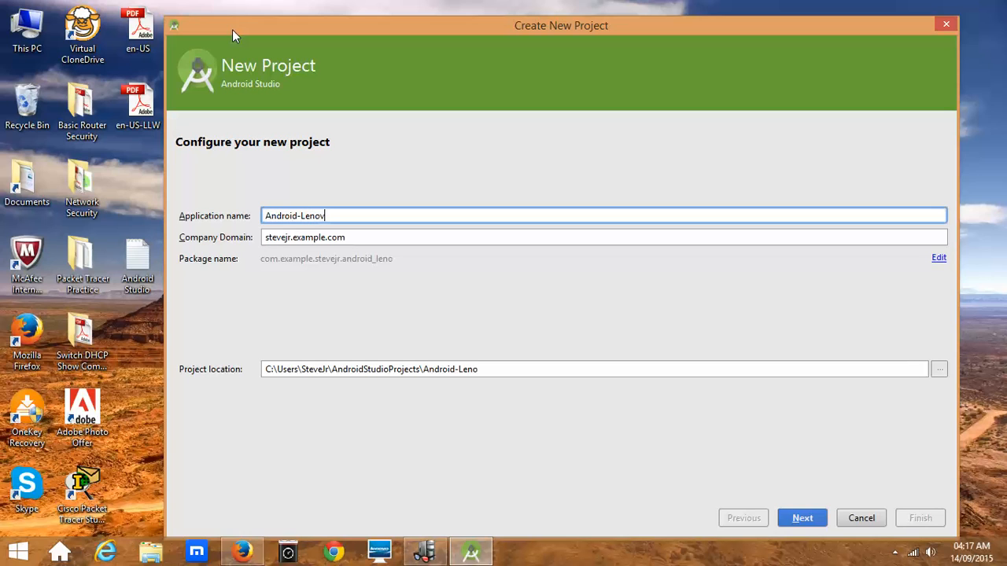
{"action": "type", "text": "o"}
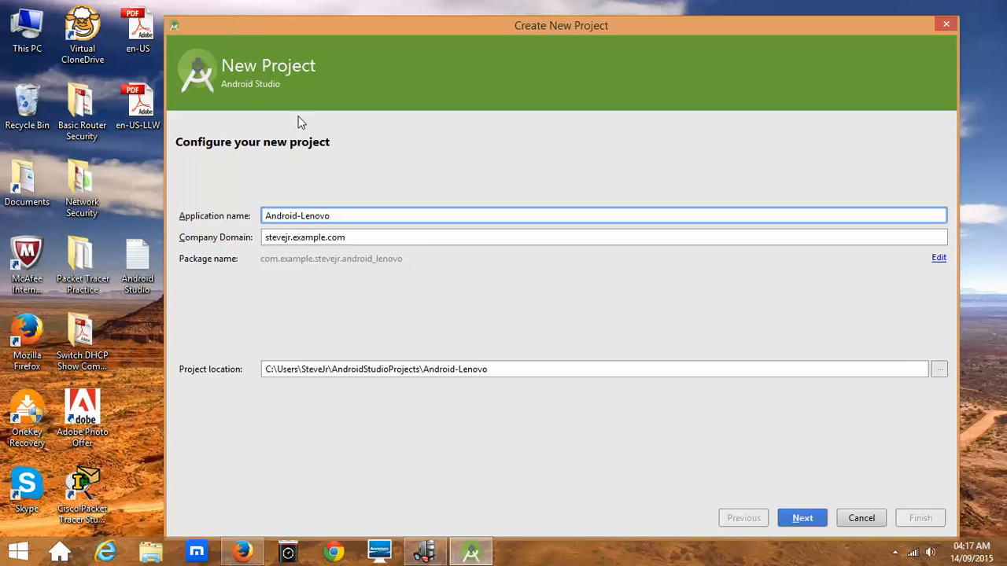
{"action": "mouse_move", "coordinate": [397, 255]}
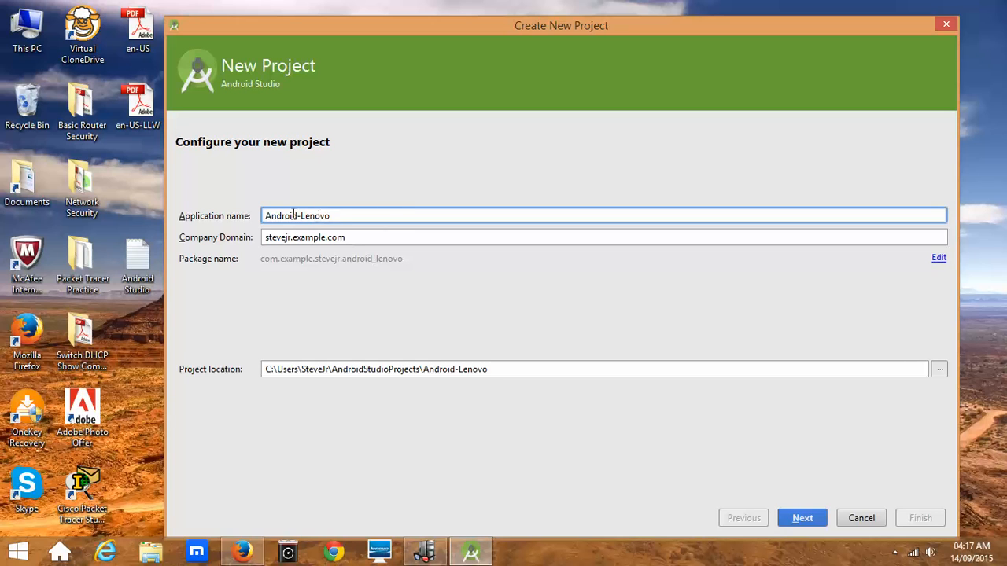
{"action": "mouse_move", "coordinate": [213, 242]}
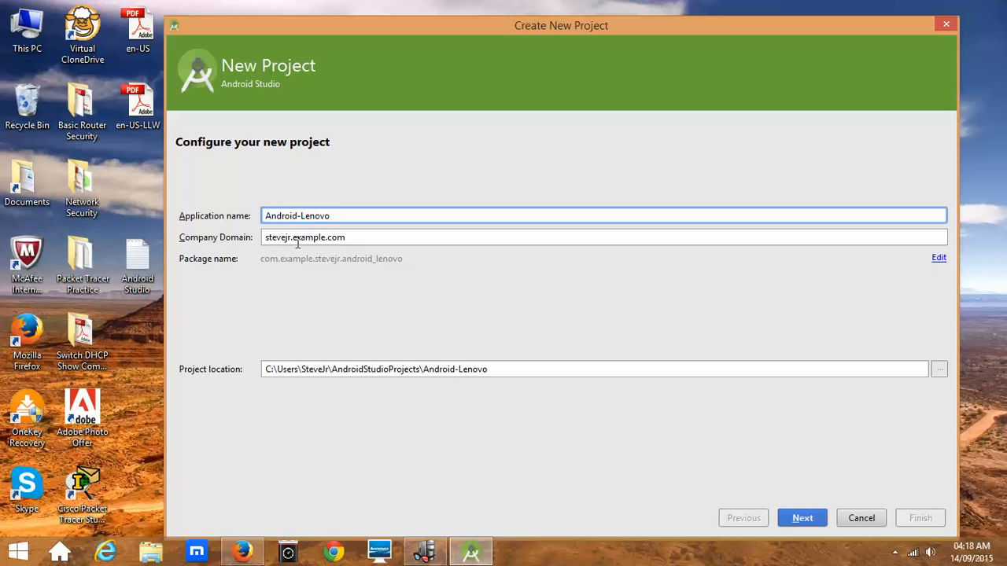
{"action": "mouse_move", "coordinate": [365, 369]}
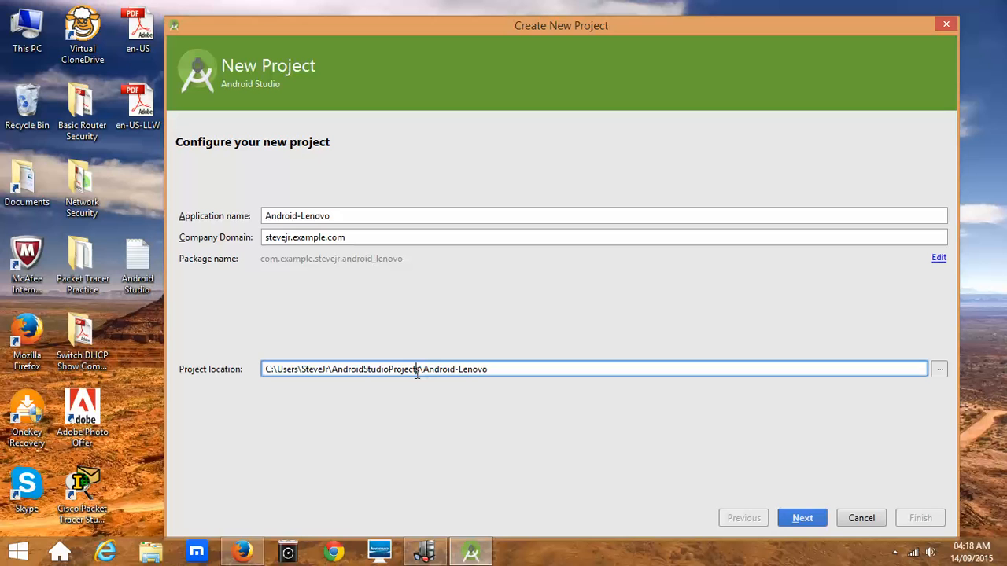
{"action": "mouse_move", "coordinate": [940, 368]}
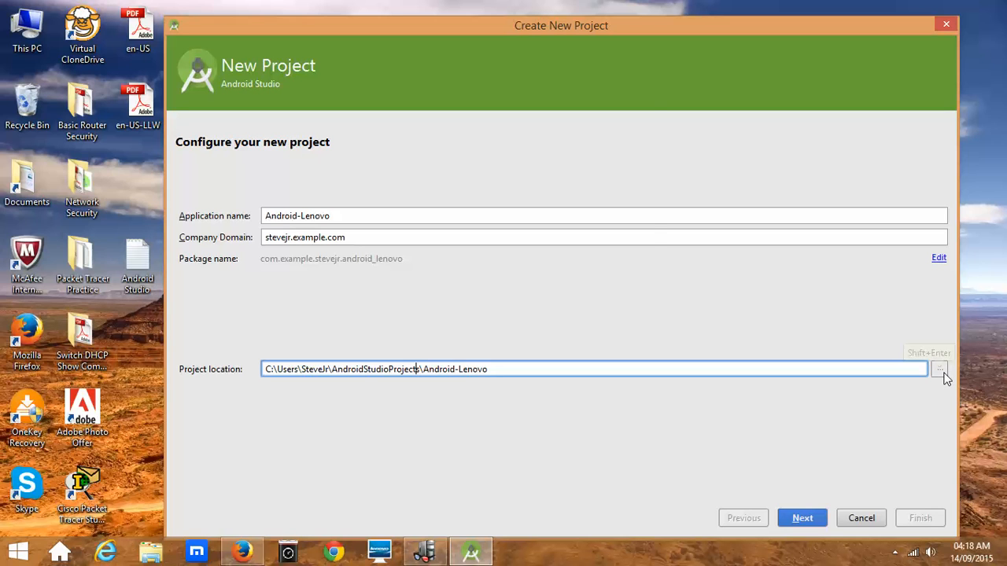
Browse the project location and keep the default AndroidStudioProjects folder.
{"action": "left_click", "coordinate": [941, 368]}
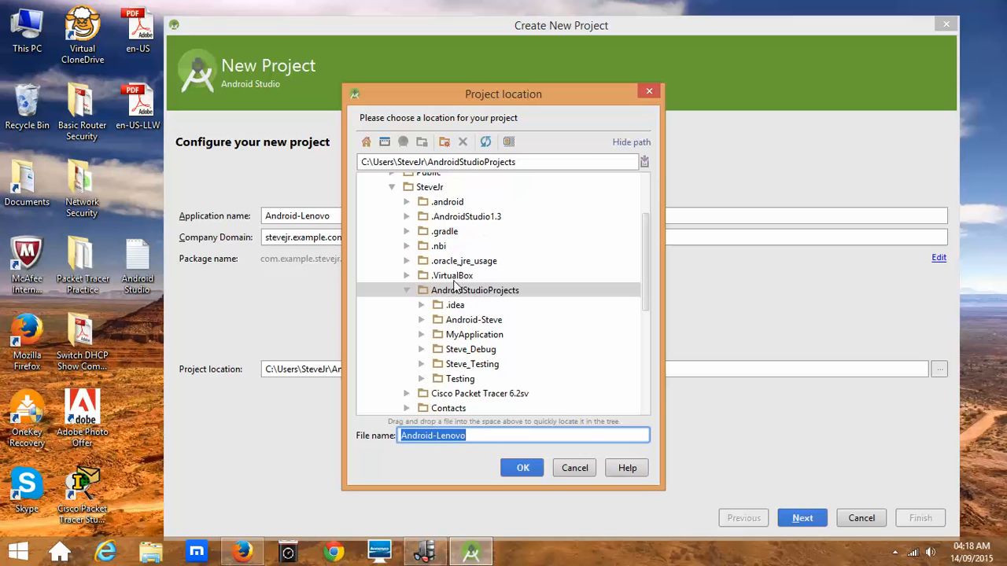
{"action": "mouse_move", "coordinate": [575, 469]}
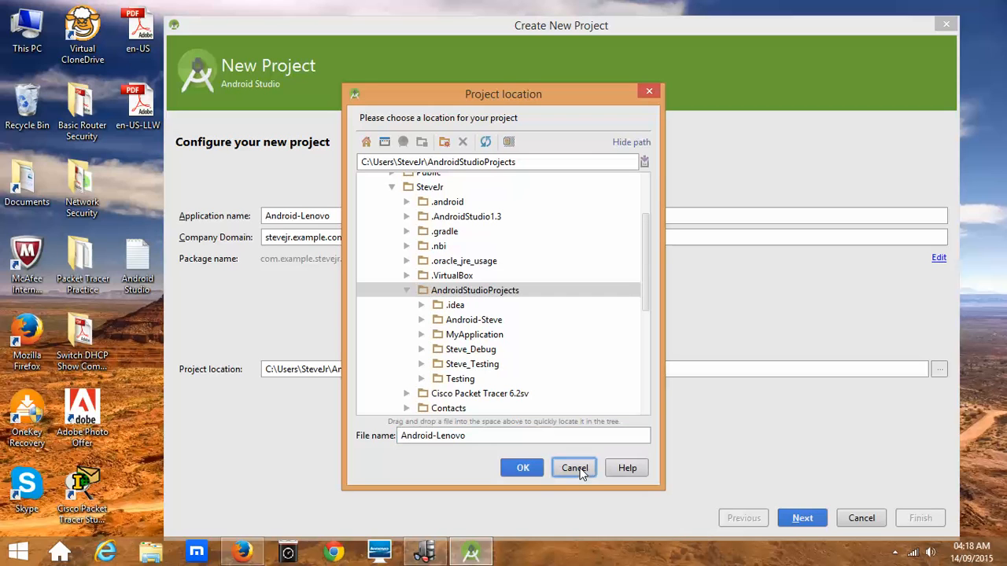
{"action": "left_click", "coordinate": [574, 469]}
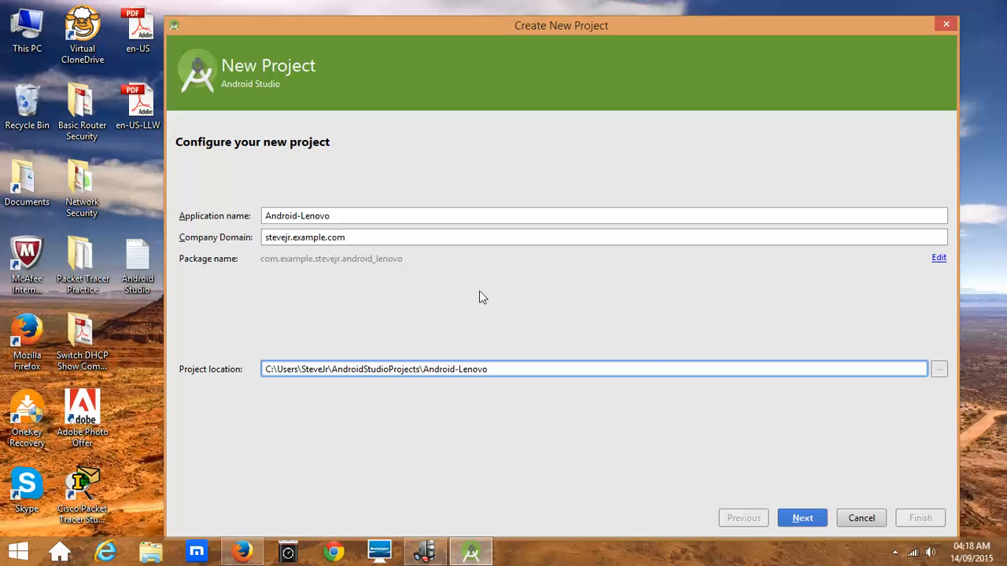
Target Phone and Tablet with minimum SDK API 19: Android 4.4 (KitKat).
{"action": "left_click", "coordinate": [802, 517]}
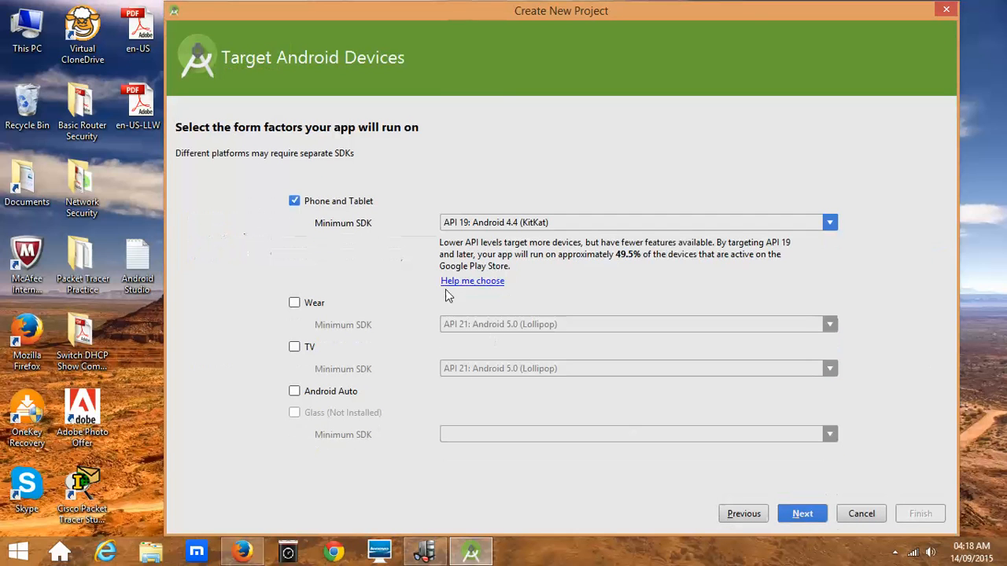
{"action": "mouse_move", "coordinate": [485, 170]}
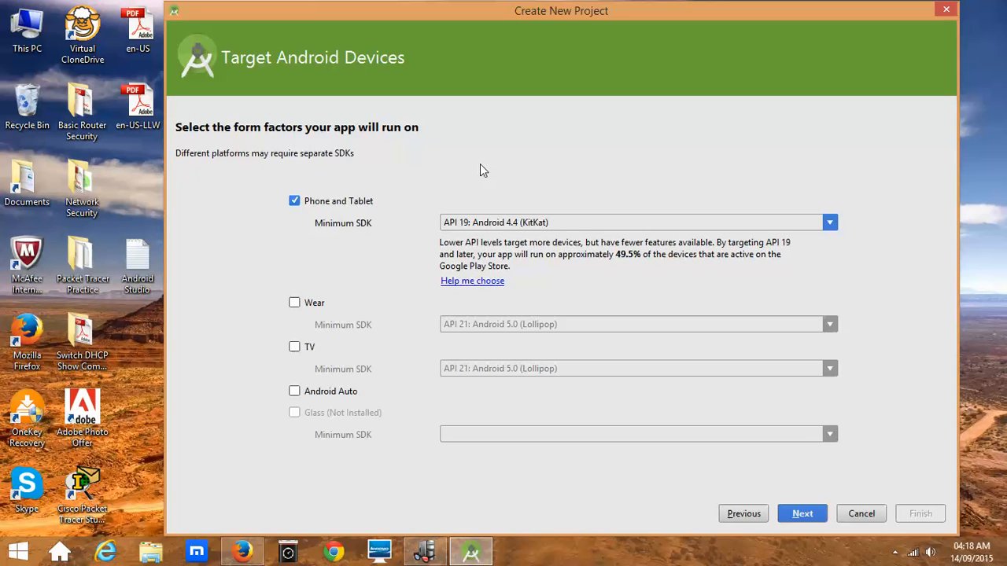
{"action": "left_click", "coordinate": [829, 221]}
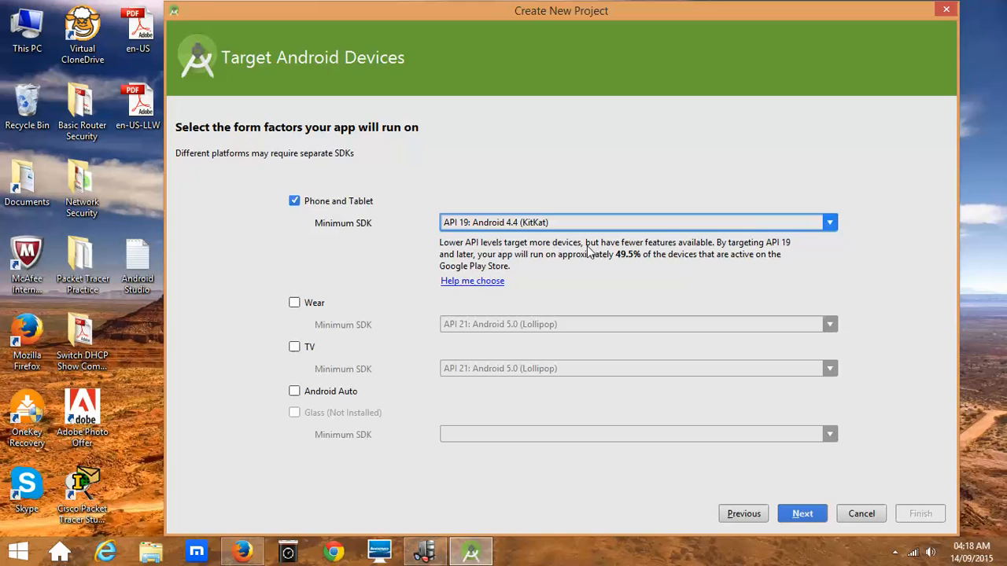
{"action": "mouse_move", "coordinate": [831, 224]}
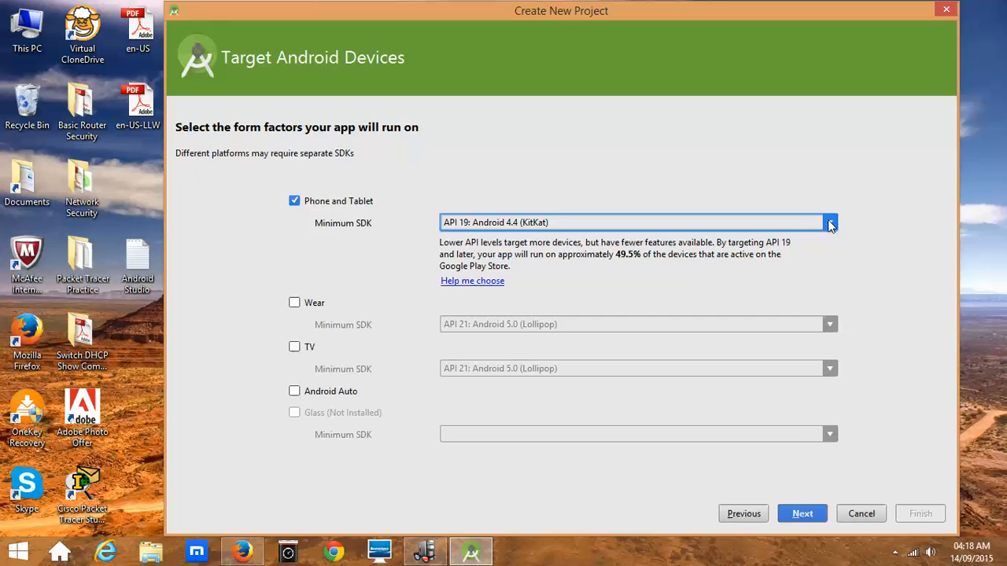
{"action": "left_click", "coordinate": [829, 223]}
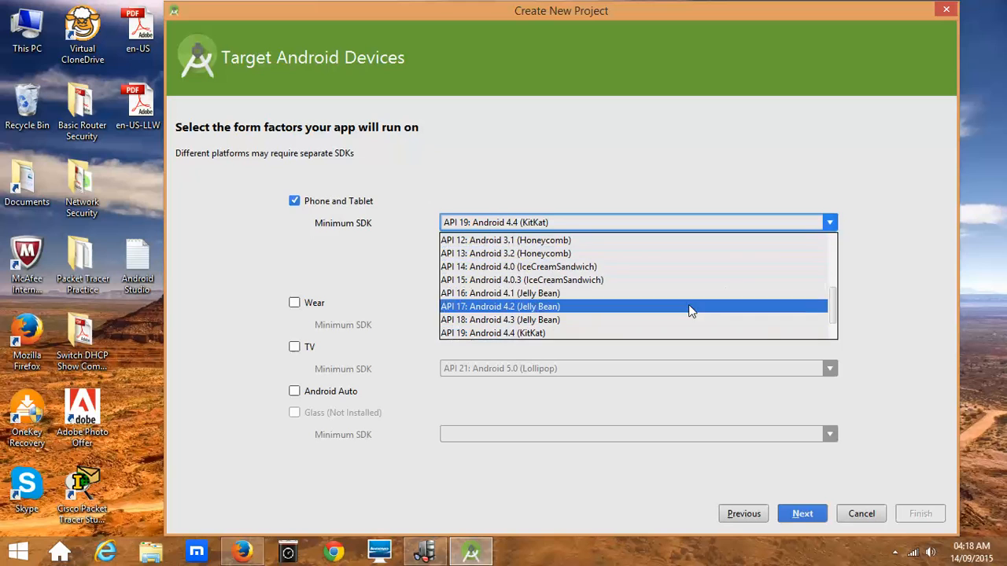
{"action": "scroll", "scroll_direction": "down", "scroll_amount": 3}
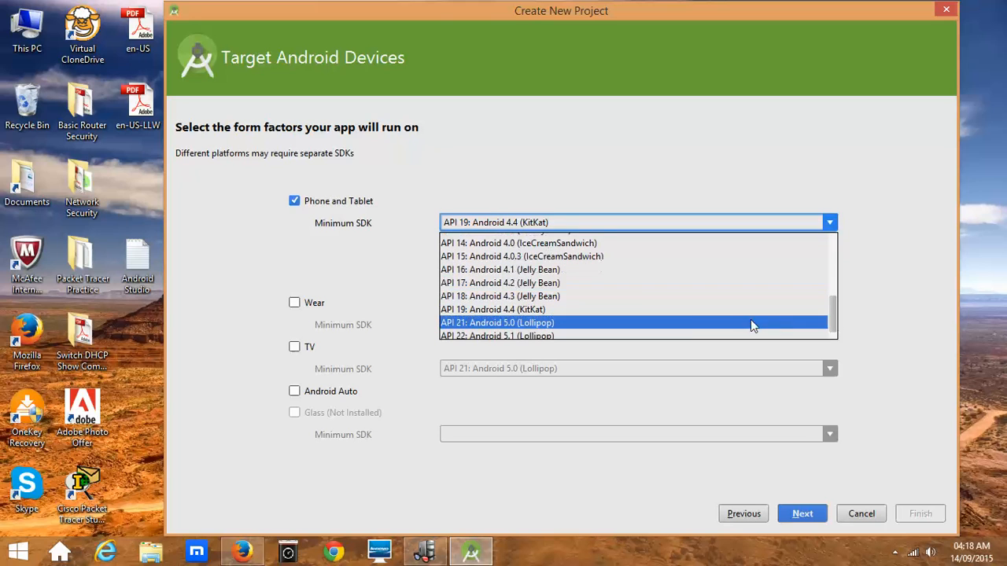
{"action": "mouse_move", "coordinate": [642, 309]}
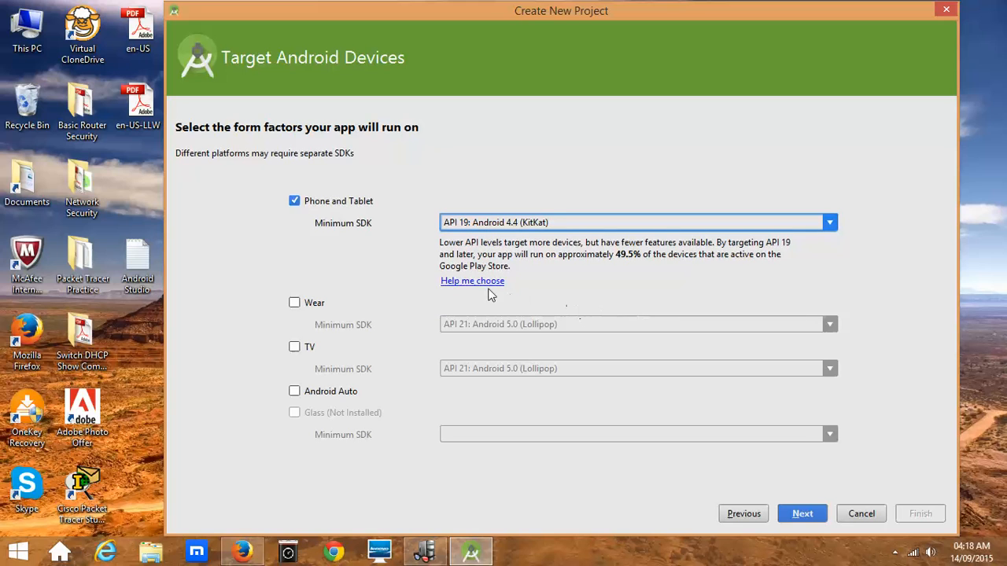
{"action": "mouse_move", "coordinate": [307, 302]}
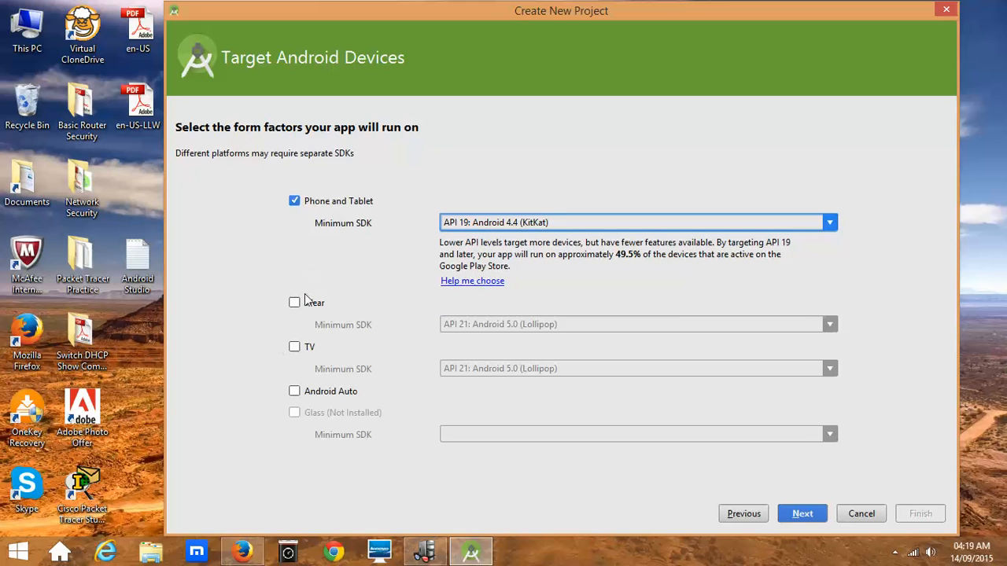
Toggle the Wear, TV and Android Auto targets, leaving only Phone and Tablet selected.
{"action": "left_click", "coordinate": [294, 302]}
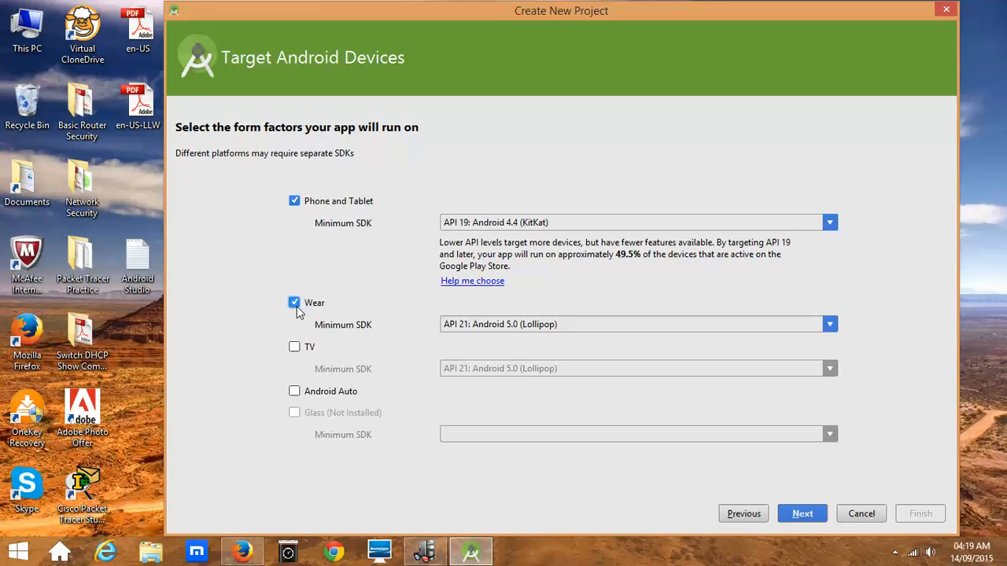
{"action": "left_click", "coordinate": [294, 347]}
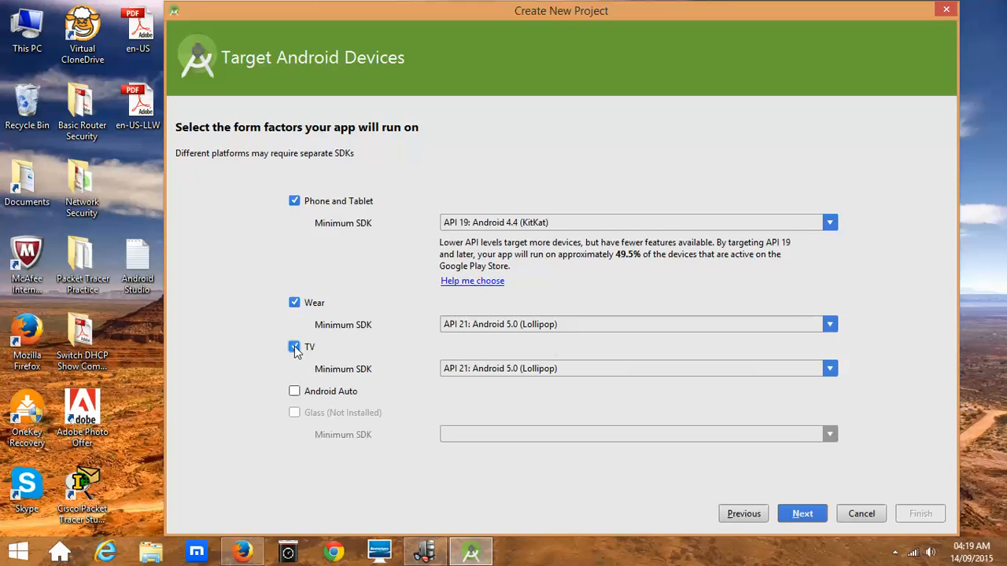
{"action": "left_click", "coordinate": [294, 347]}
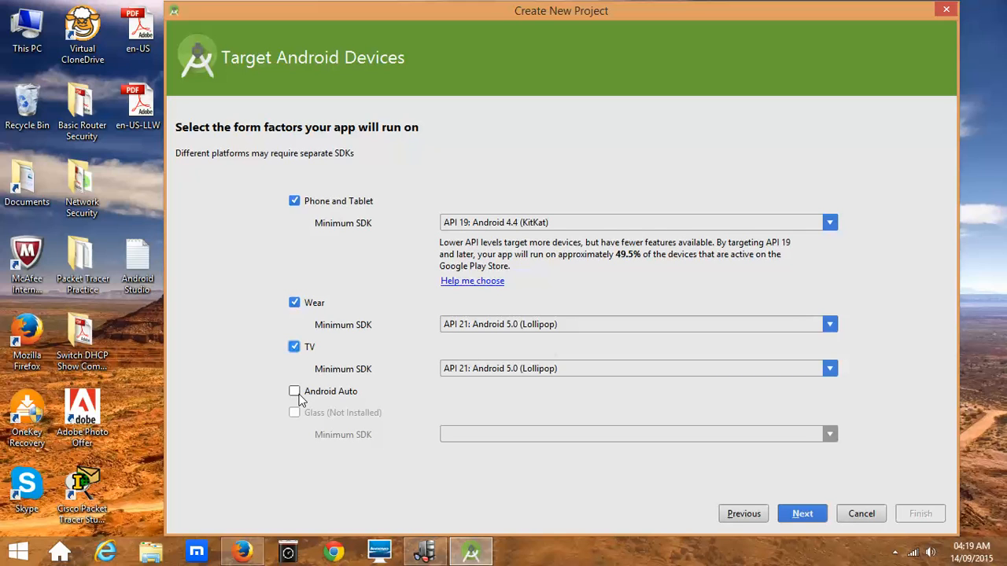
{"action": "left_click", "coordinate": [295, 390]}
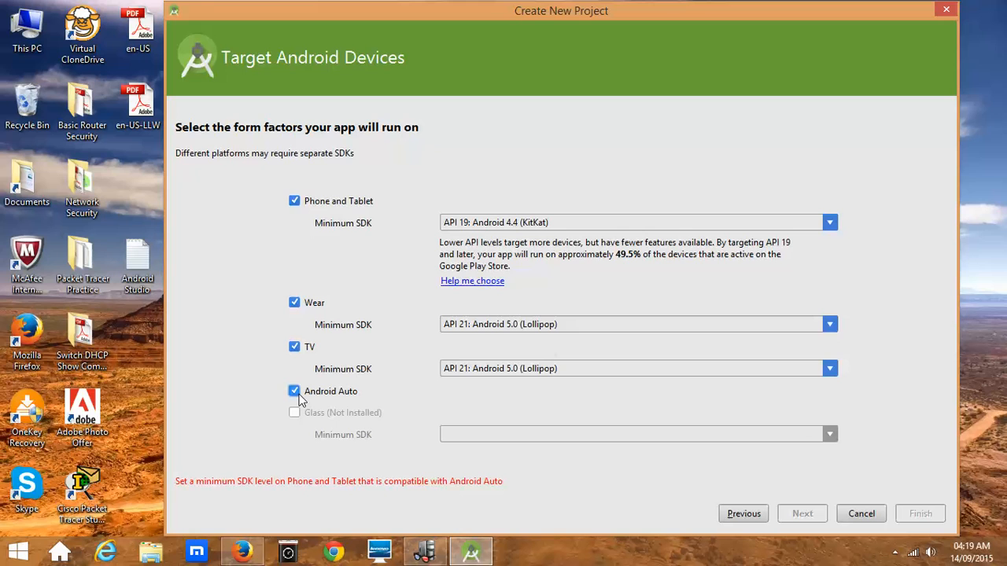
{"action": "left_click", "coordinate": [294, 390]}
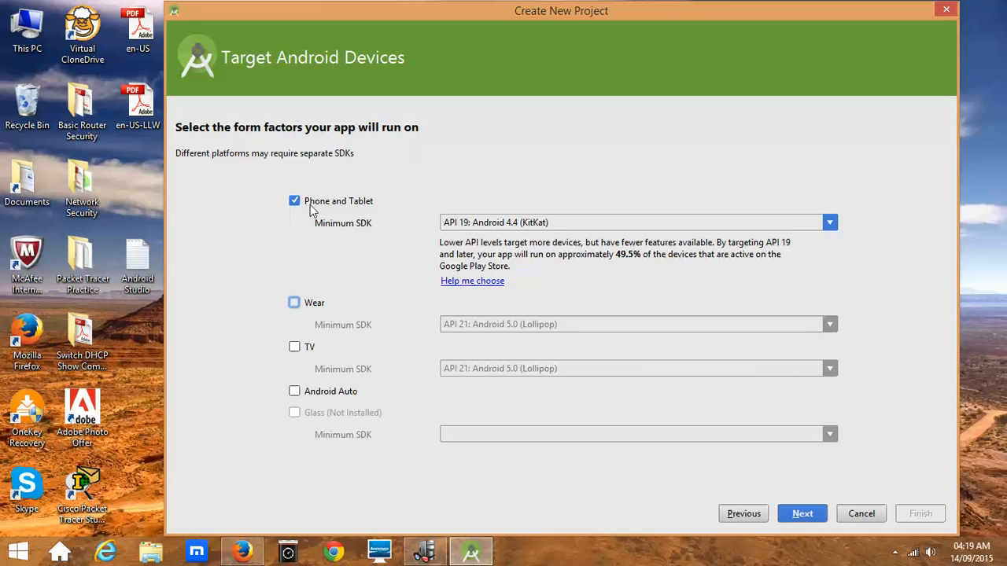
{"action": "mouse_move", "coordinate": [454, 234]}
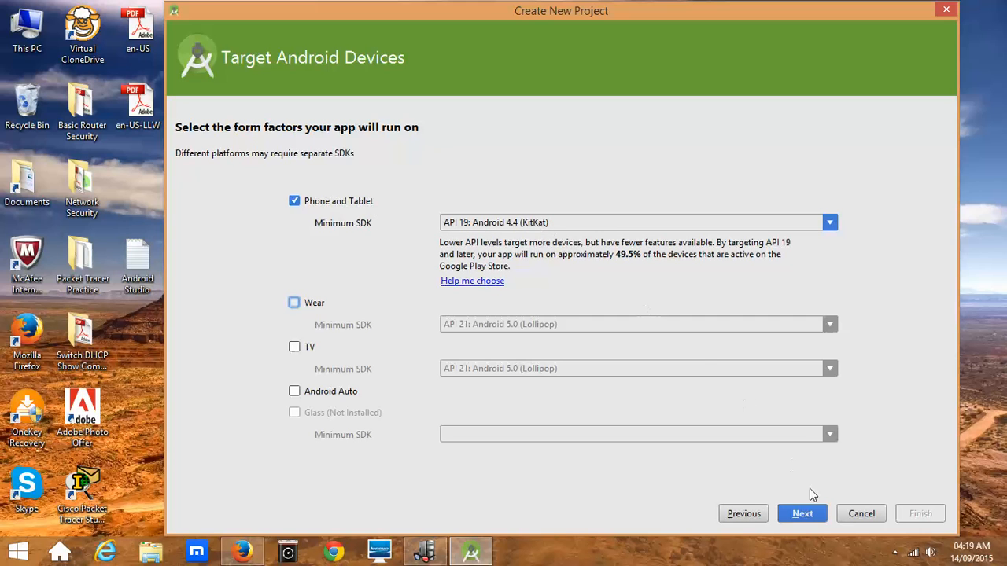
Advance to the Add an activity to Mobile step with Blank Activity selected.
{"action": "left_click", "coordinate": [802, 513]}
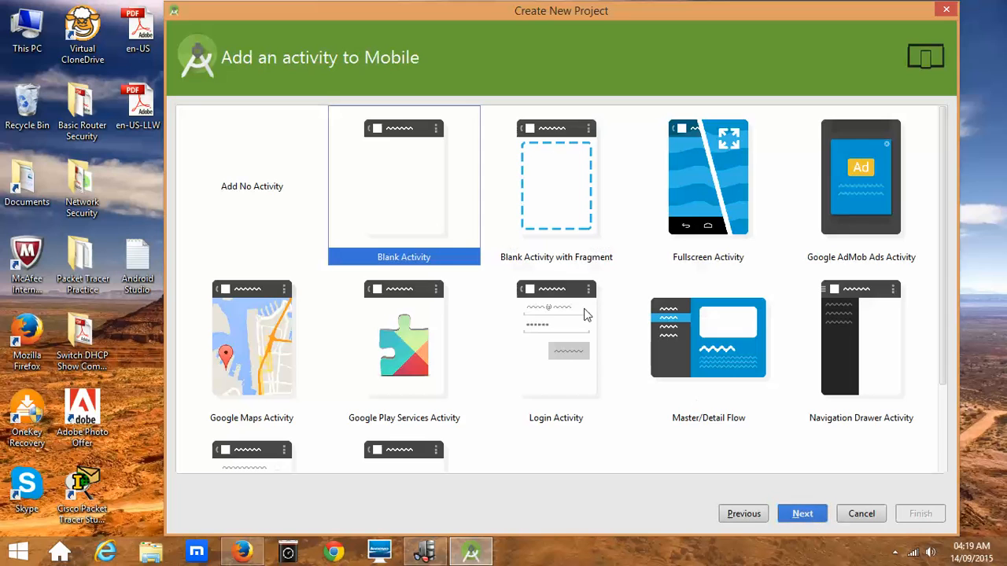
{"action": "mouse_move", "coordinate": [491, 417]}
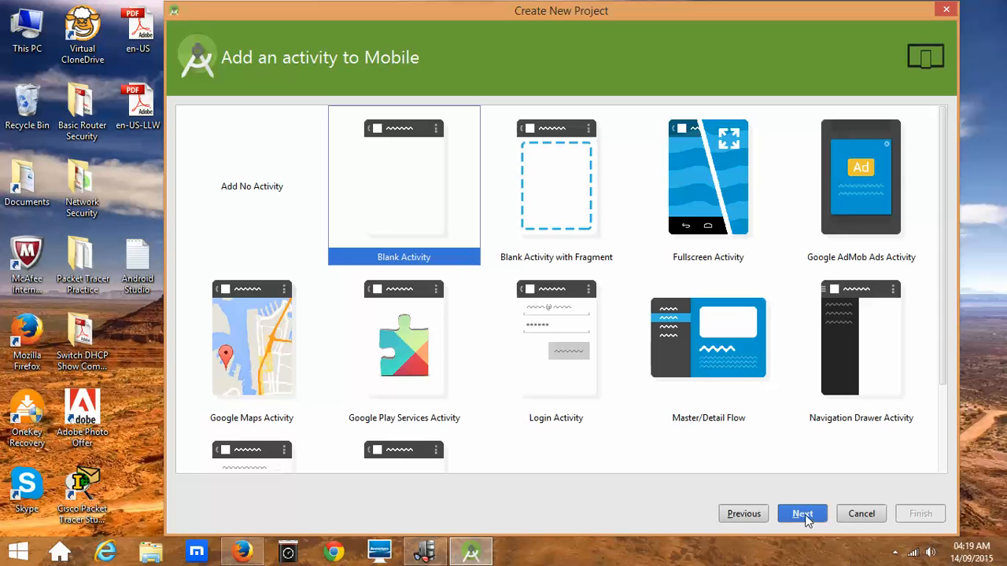
Name the activity Andriod_Activity19 with layout activity_andriod_19 and finish the wizard.
{"action": "left_click", "coordinate": [802, 513]}
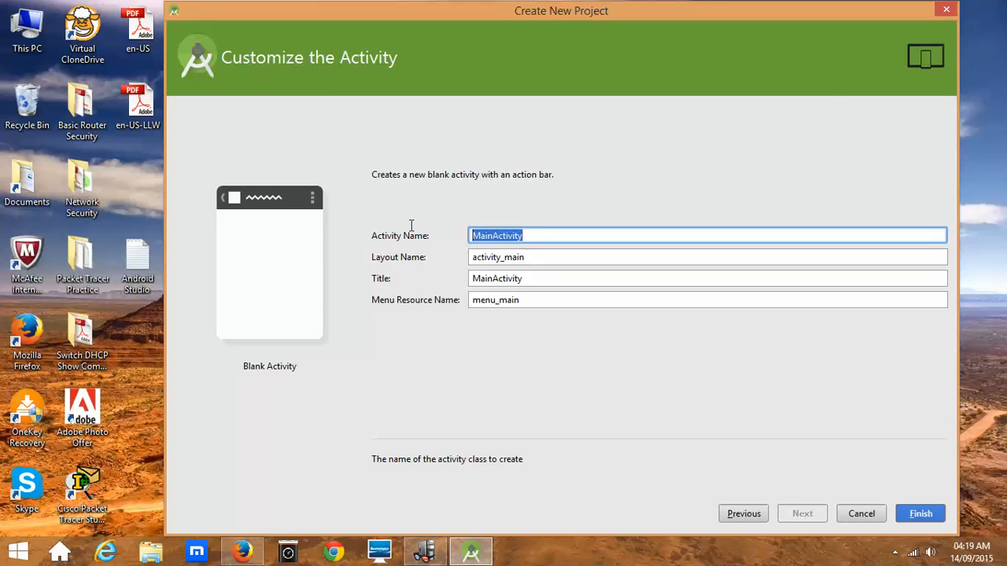
{"action": "left_click", "coordinate": [497, 236]}
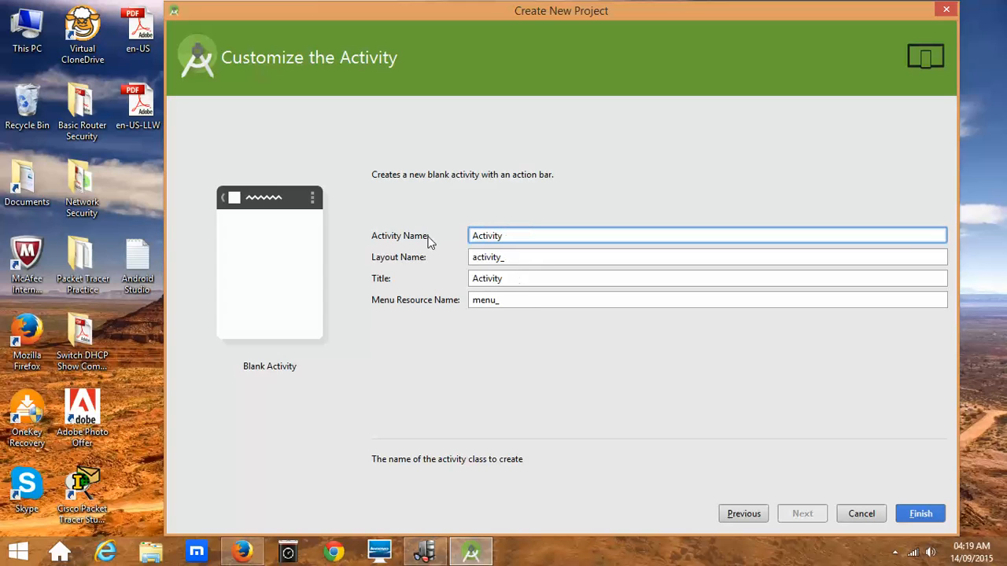
{"action": "type", "text": "Andriod"}
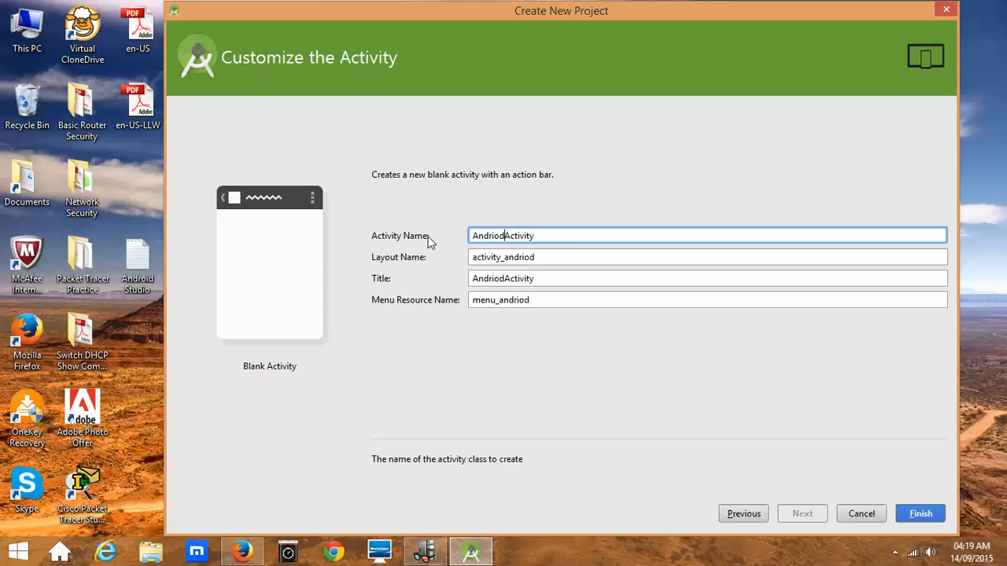
{"action": "type", "text": "-"}
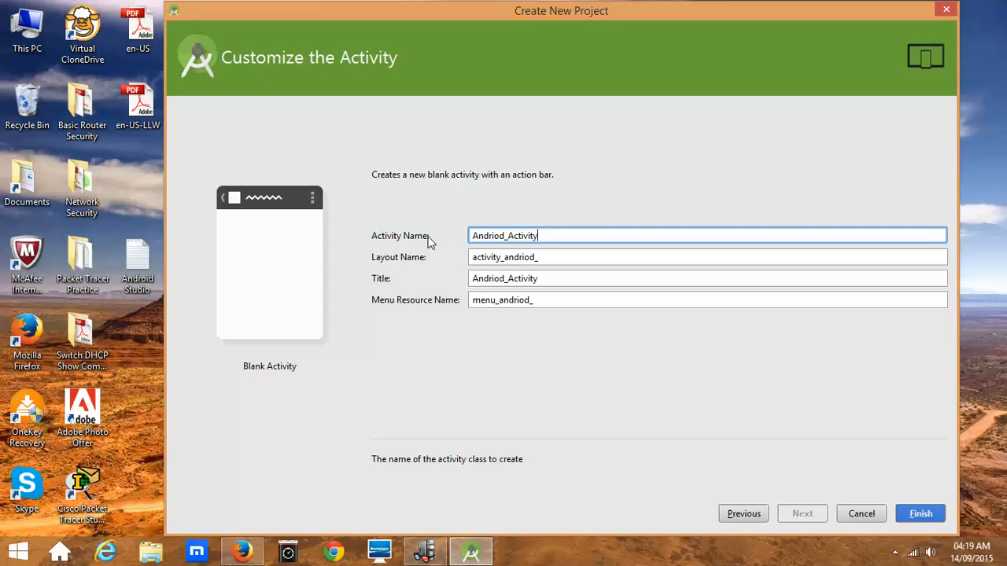
{"action": "type", "text": "19"}
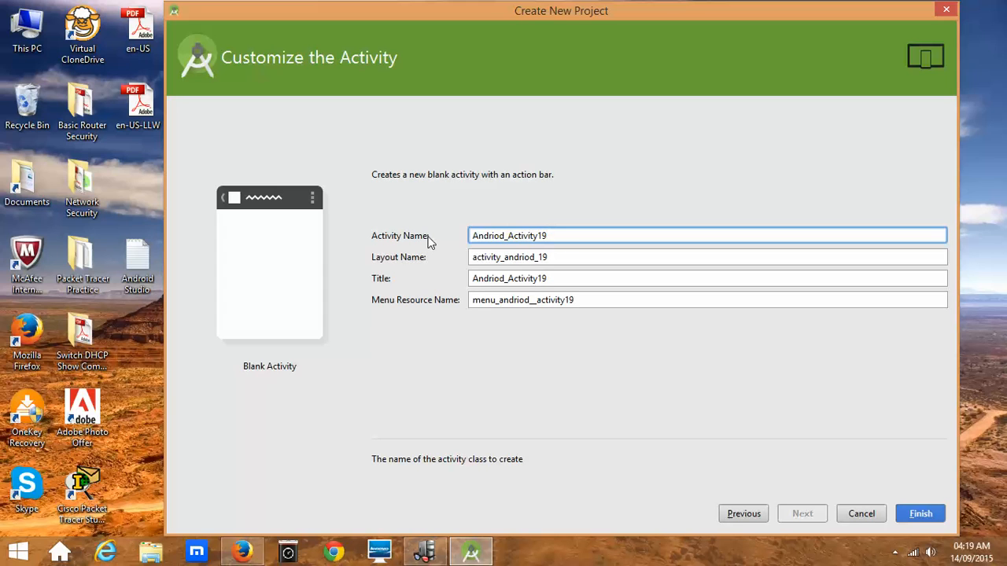
{"action": "mouse_move", "coordinate": [523, 257]}
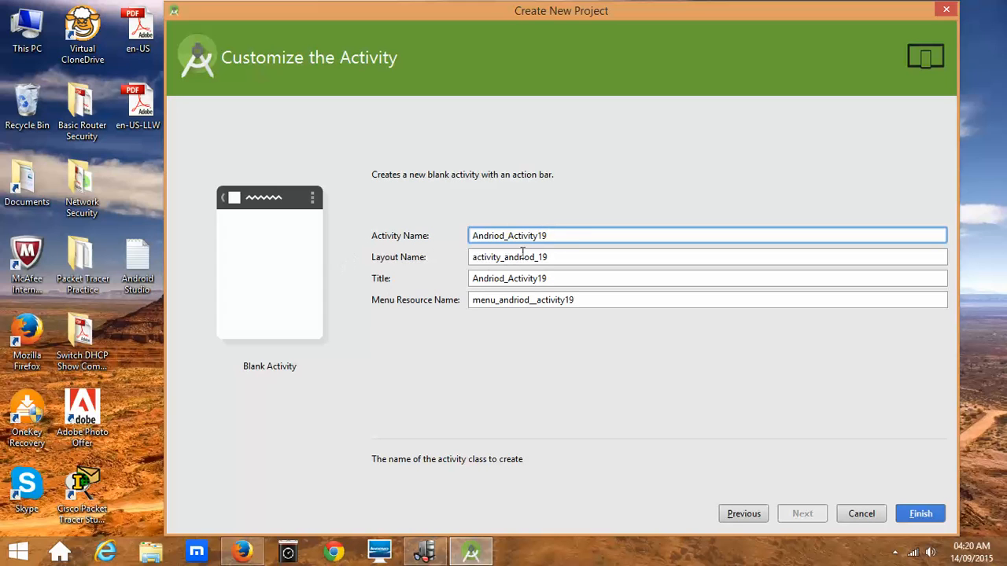
{"action": "double_click", "coordinate": [527, 236]}
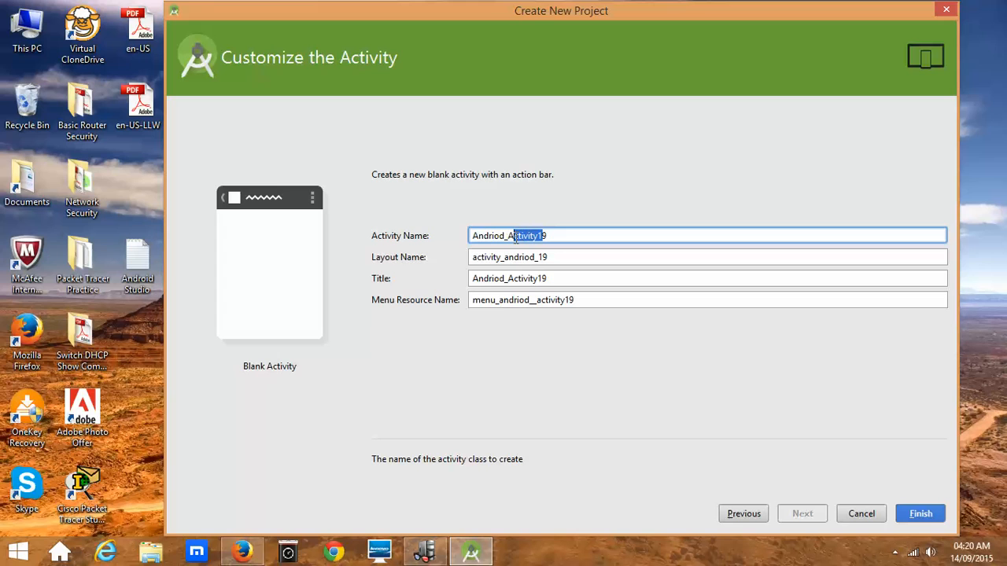
{"action": "left_click", "coordinate": [566, 236]}
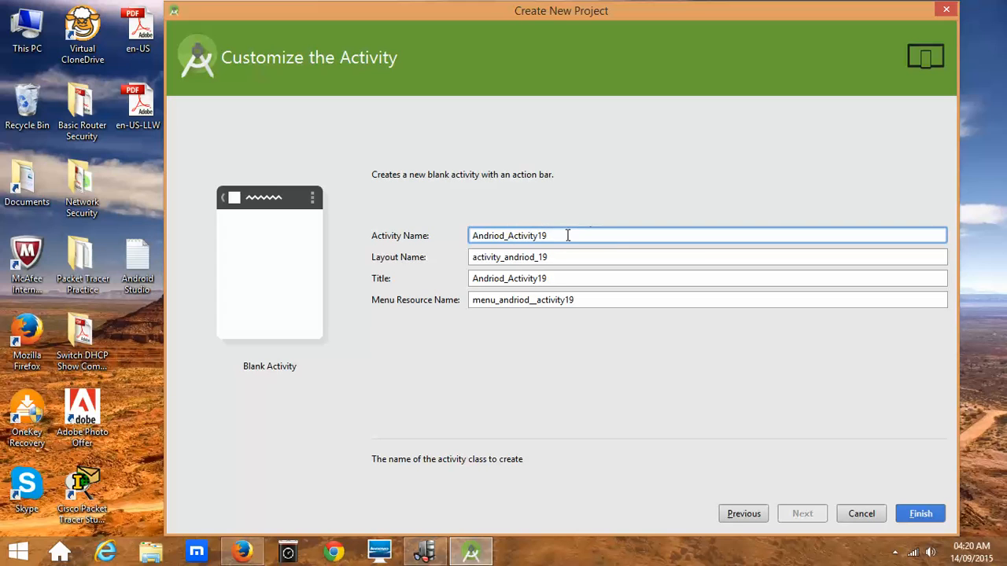
{"action": "mouse_move", "coordinate": [620, 329]}
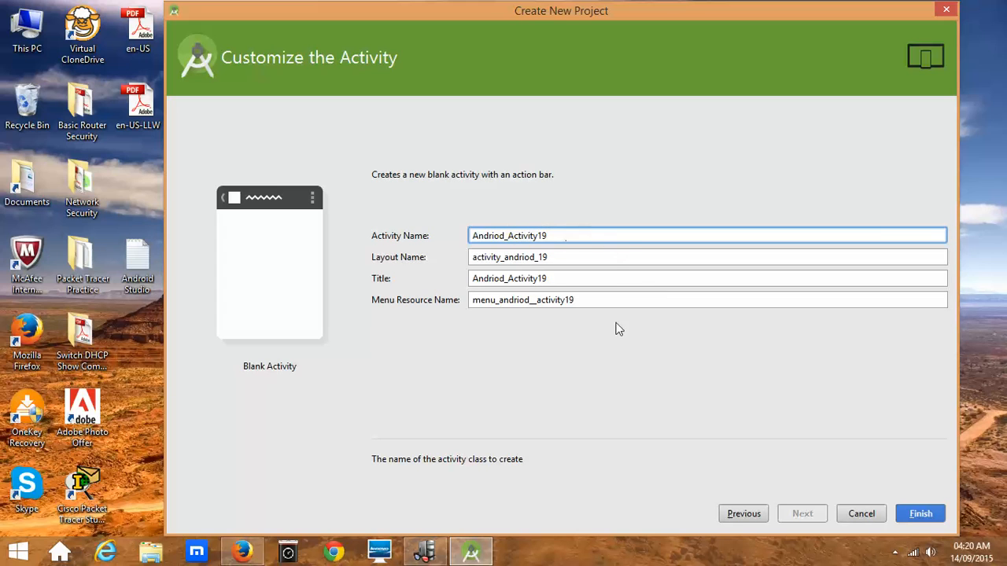
{"action": "mouse_move", "coordinate": [711, 280]}
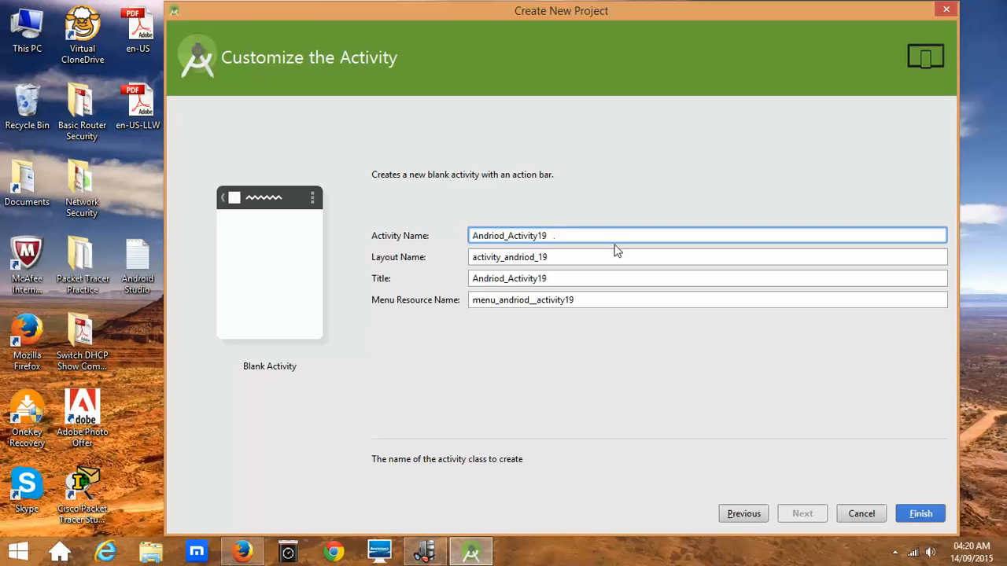
{"action": "left_click", "coordinate": [918, 513]}
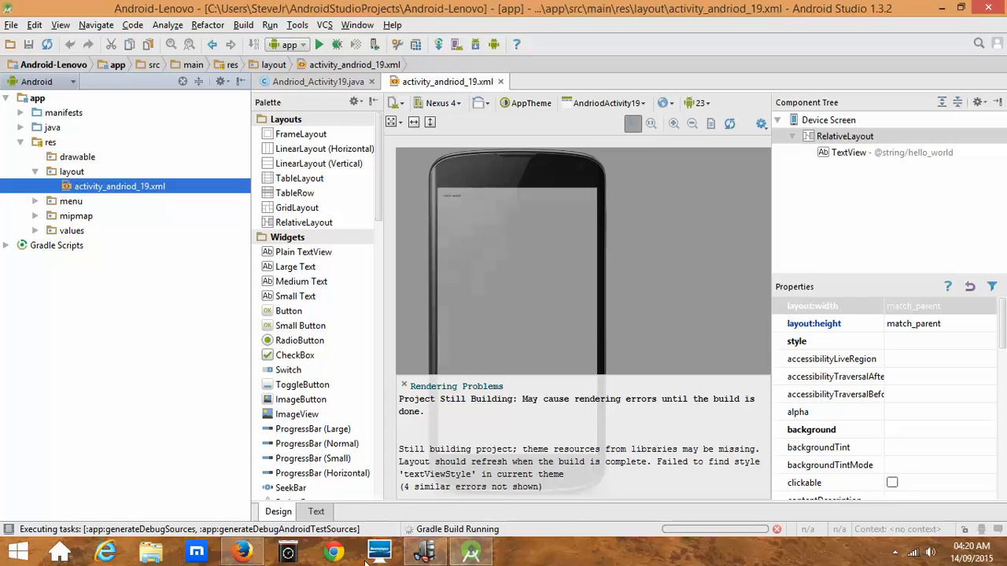
{"action": "mouse_move", "coordinate": [401, 483]}
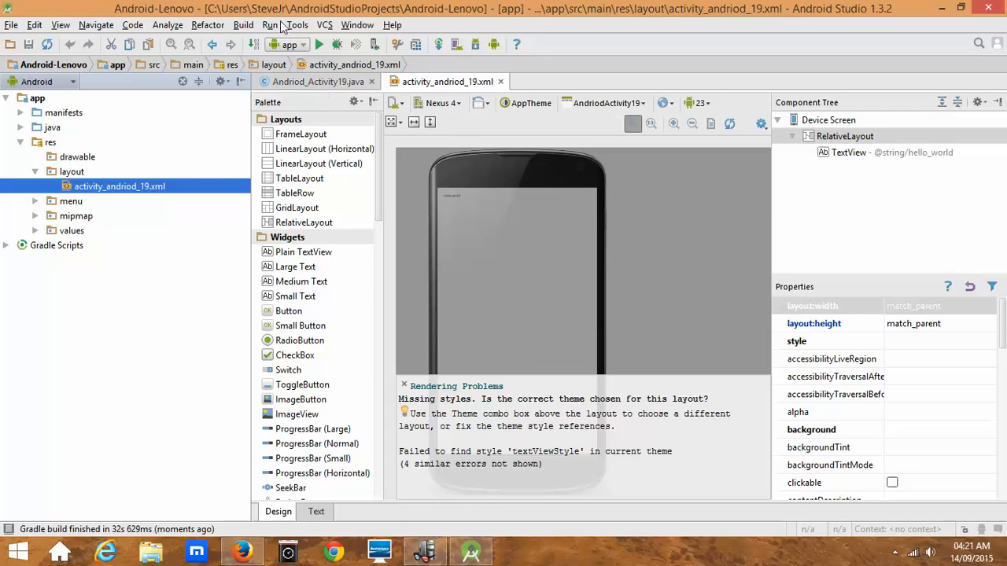
Show the Android SDK settings page listing the SDK platforms via Tools > Android.
{"action": "left_click", "coordinate": [295, 25]}
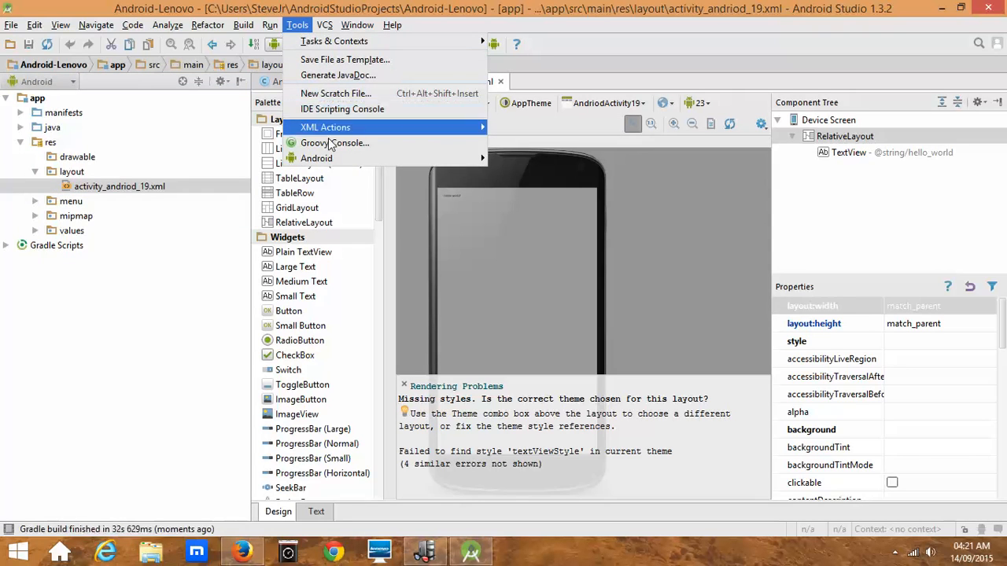
{"action": "mouse_move", "coordinate": [317, 158]}
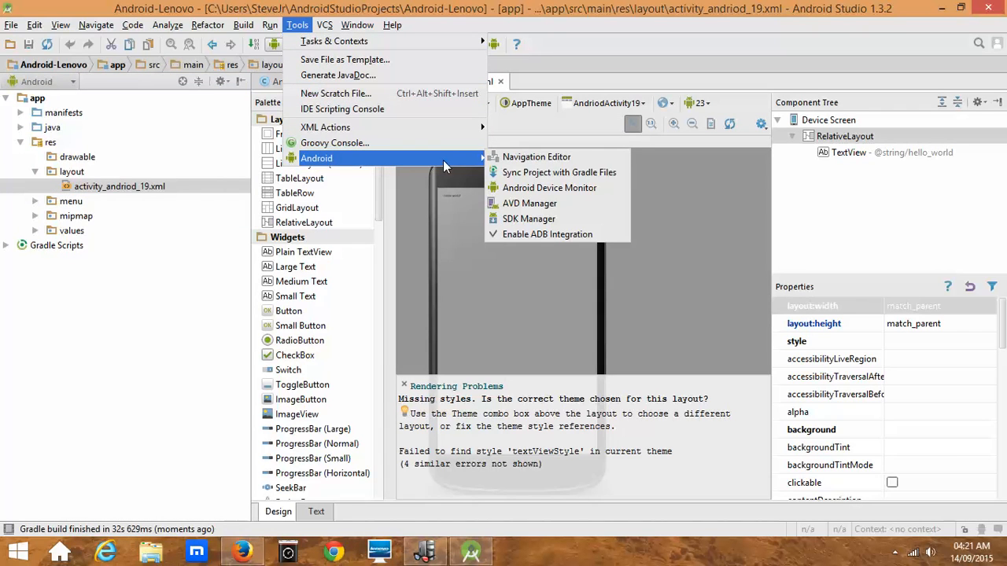
{"action": "mouse_move", "coordinate": [537, 158]}
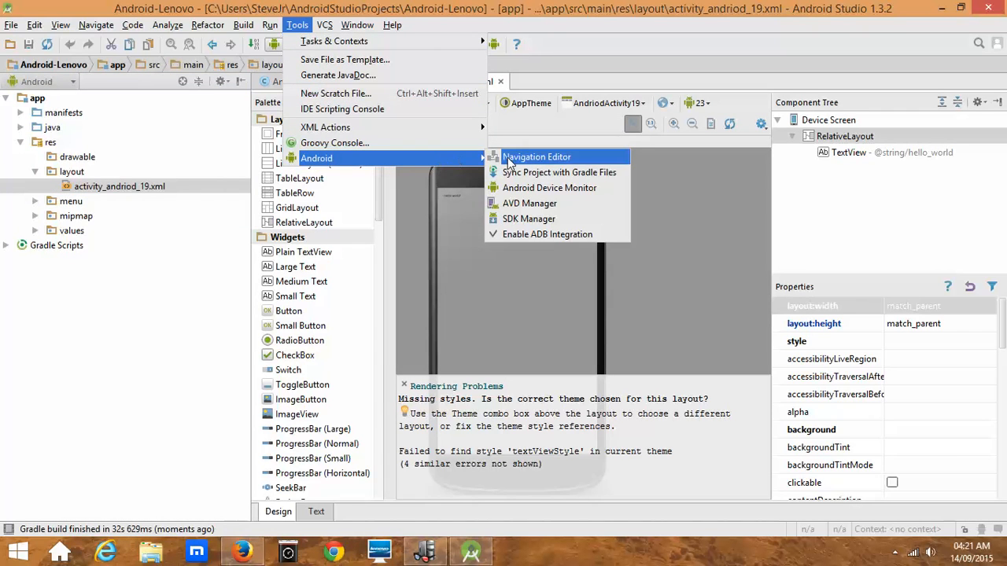
{"action": "mouse_move", "coordinate": [539, 219]}
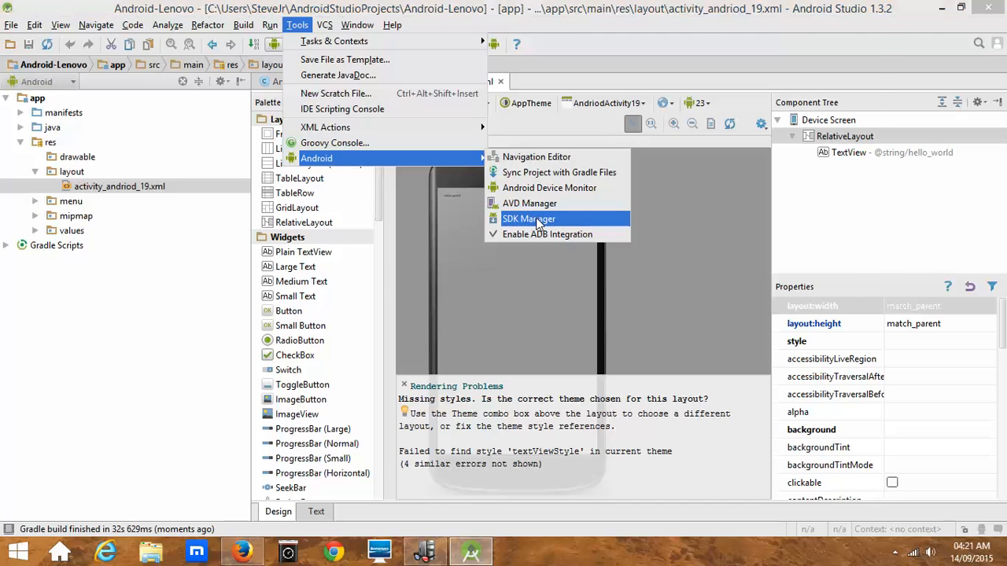
{"action": "left_click", "coordinate": [529, 219]}
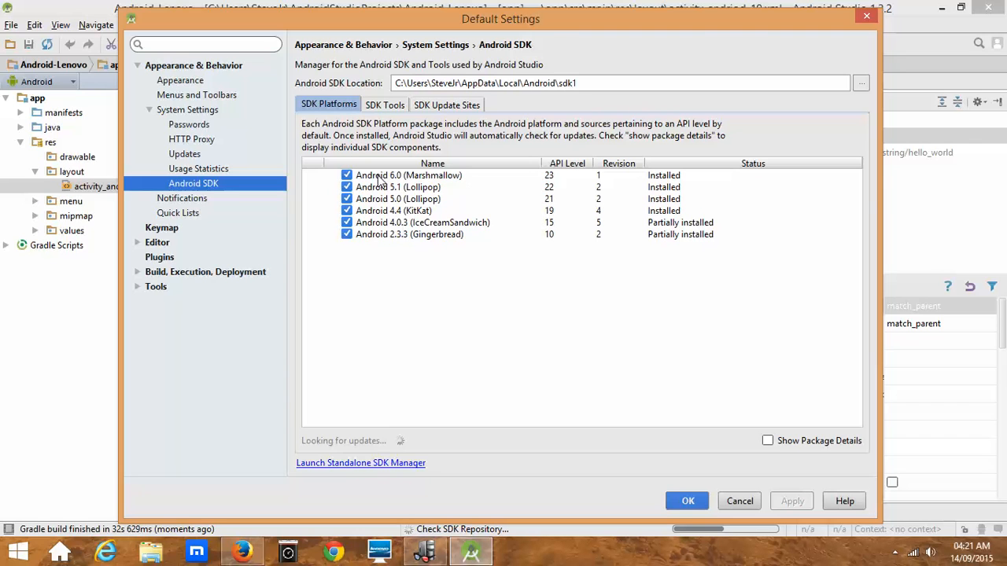
{"action": "mouse_move", "coordinate": [378, 198]}
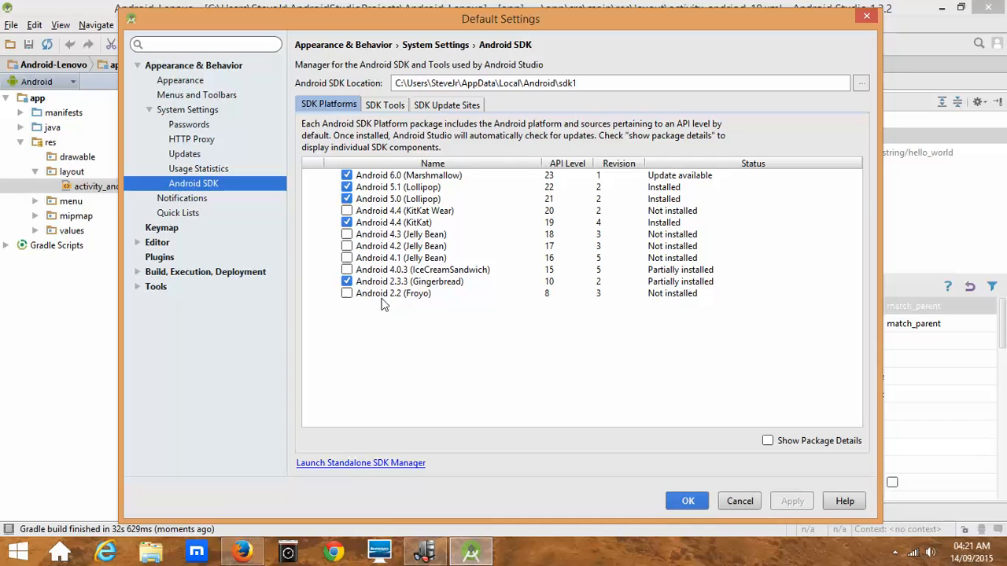
{"action": "mouse_move", "coordinate": [391, 305]}
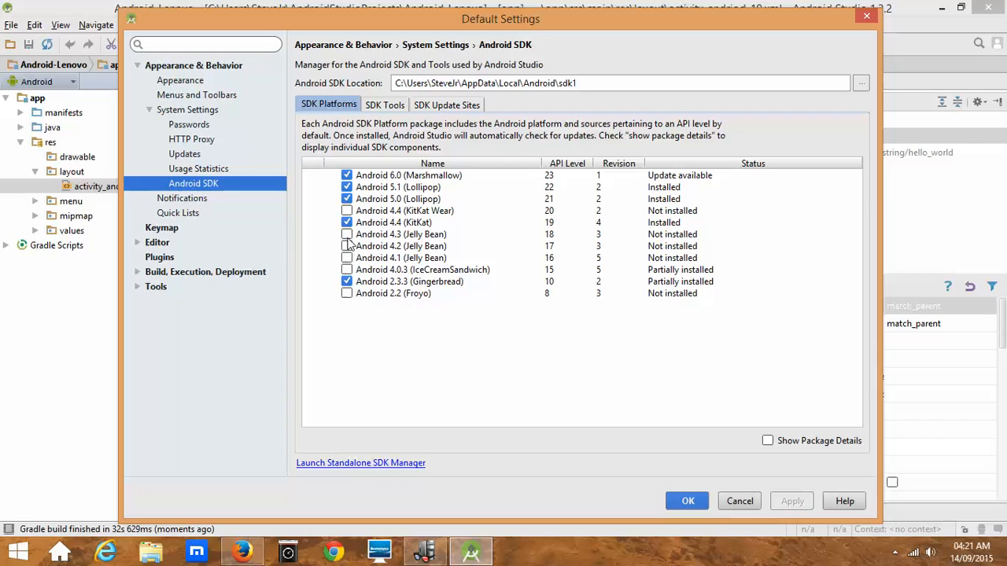
Check Android 4.3 (Jelly Bean) in the SDK Platforms list for installation.
{"action": "left_click", "coordinate": [346, 235]}
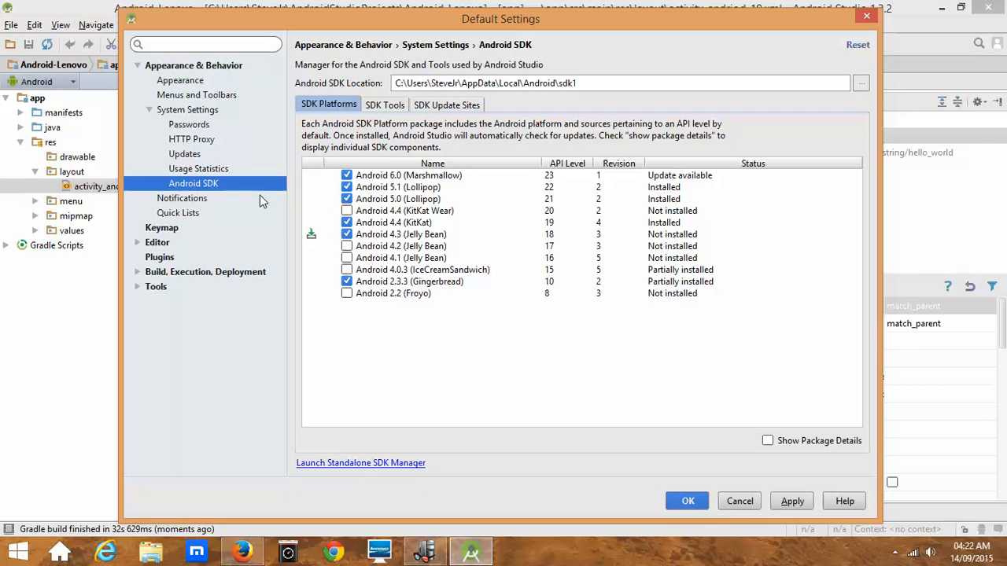
{"action": "mouse_move", "coordinate": [667, 412]}
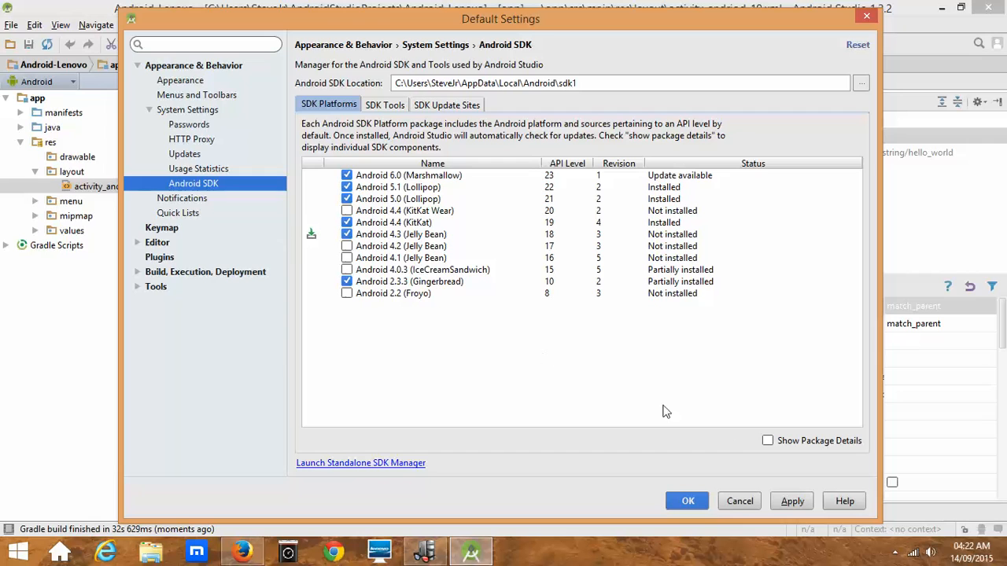
{"action": "mouse_move", "coordinate": [475, 306]}
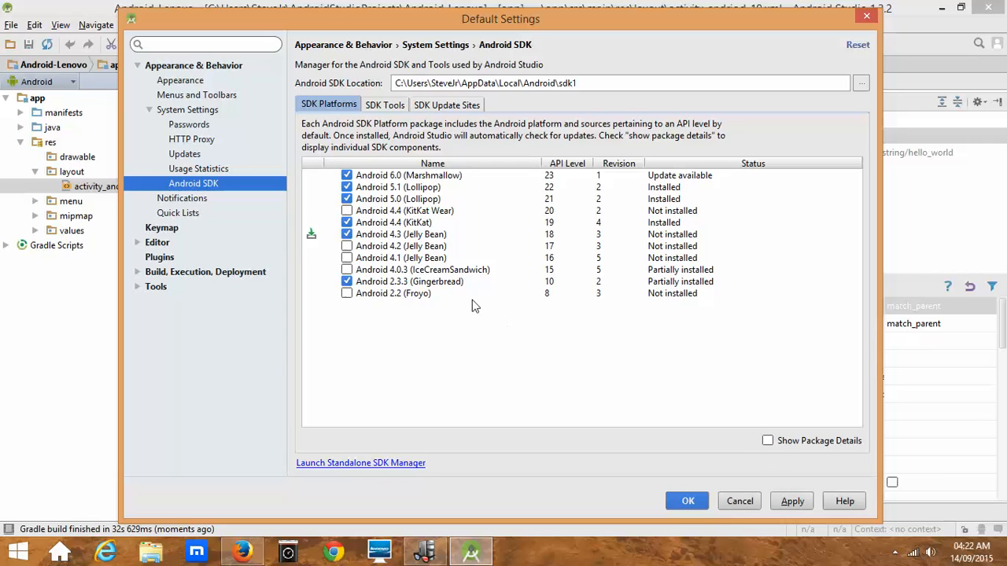
{"action": "mouse_move", "coordinate": [371, 266]}
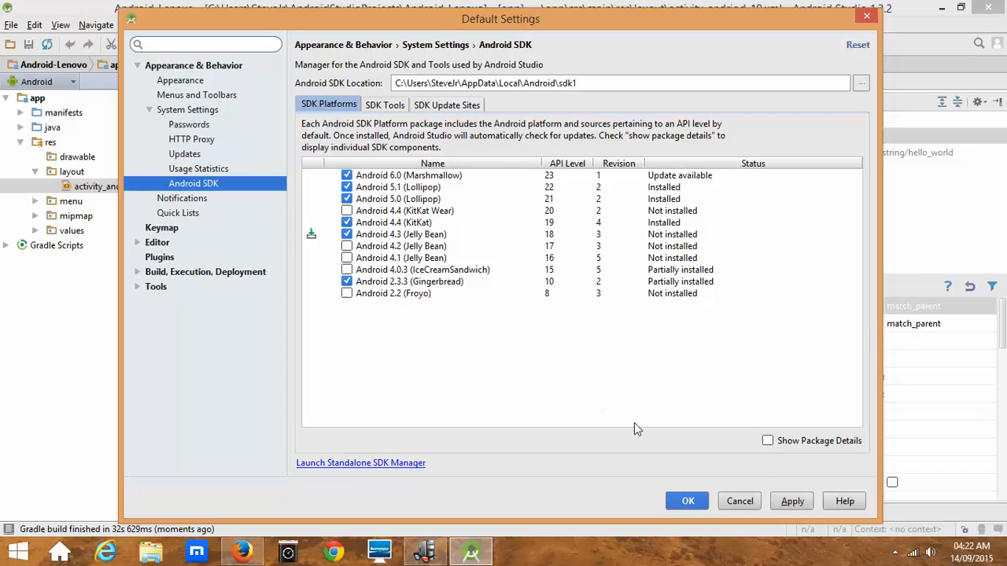
{"action": "mouse_move", "coordinate": [365, 244]}
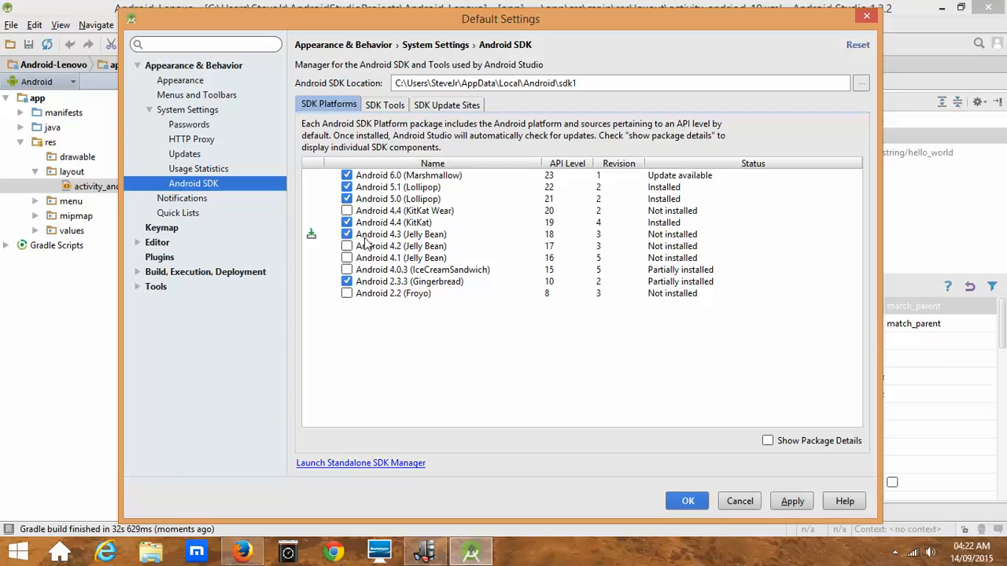
{"action": "mouse_move", "coordinate": [554, 244]}
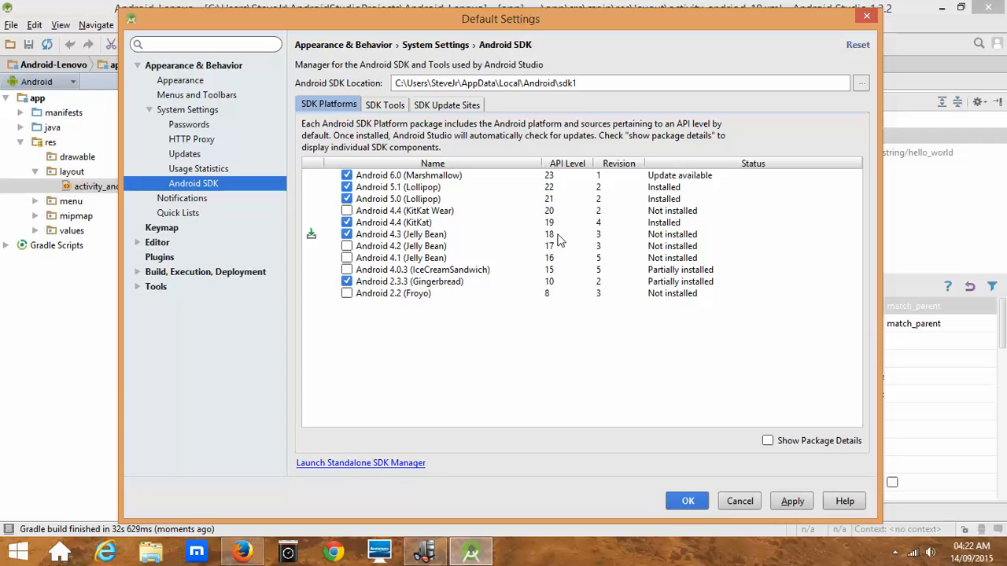
{"action": "mouse_move", "coordinate": [771, 448]}
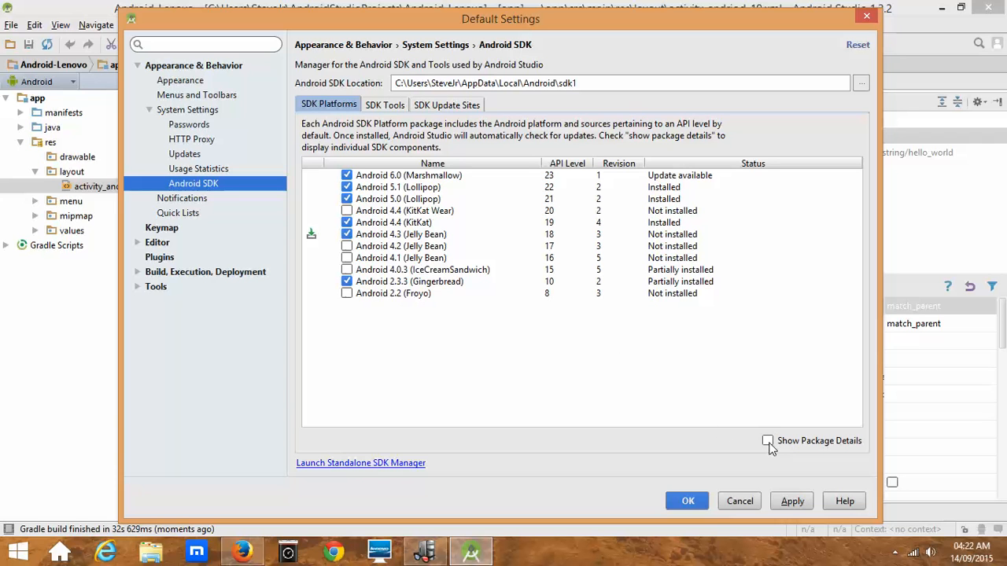
Show package details and tick the Android 4.3 ARM EABI v7a System Image.
{"action": "left_click", "coordinate": [768, 441]}
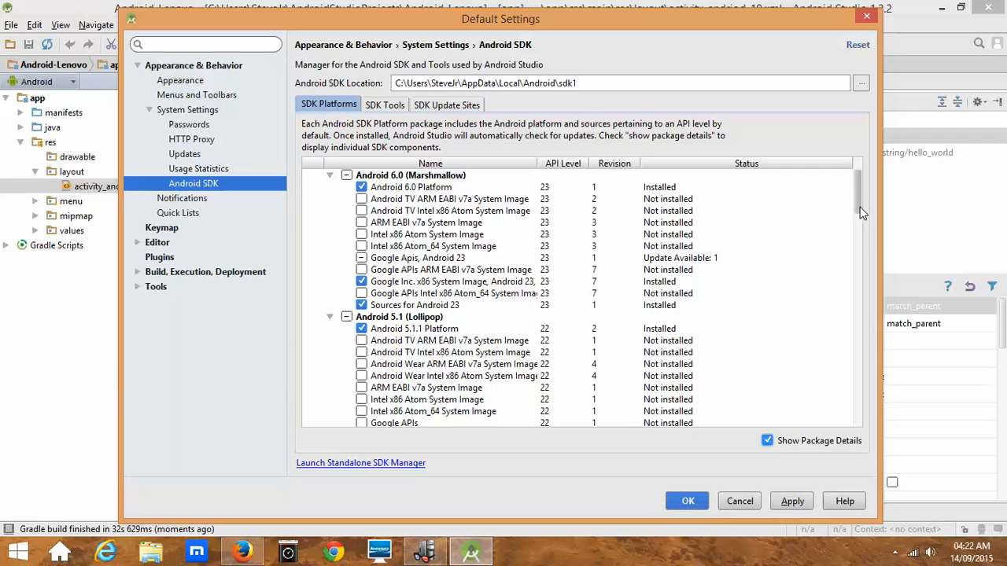
{"action": "scroll", "scroll_direction": "down", "scroll_amount": 3}
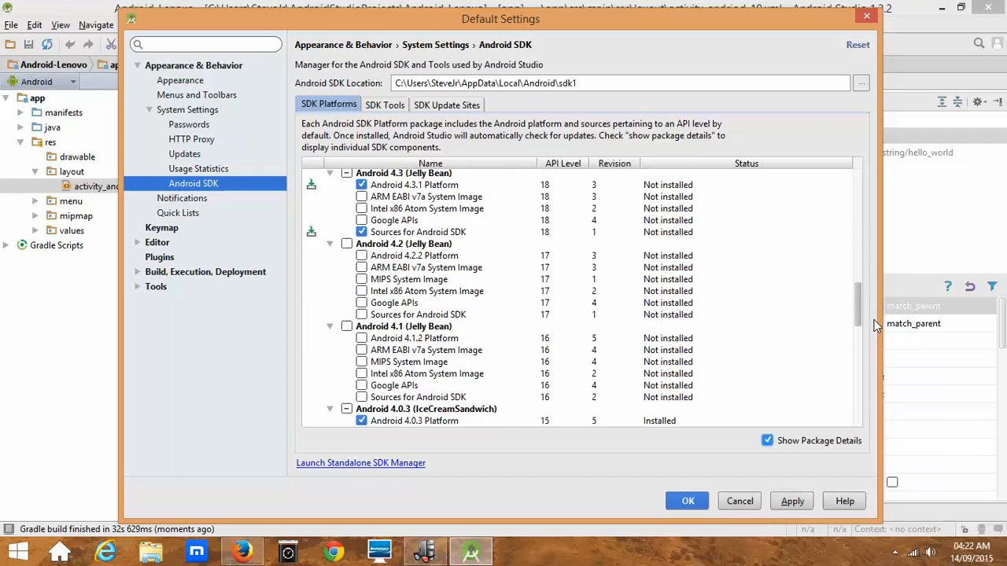
{"action": "scroll", "scroll_direction": "up", "scroll_amount": 3}
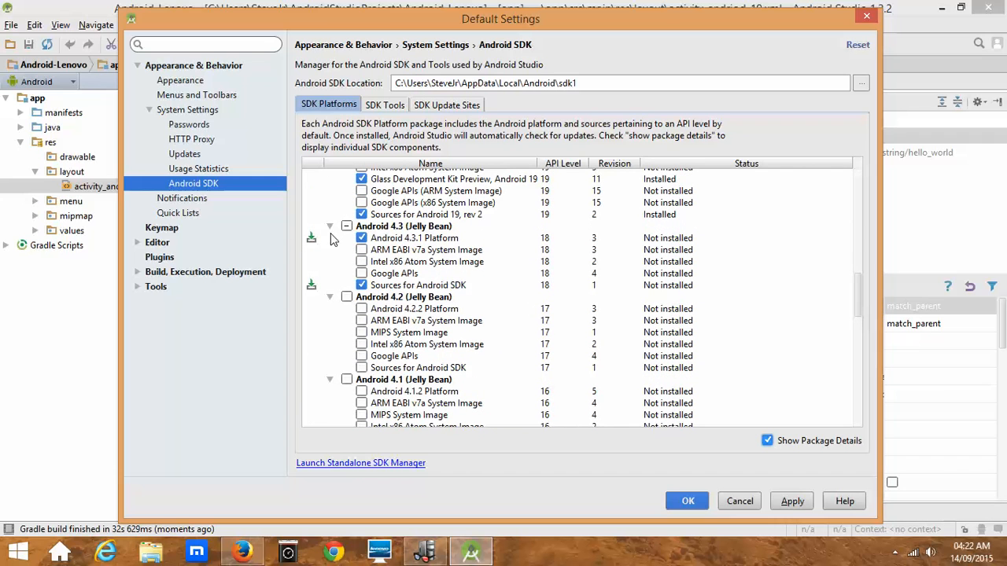
{"action": "left_click", "coordinate": [362, 238]}
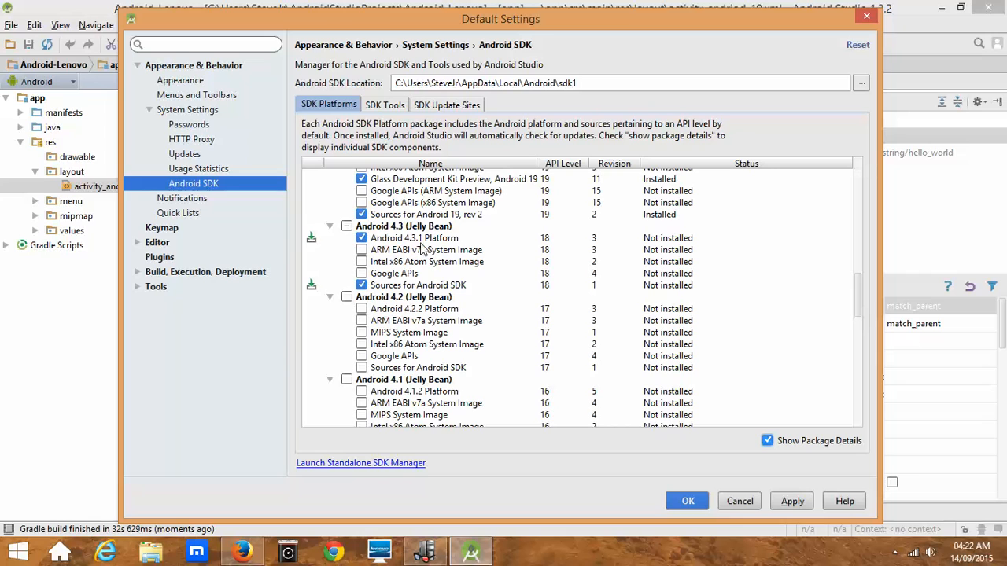
{"action": "mouse_move", "coordinate": [422, 243]}
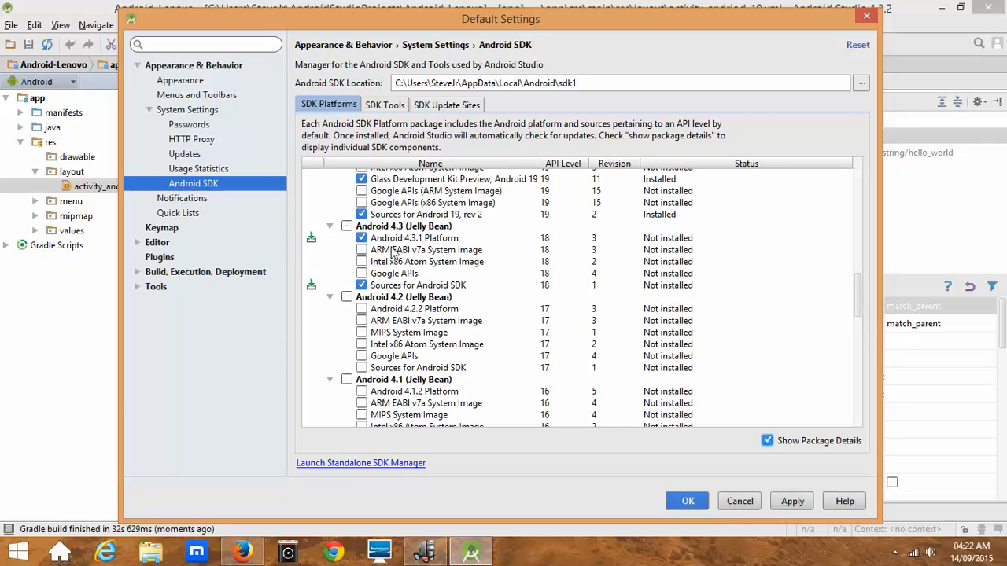
{"action": "mouse_move", "coordinate": [350, 271]}
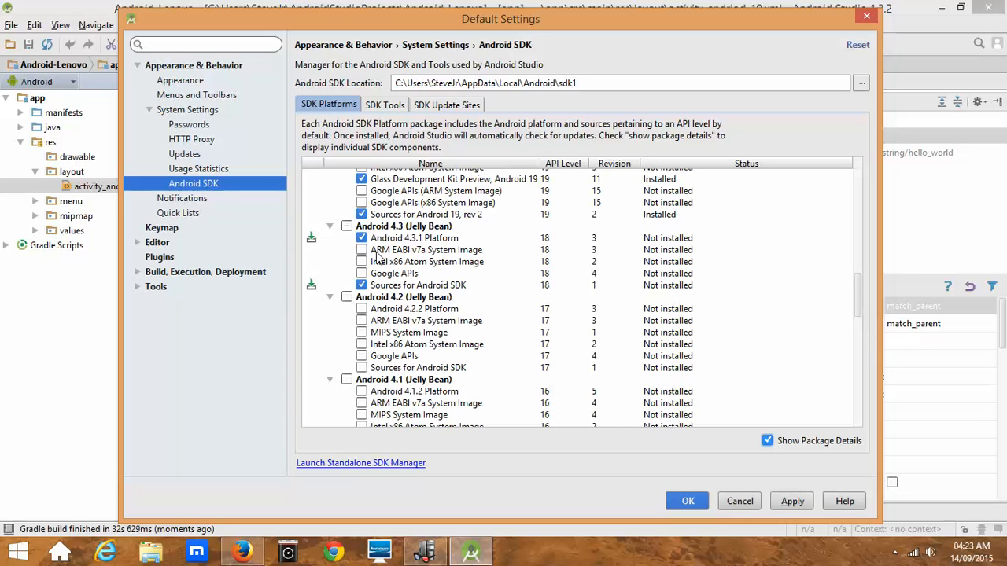
{"action": "mouse_move", "coordinate": [393, 271]}
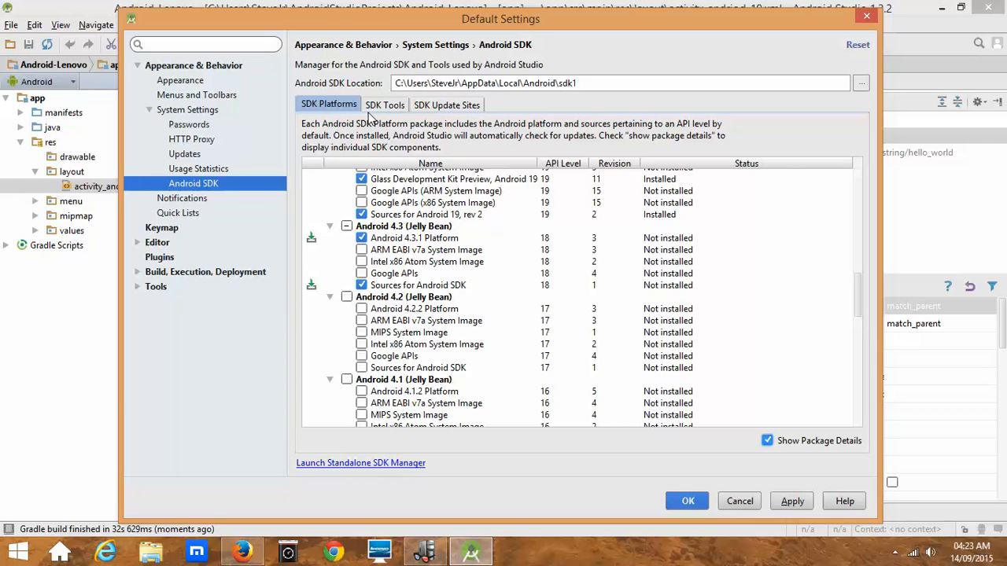
{"action": "mouse_move", "coordinate": [315, 186]}
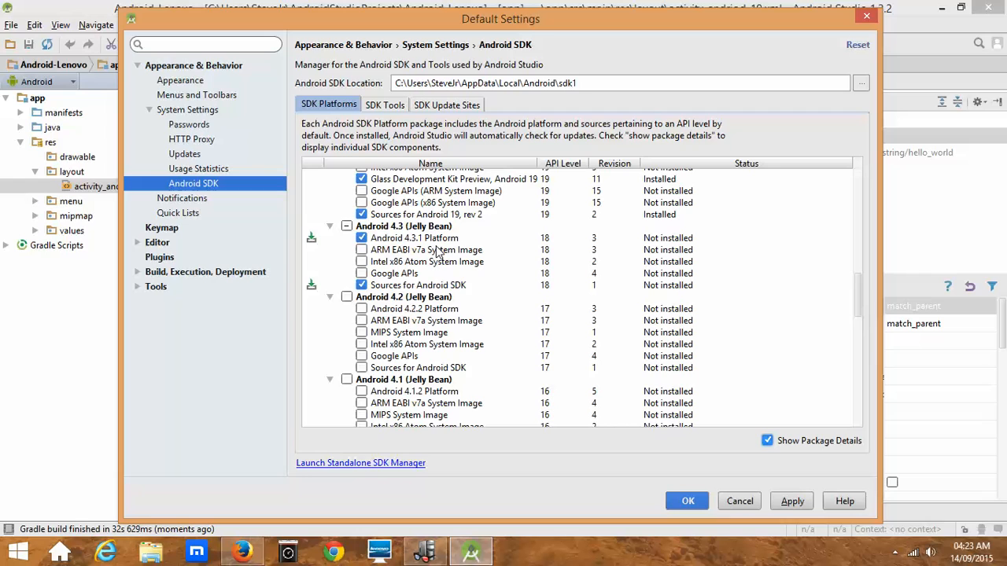
{"action": "left_click", "coordinate": [362, 248]}
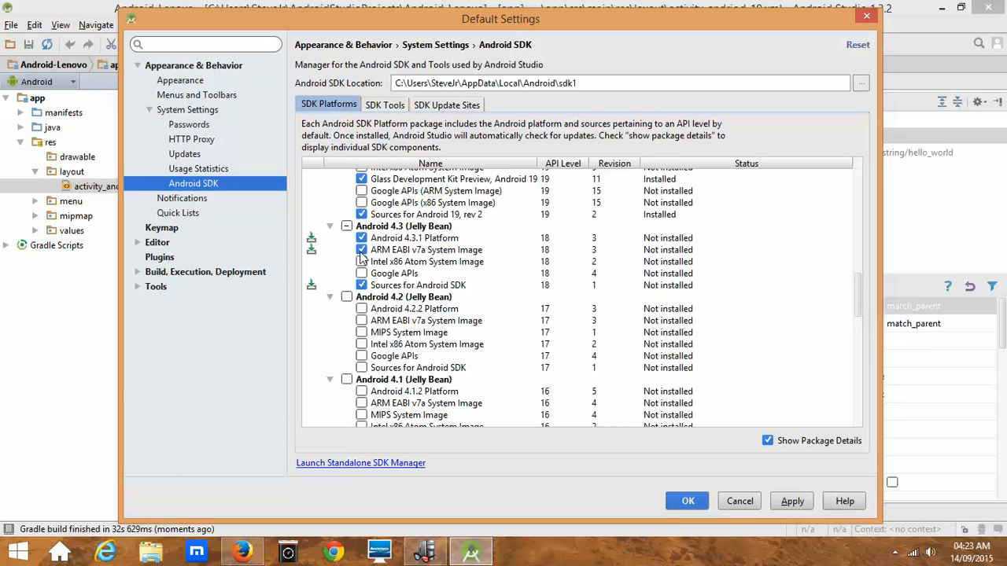
{"action": "left_click", "coordinate": [362, 249]}
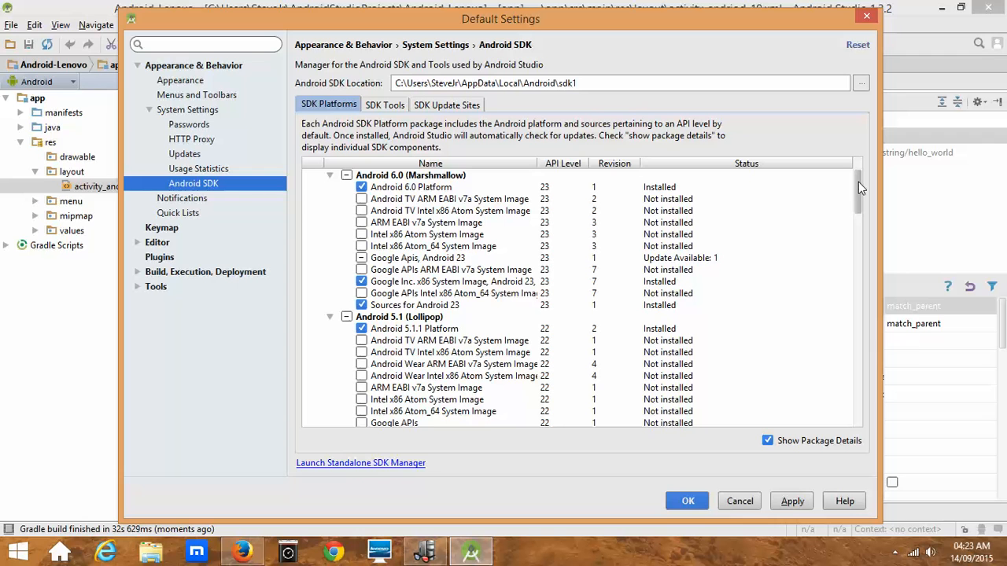
Scroll the SDK Platforms list back to Android 4.4 (KitKat) and its installed packages.
{"action": "scroll", "scroll_direction": "down", "scroll_amount": 3}
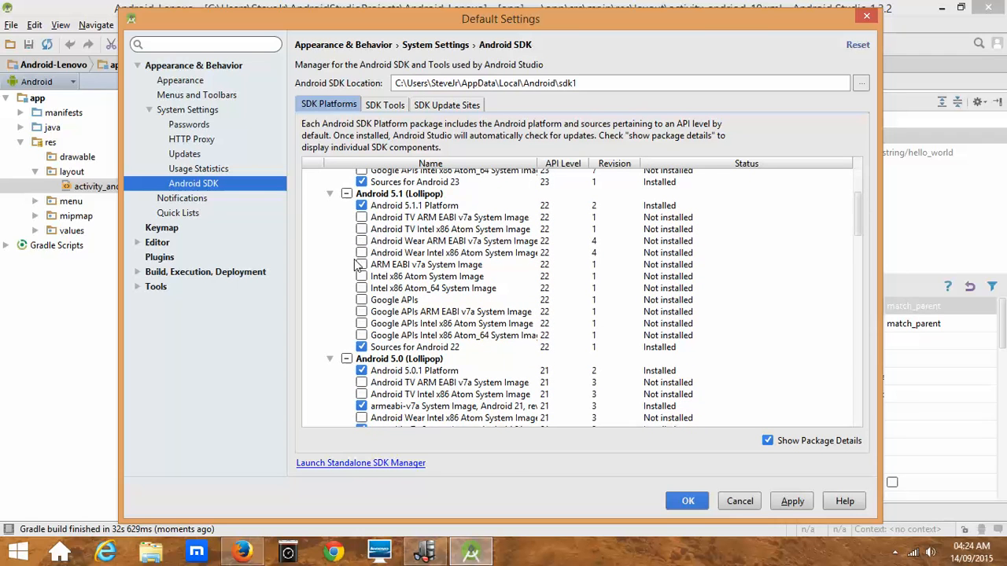
{"action": "mouse_move", "coordinate": [409, 258]}
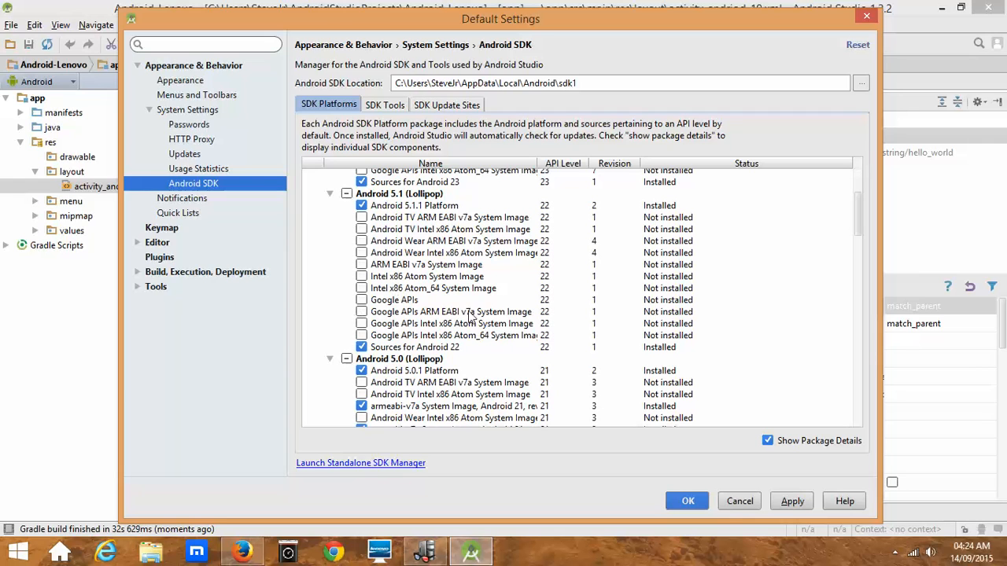
{"action": "mouse_move", "coordinate": [856, 221]}
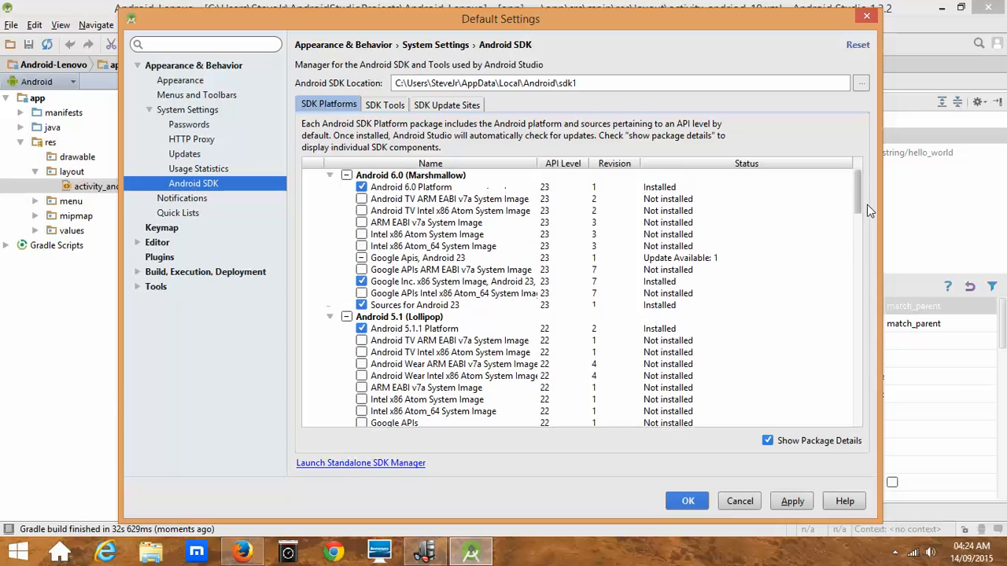
{"action": "scroll", "scroll_direction": "down", "scroll_amount": 3}
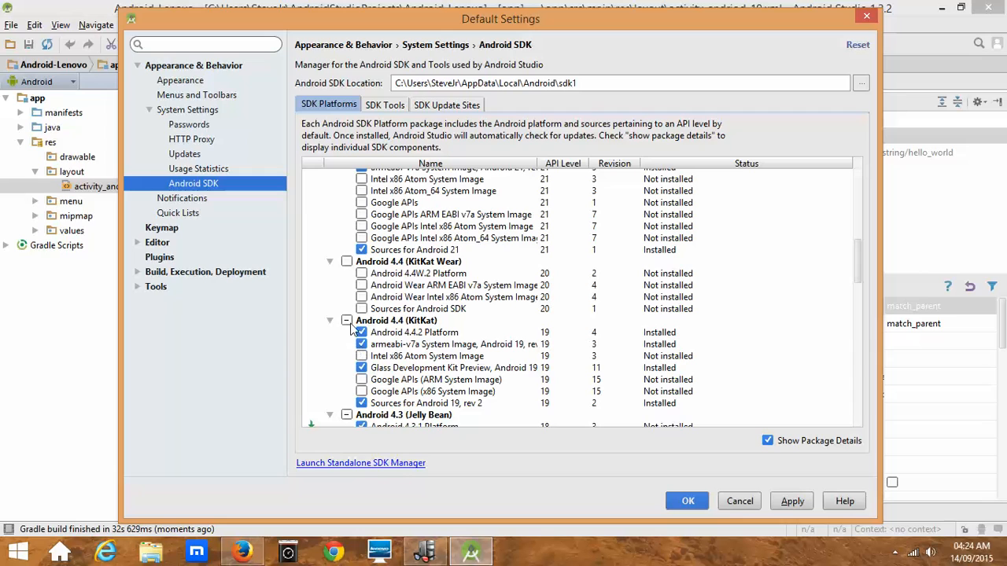
{"action": "mouse_move", "coordinate": [428, 329]}
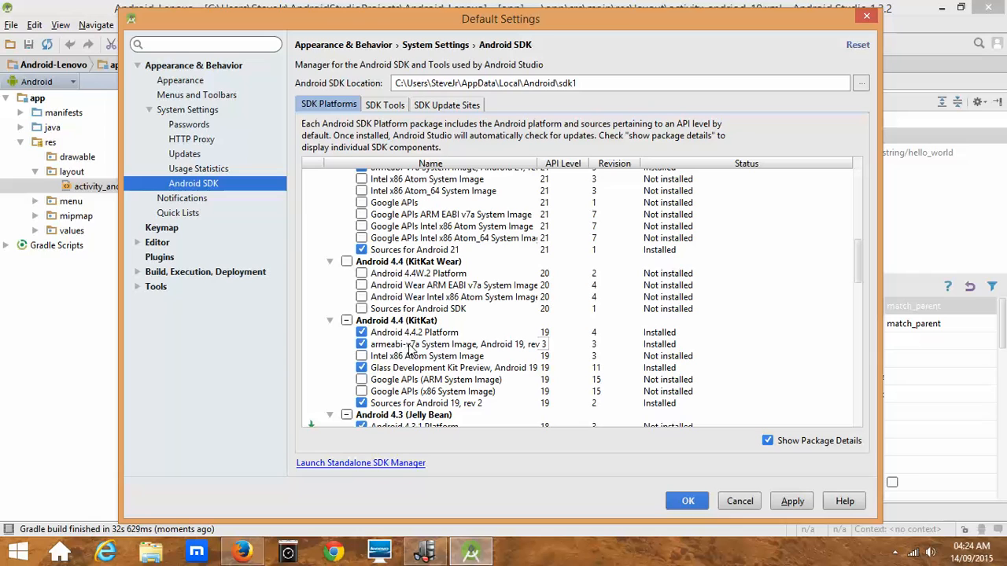
{"action": "mouse_move", "coordinate": [425, 352]}
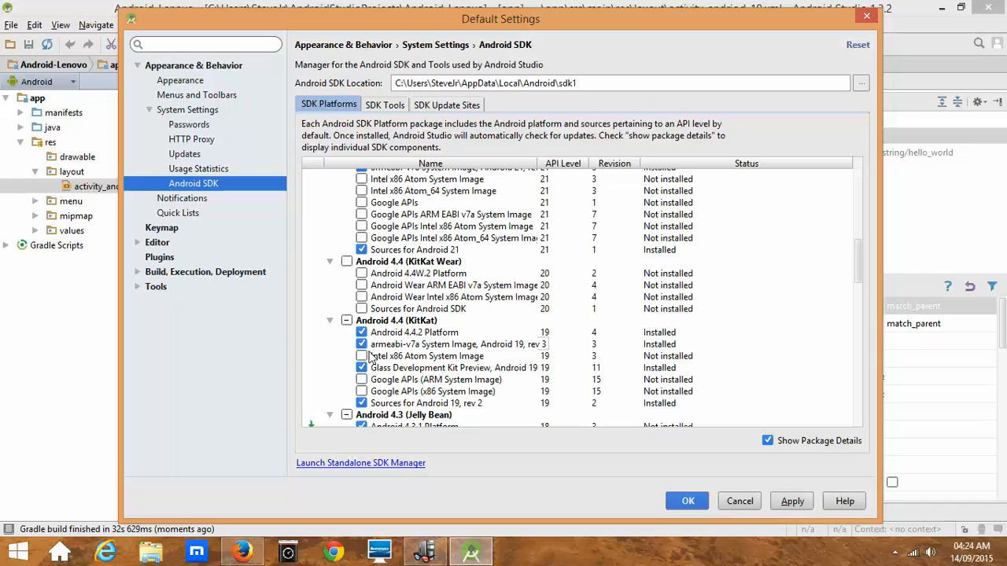
{"action": "left_click", "coordinate": [362, 368]}
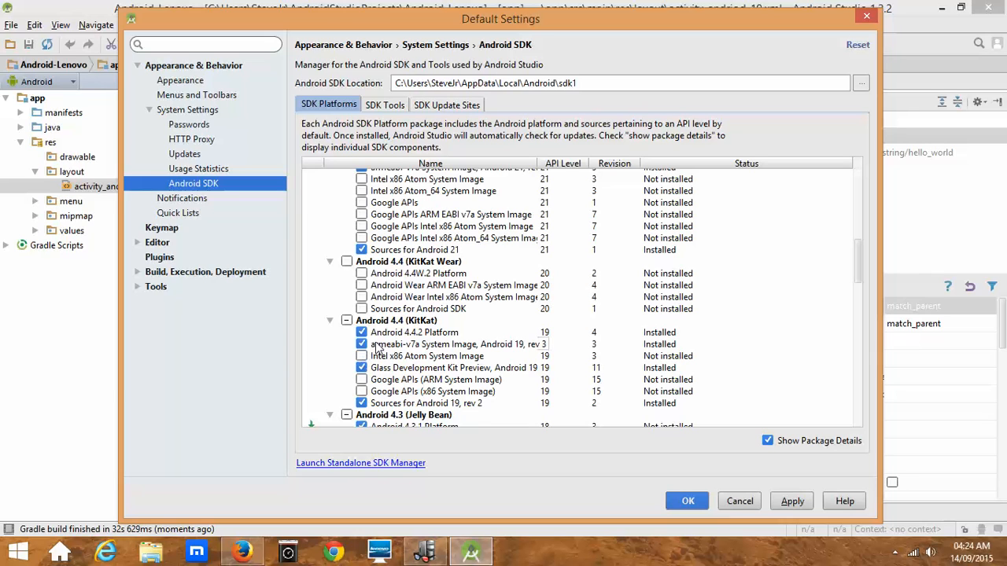
{"action": "mouse_move", "coordinate": [396, 287]}
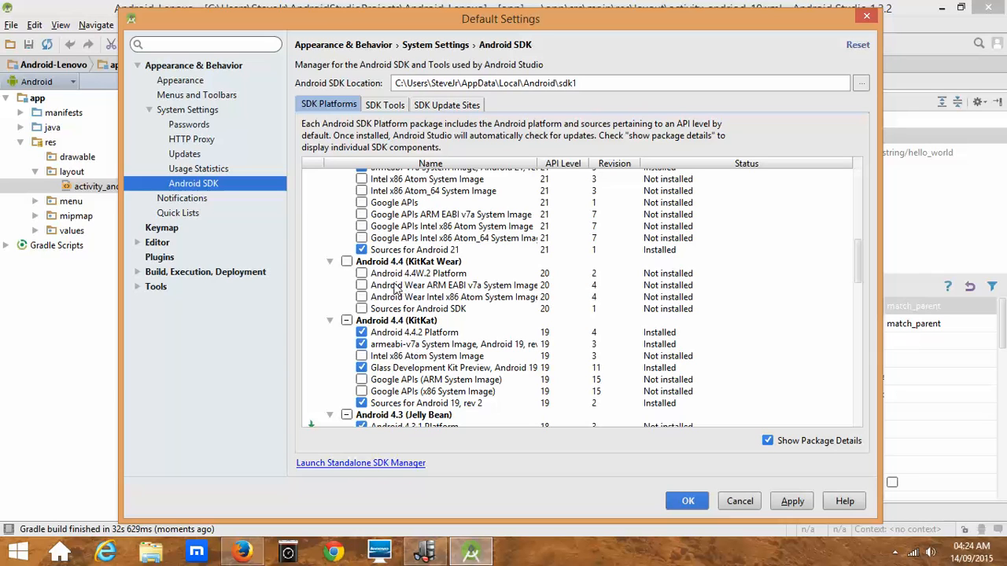
{"action": "mouse_move", "coordinate": [573, 274]}
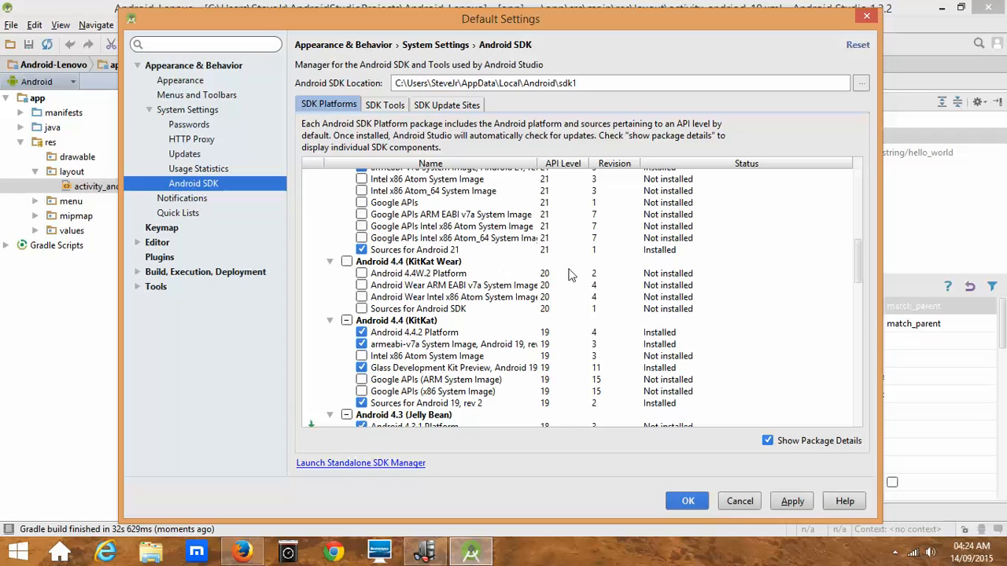
{"action": "mouse_move", "coordinate": [756, 378]}
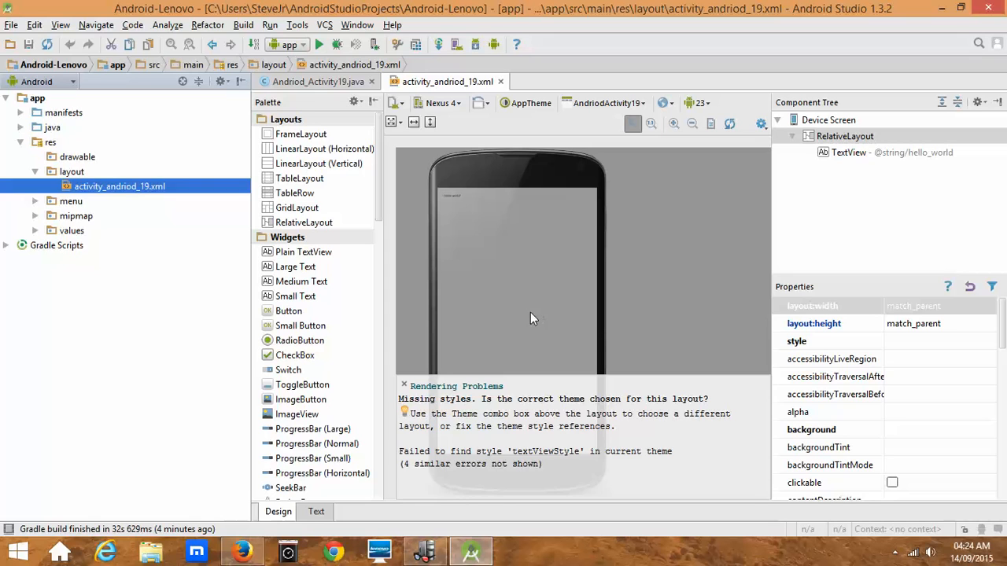
Launch the AVD Manager from Tools > Android, listing the Nexus 5 API 19 device.
{"action": "left_click", "coordinate": [298, 25]}
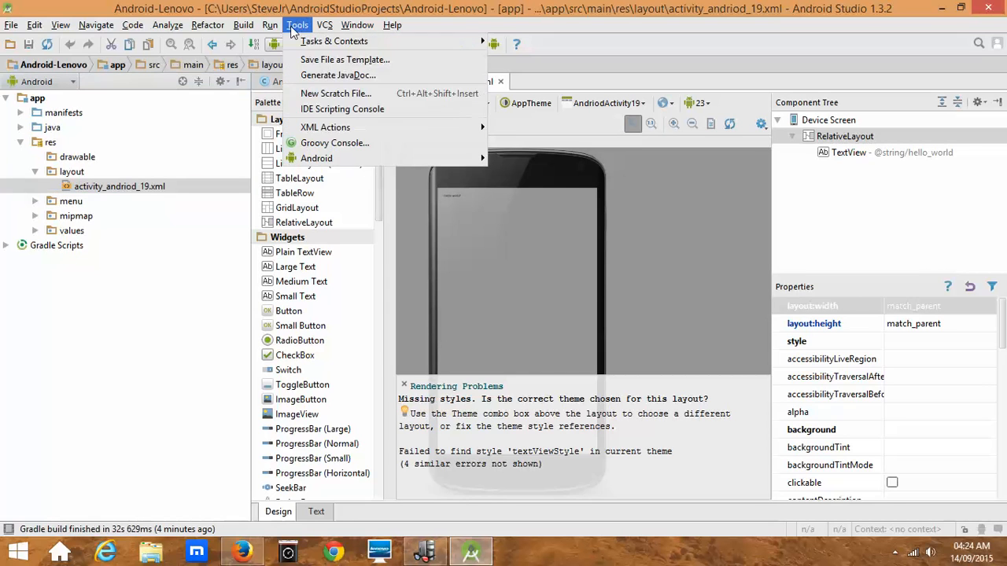
{"action": "left_click", "coordinate": [271, 25]}
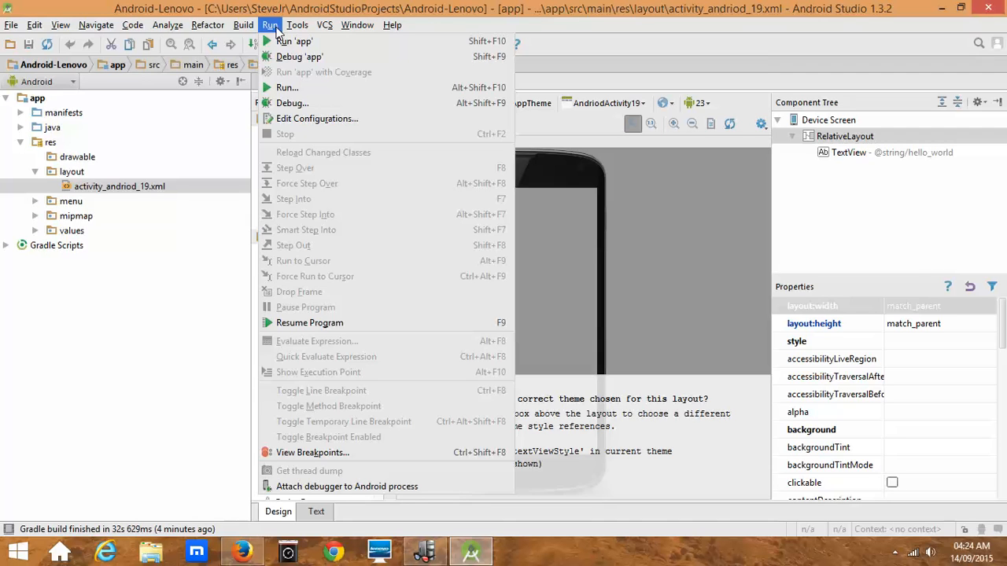
{"action": "left_click", "coordinate": [297, 25]}
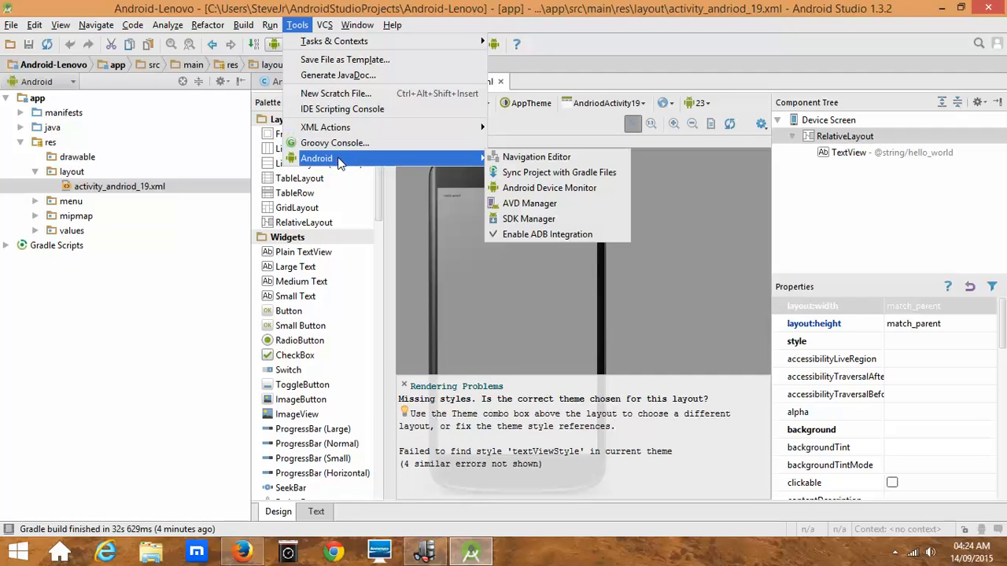
{"action": "mouse_move", "coordinate": [528, 203]}
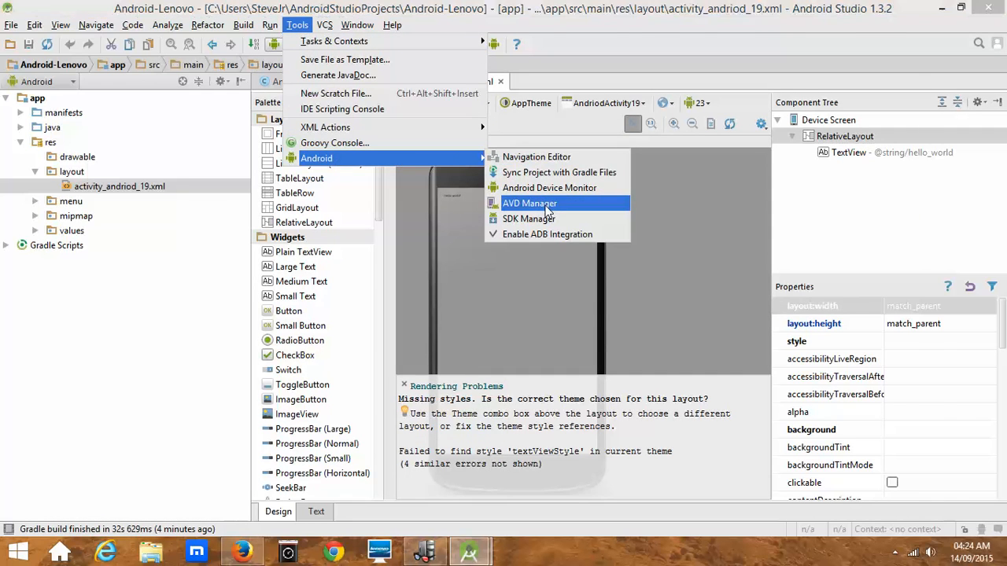
{"action": "left_click", "coordinate": [528, 203]}
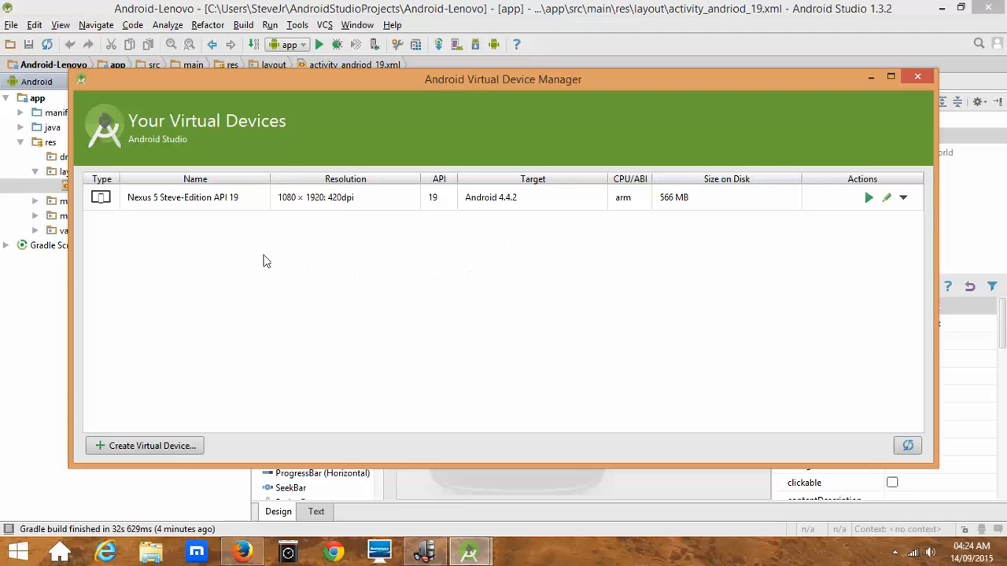
Delete the old Nexus 5 Steve-Edition API 19 virtual device and confirm.
{"action": "left_click", "coordinate": [188, 198]}
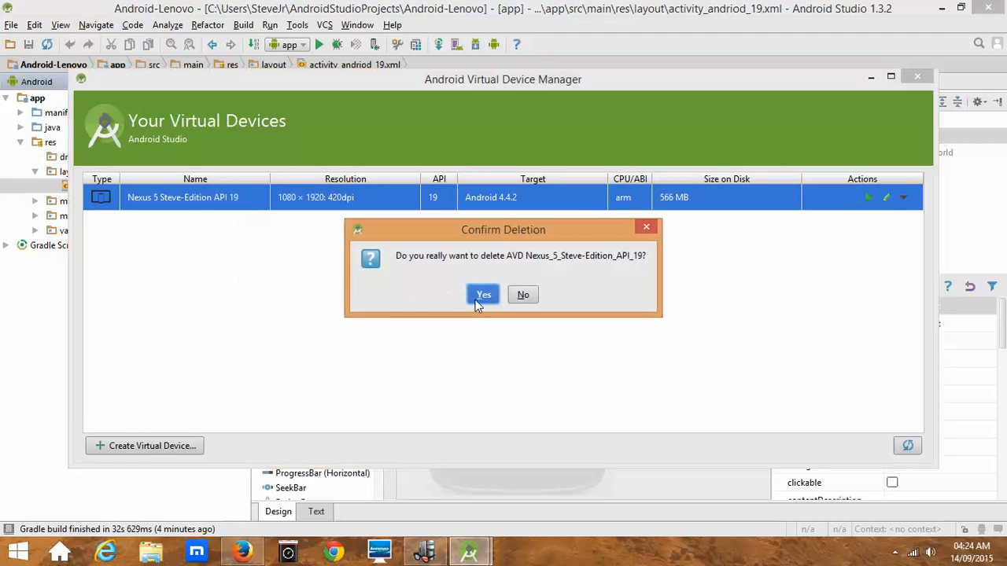
{"action": "left_click", "coordinate": [483, 294]}
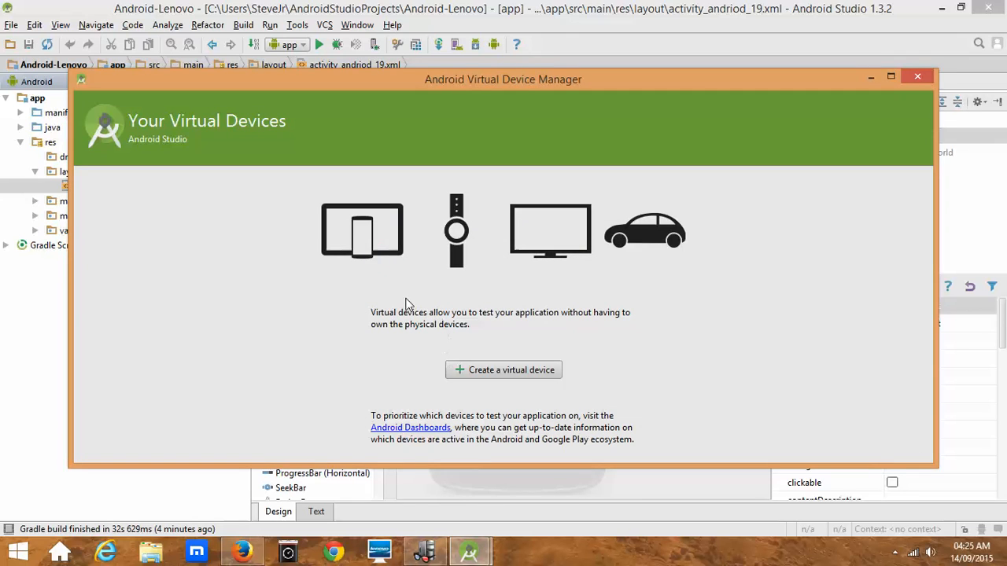
{"action": "mouse_move", "coordinate": [387, 296]}
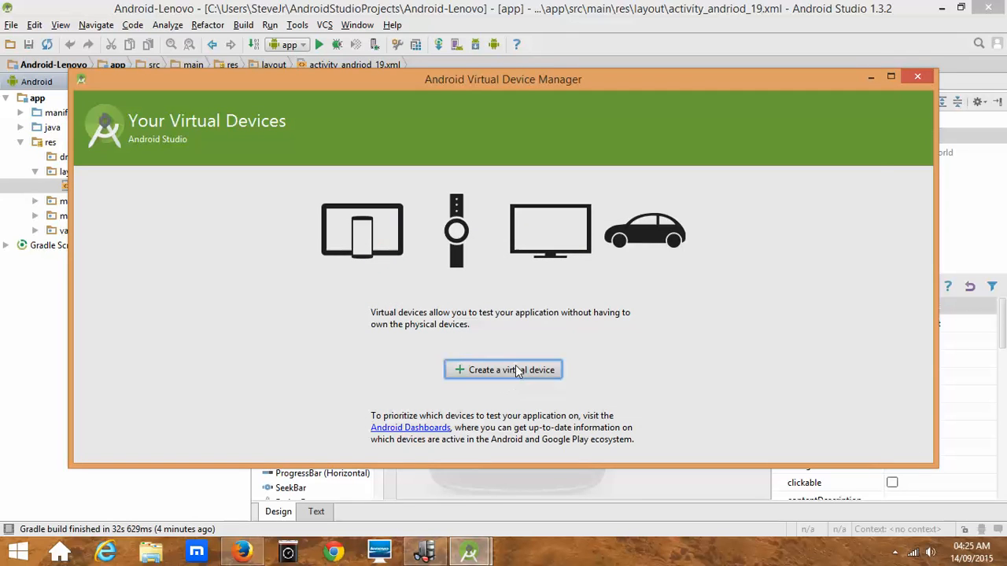
Start creating a new virtual device by cloning the Nexus 5 hardware profile.
{"action": "left_click", "coordinate": [503, 370]}
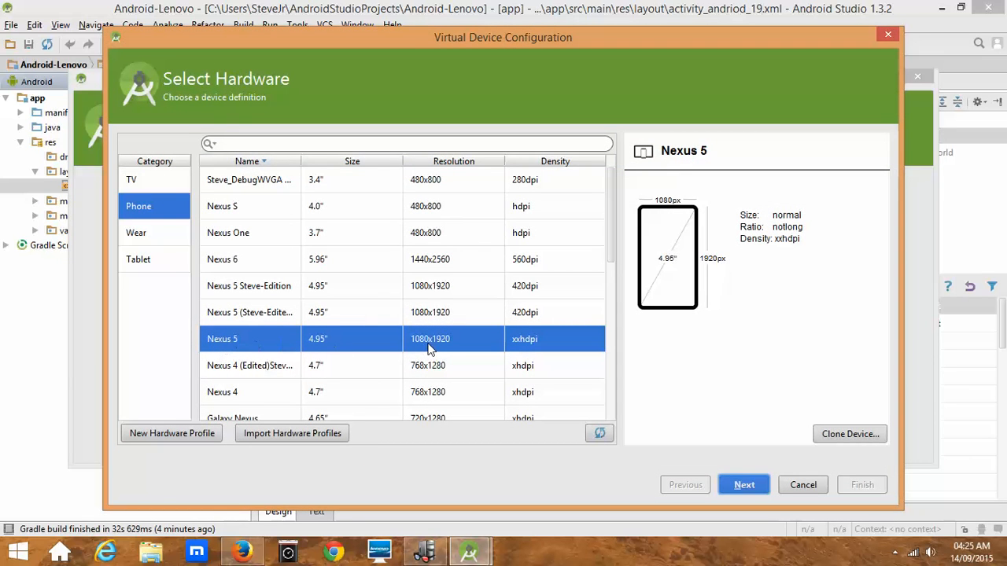
{"action": "mouse_move", "coordinate": [519, 356]}
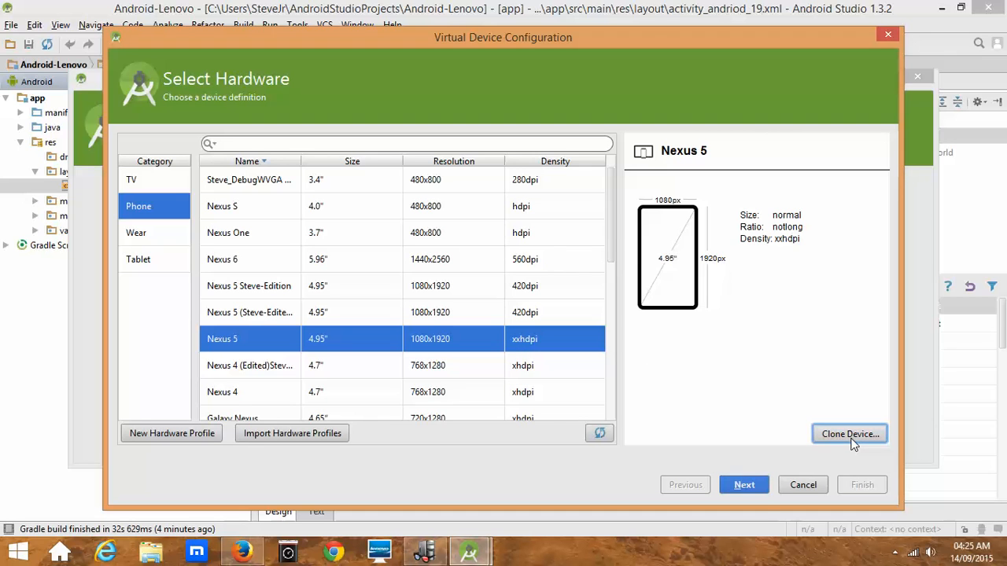
{"action": "left_click", "coordinate": [849, 434]}
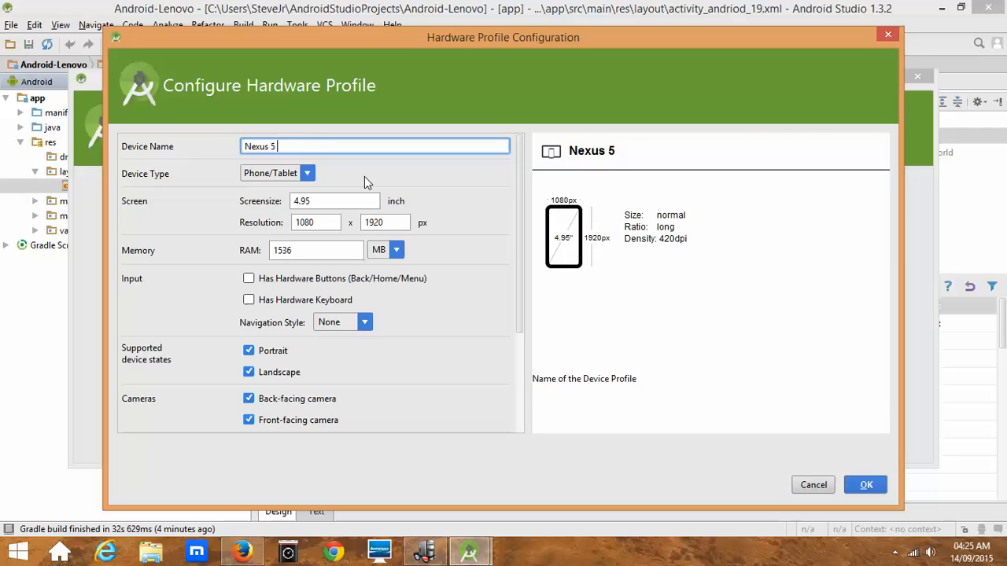
Append 'Lenovo' to the device name and set RAM to 1 GB in the hardware profile.
{"action": "type", "text": "Lenovo"}
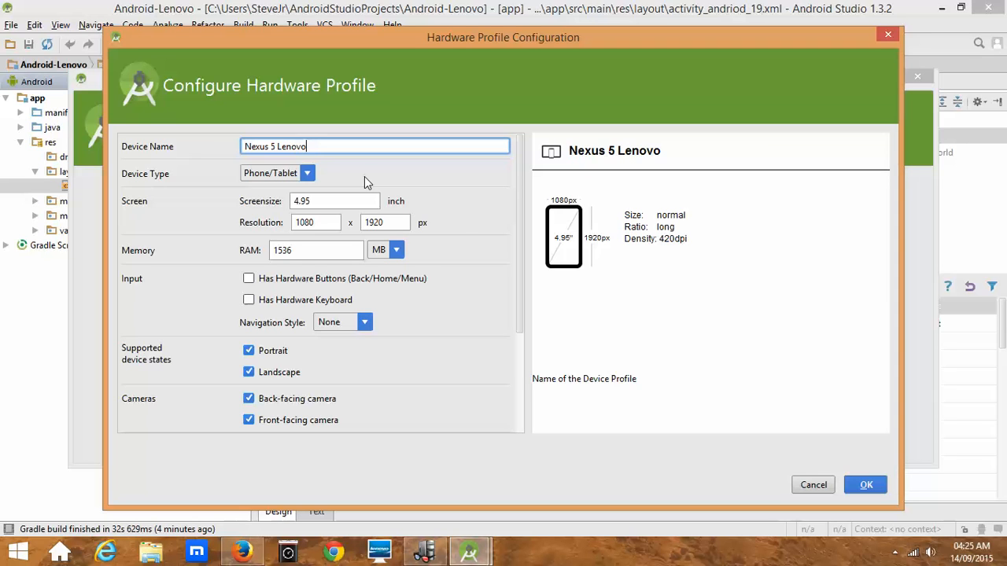
{"action": "mouse_move", "coordinate": [548, 388]}
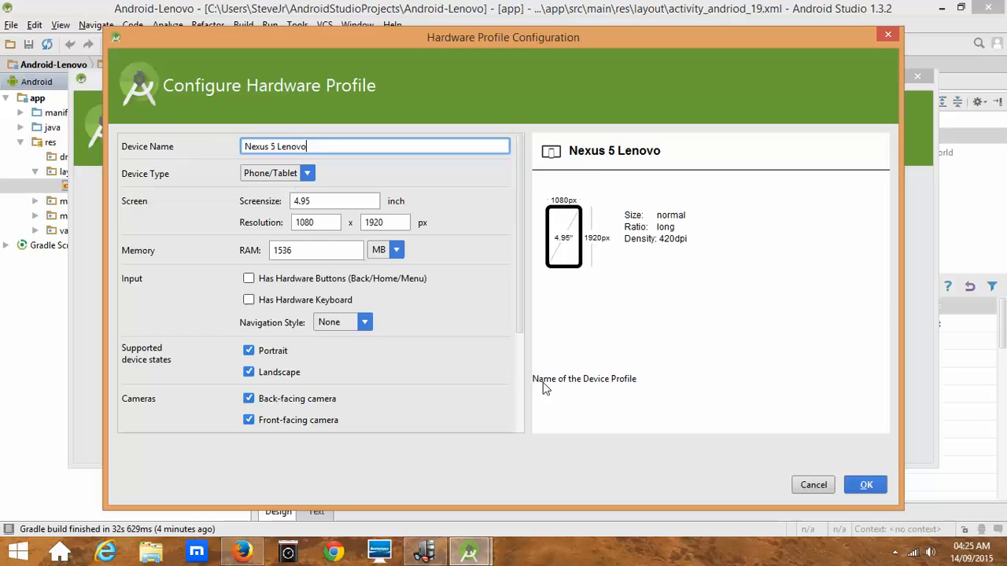
{"action": "left_click", "coordinate": [315, 250]}
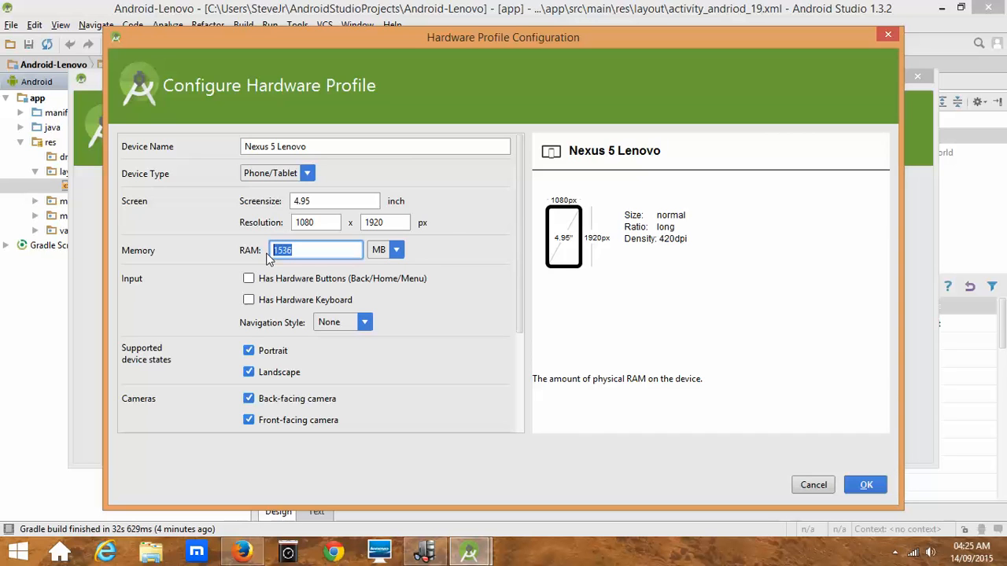
{"action": "left_click", "coordinate": [396, 250]}
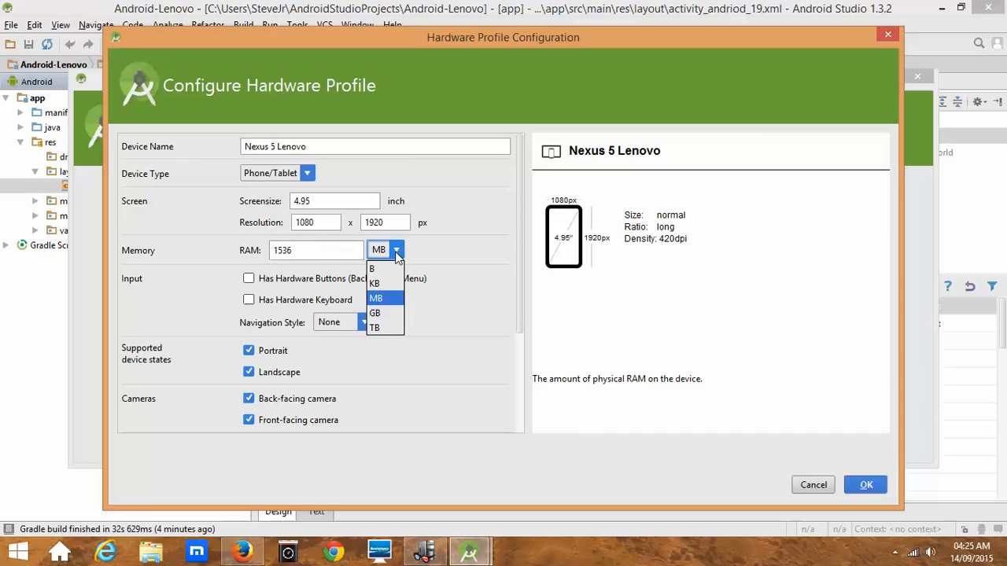
{"action": "left_click", "coordinate": [375, 313]}
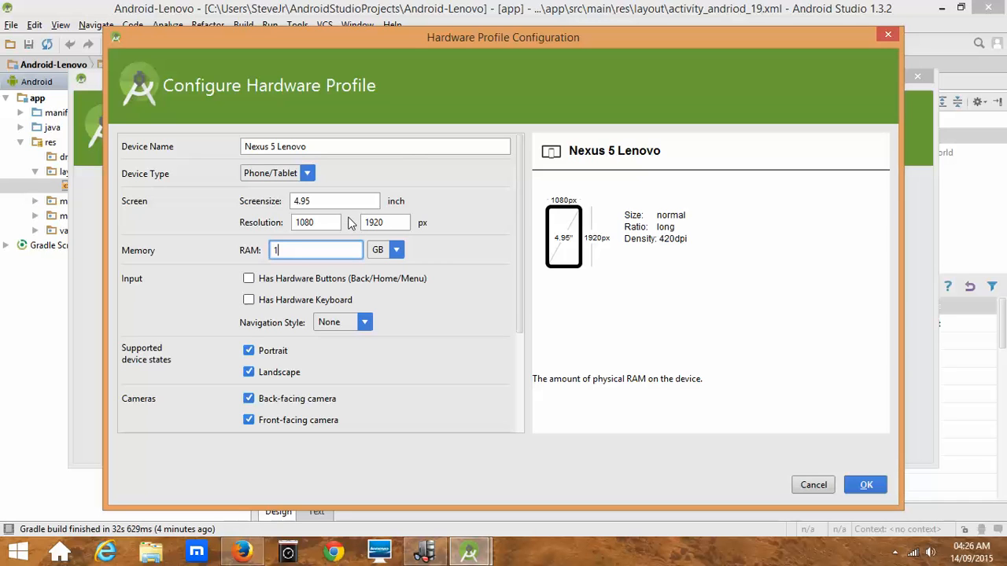
{"action": "mouse_move", "coordinate": [553, 390]}
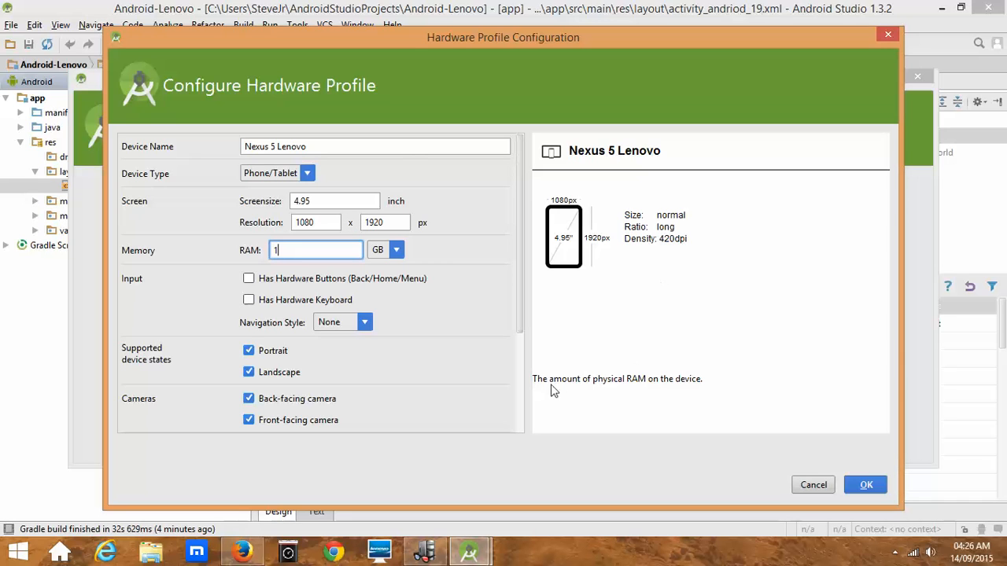
{"action": "mouse_move", "coordinate": [668, 390]}
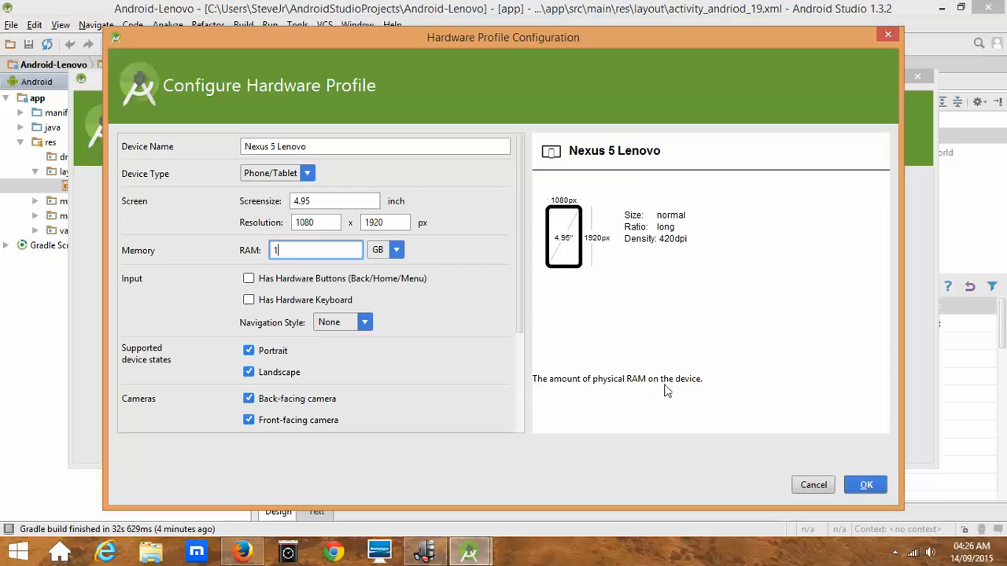
{"action": "mouse_move", "coordinate": [844, 510]}
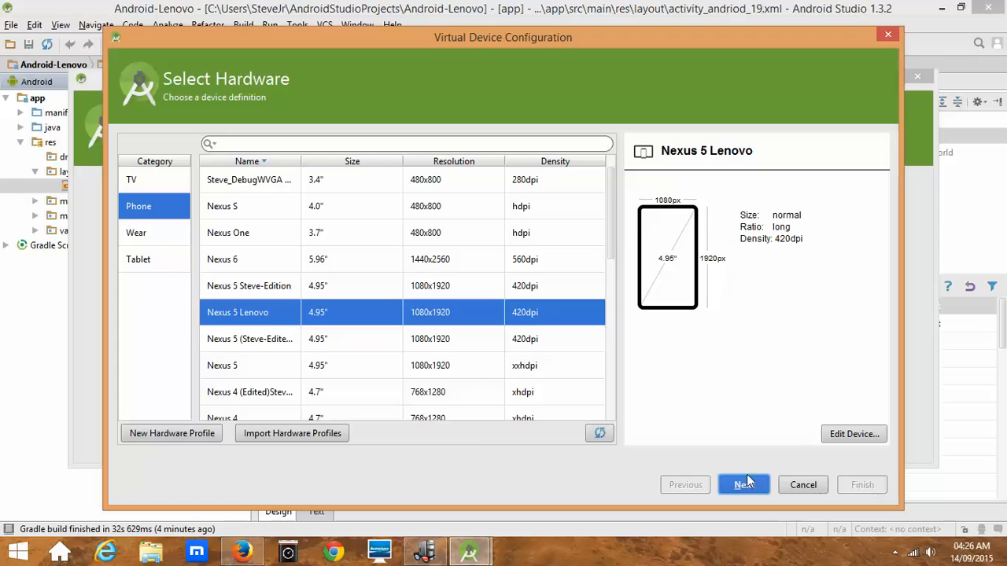
{"action": "mouse_move", "coordinate": [211, 251]}
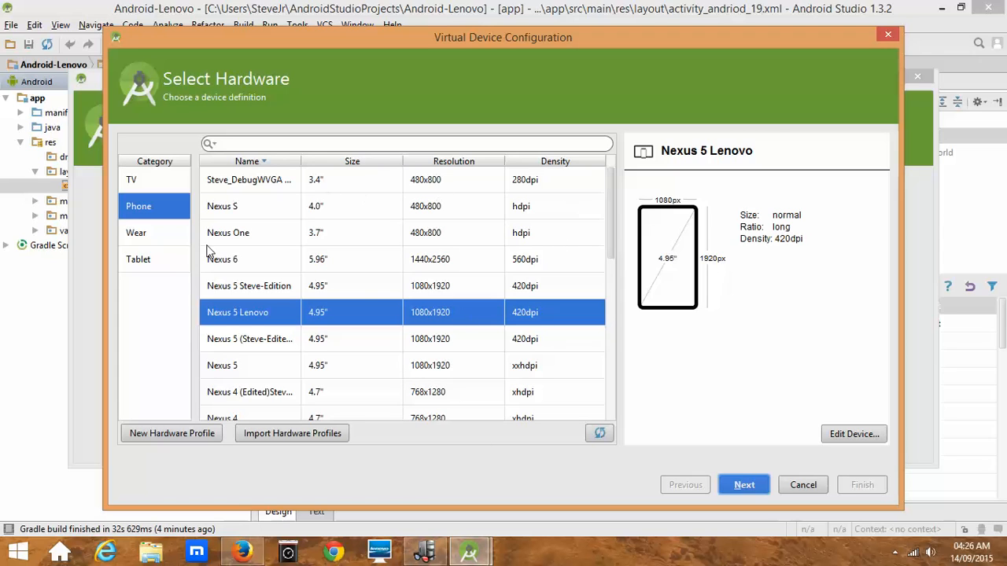
{"action": "mouse_move", "coordinate": [365, 249]}
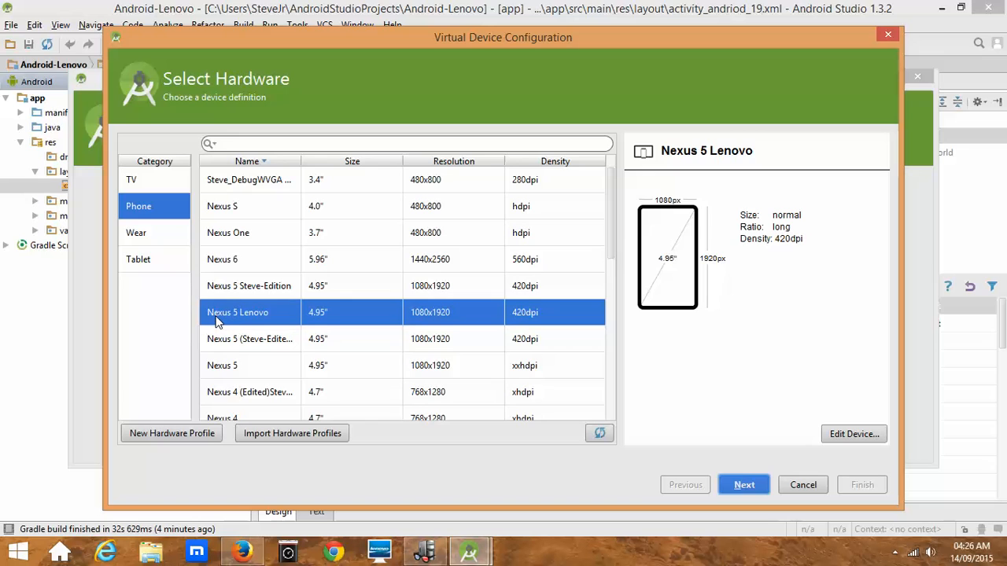
{"action": "mouse_move", "coordinate": [252, 321]}
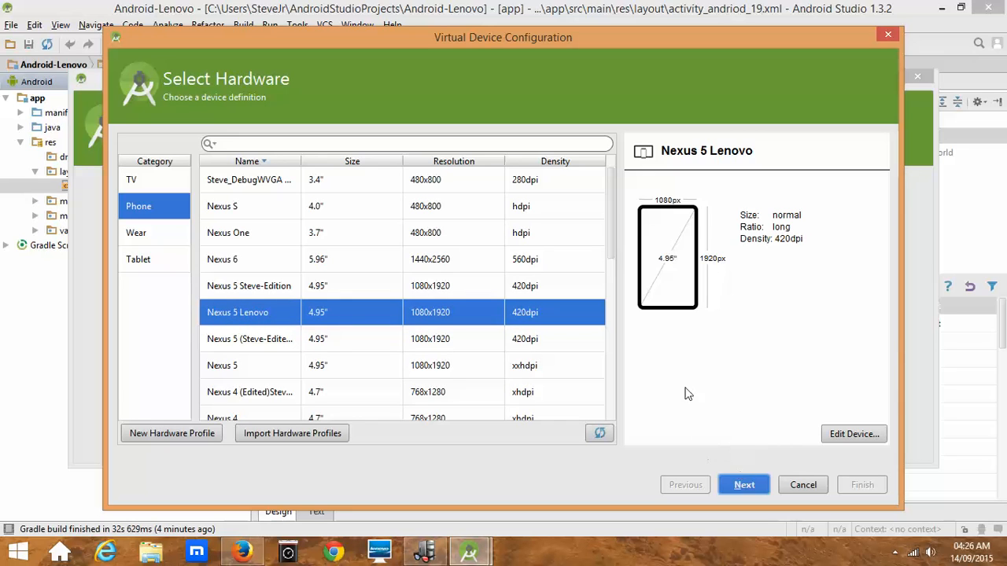
Continue the wizard with the Nexus 5 Lenovo hardware selected.
{"action": "left_click", "coordinate": [742, 485]}
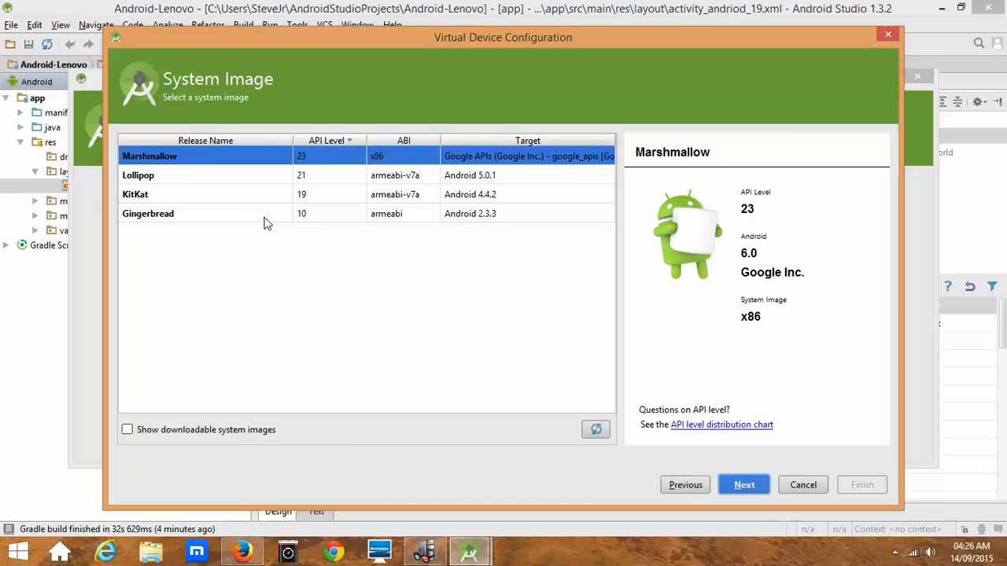
{"action": "mouse_move", "coordinate": [247, 215]}
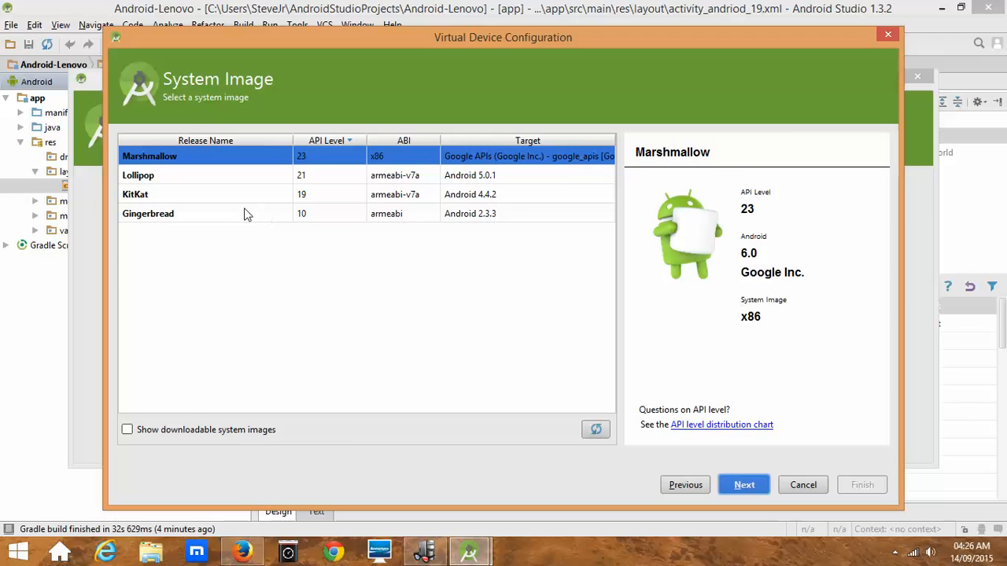
Compare Gingerbread API 10 with KitKat API 19, keep KitKat, and show downloadable system images.
{"action": "left_click", "coordinate": [148, 214]}
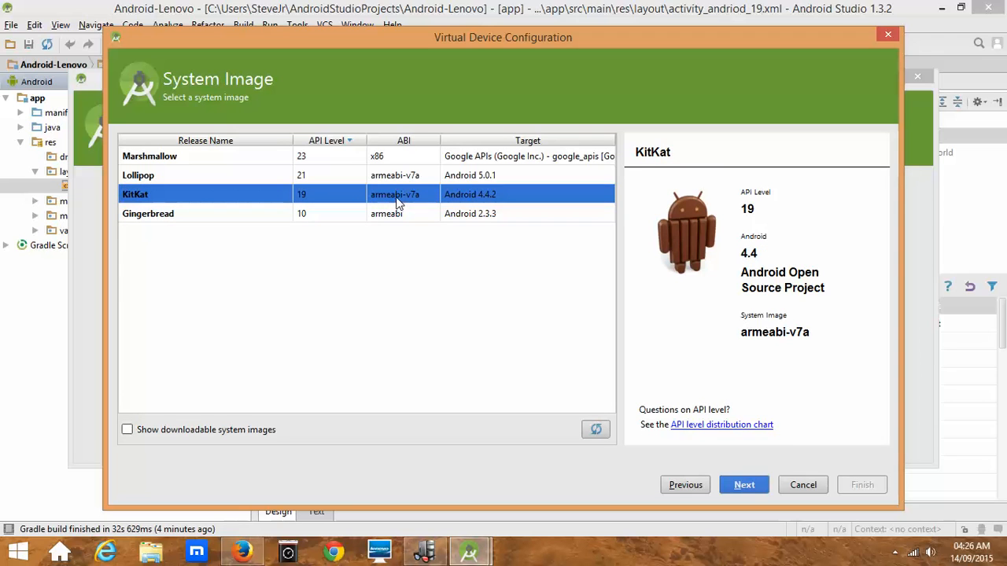
{"action": "mouse_move", "coordinate": [415, 201]}
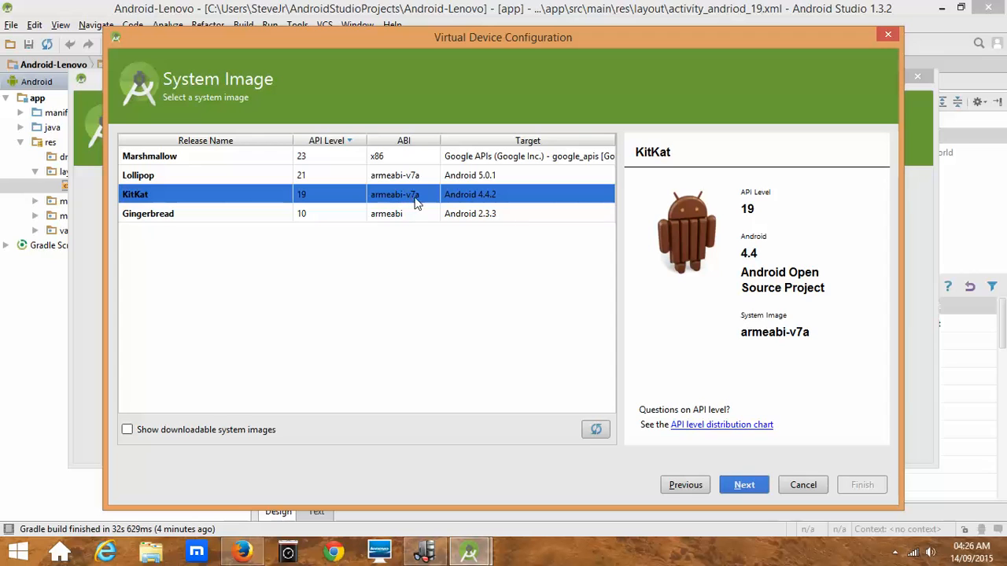
{"action": "mouse_move", "coordinate": [453, 206]}
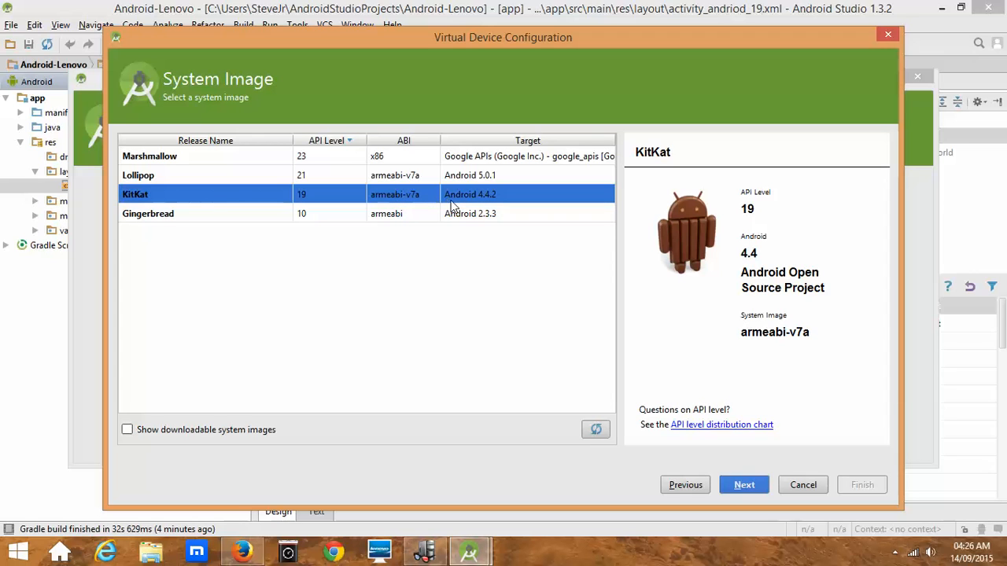
{"action": "mouse_move", "coordinate": [329, 195]}
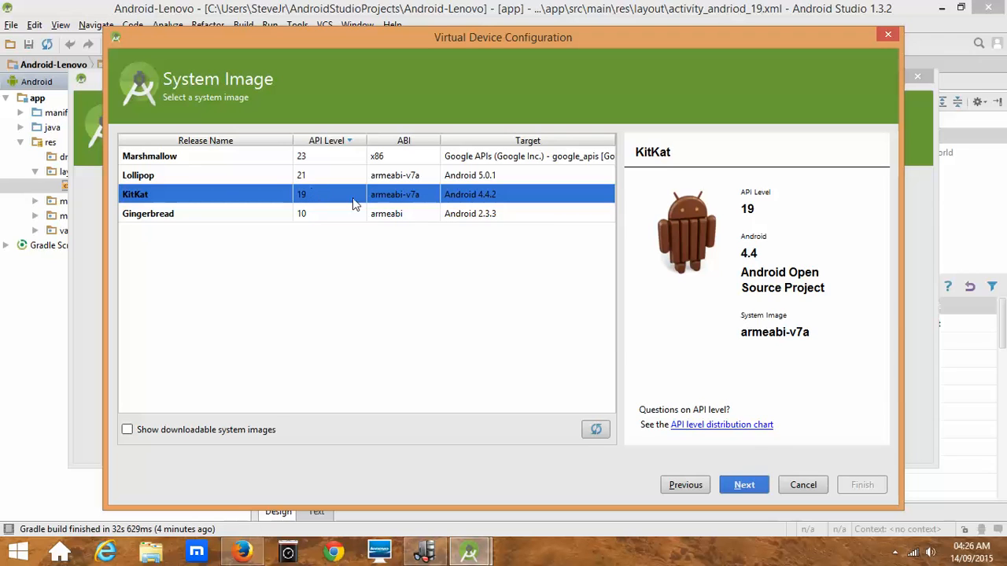
{"action": "mouse_move", "coordinate": [271, 208]}
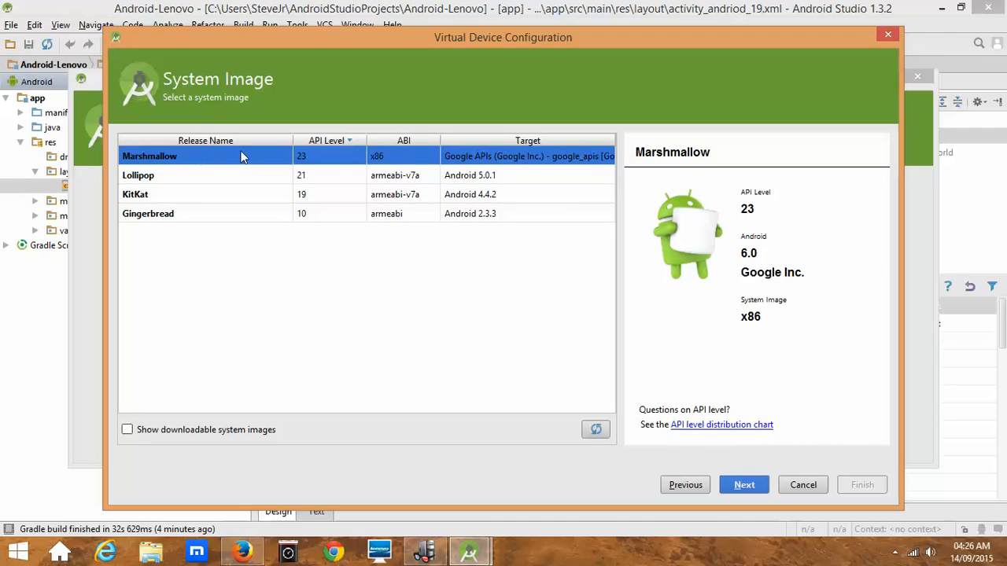
{"action": "mouse_move", "coordinate": [379, 155]}
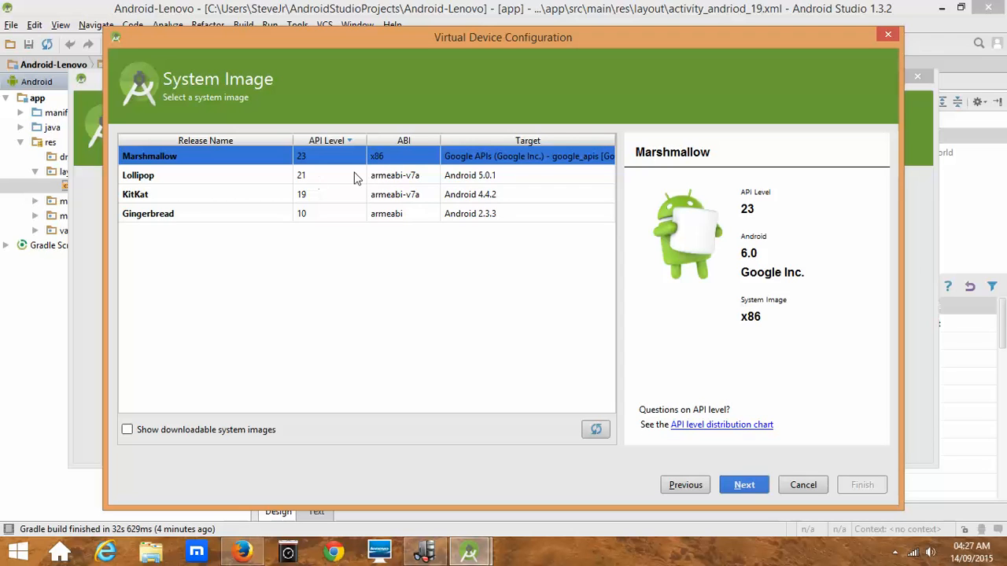
{"action": "left_click", "coordinate": [204, 195]}
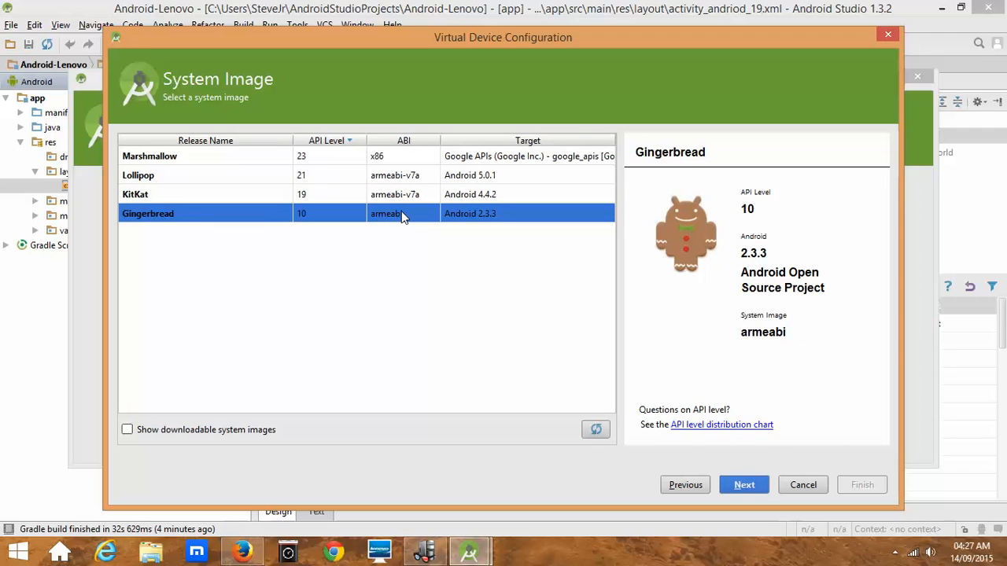
{"action": "mouse_move", "coordinate": [393, 196]}
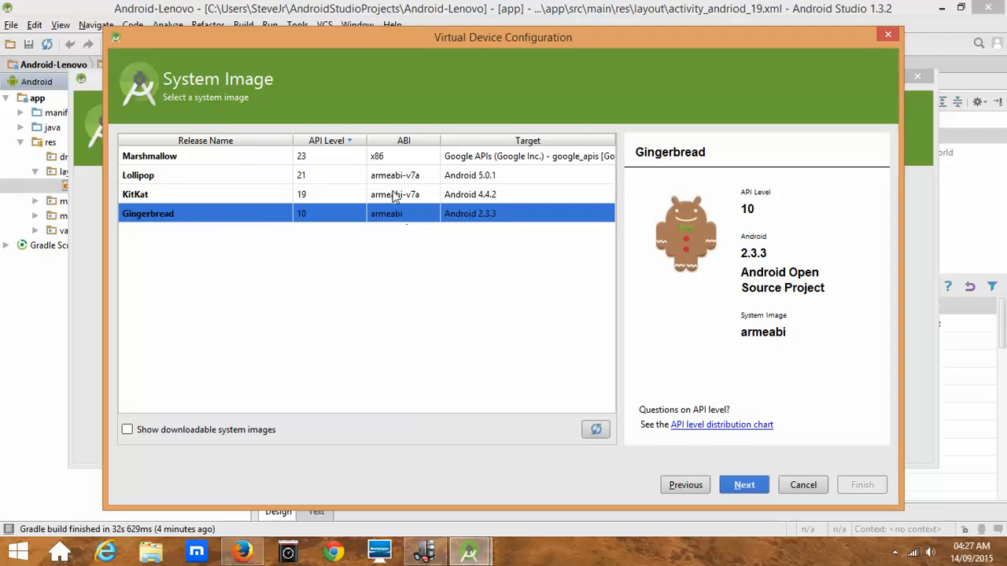
{"action": "mouse_move", "coordinate": [385, 214]}
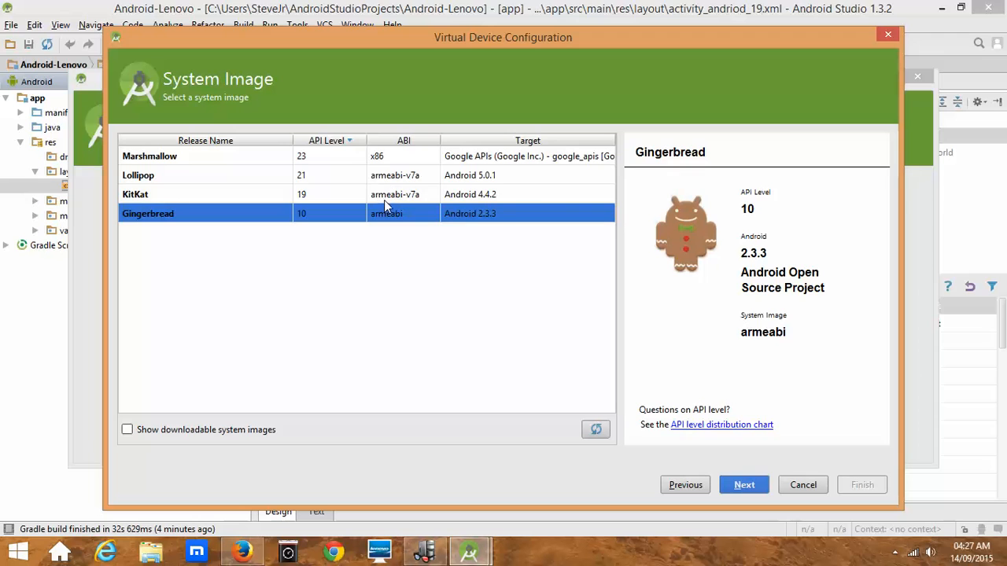
{"action": "left_click", "coordinate": [204, 195]}
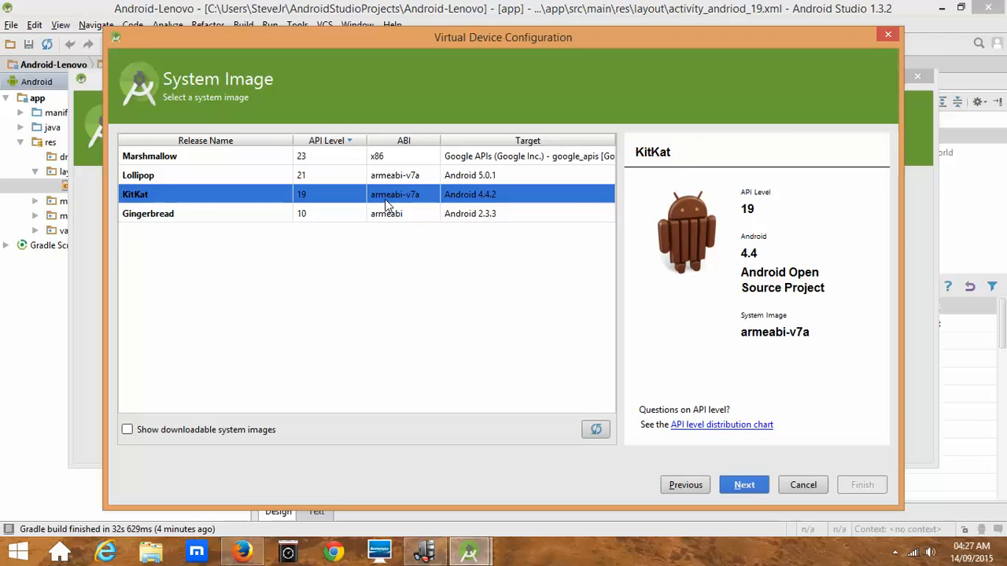
{"action": "mouse_move", "coordinate": [375, 240]}
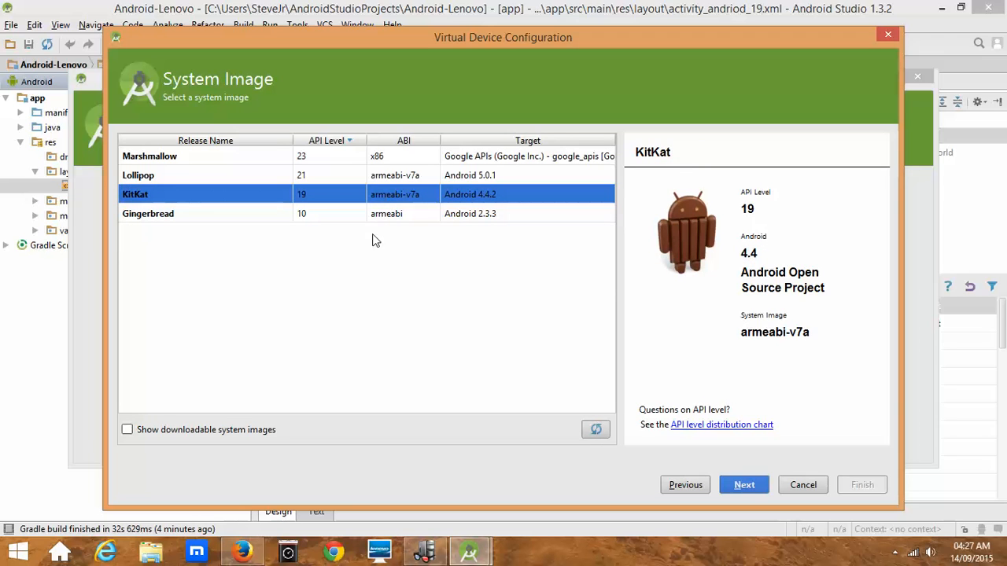
{"action": "mouse_move", "coordinate": [705, 469]}
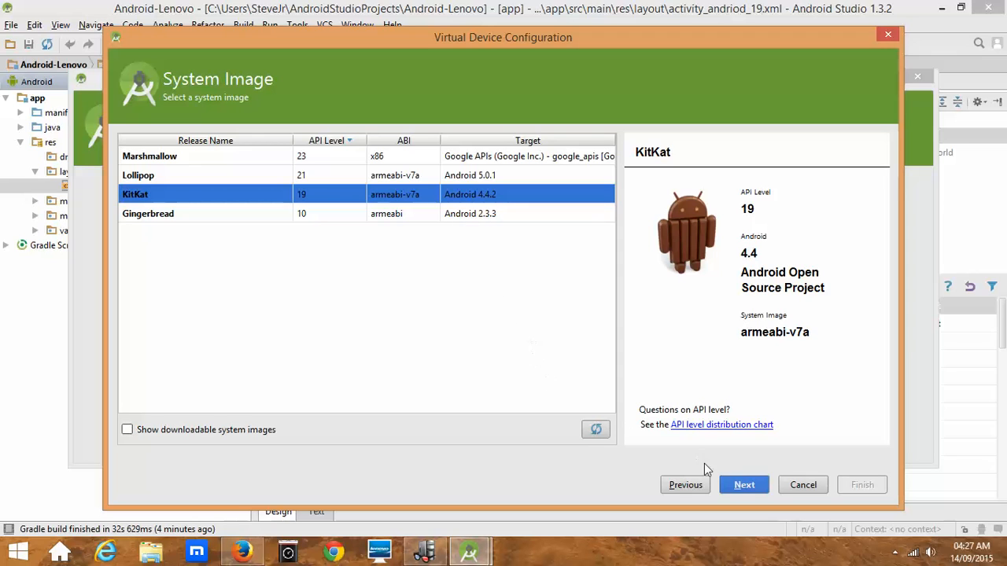
{"action": "mouse_move", "coordinate": [349, 386]}
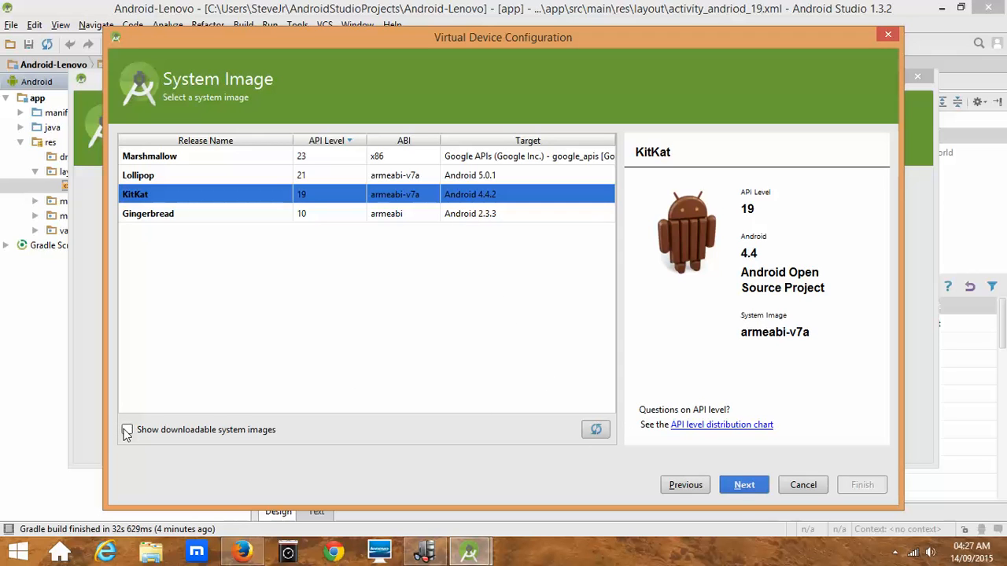
{"action": "left_click", "coordinate": [126, 430]}
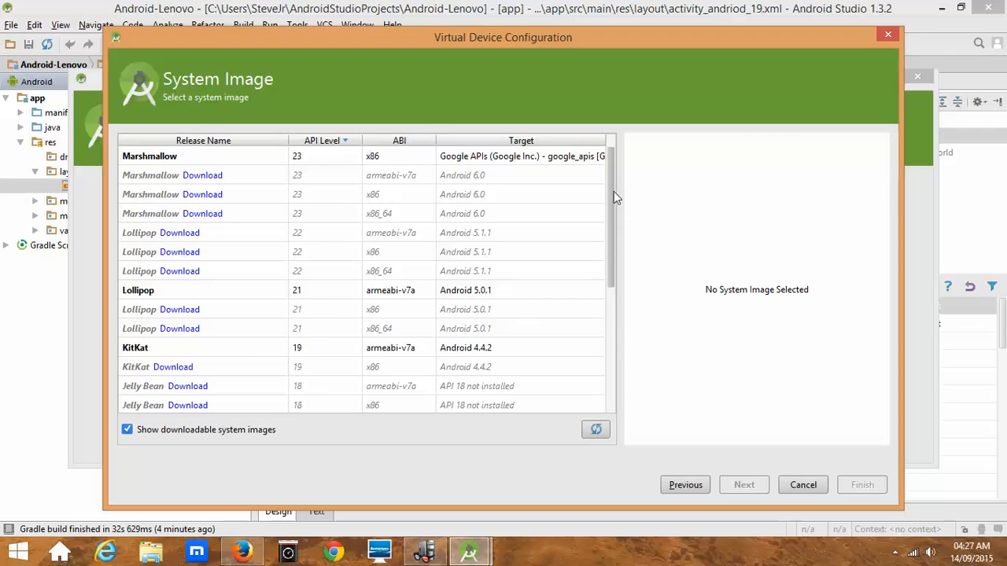
{"action": "mouse_move", "coordinate": [622, 202]}
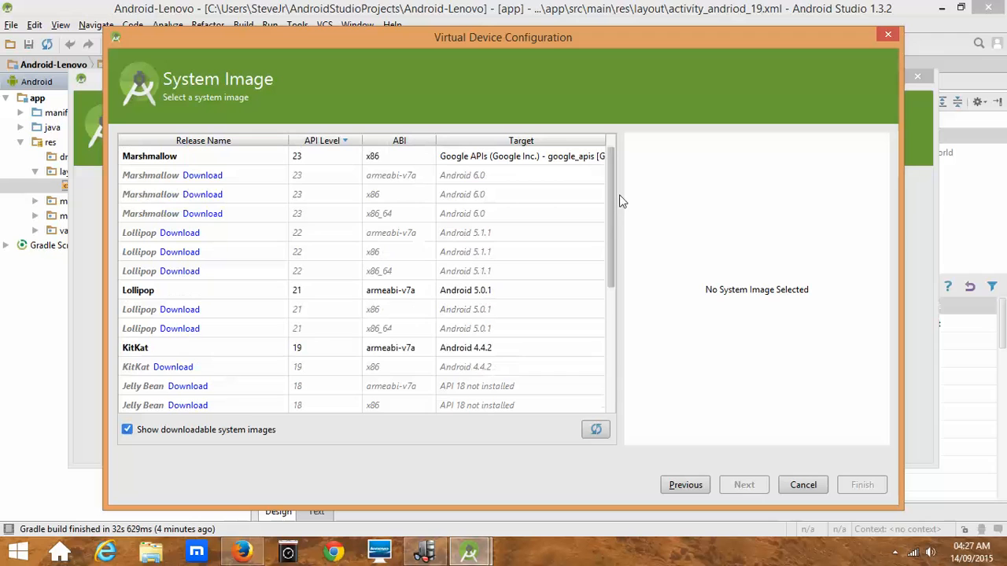
{"action": "mouse_move", "coordinate": [260, 174]}
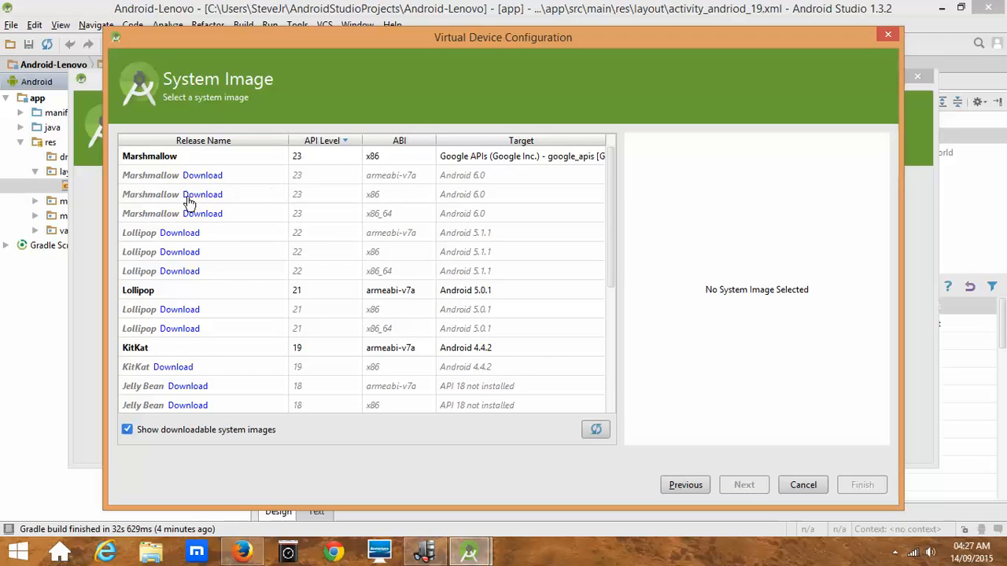
{"action": "mouse_move", "coordinate": [236, 212]}
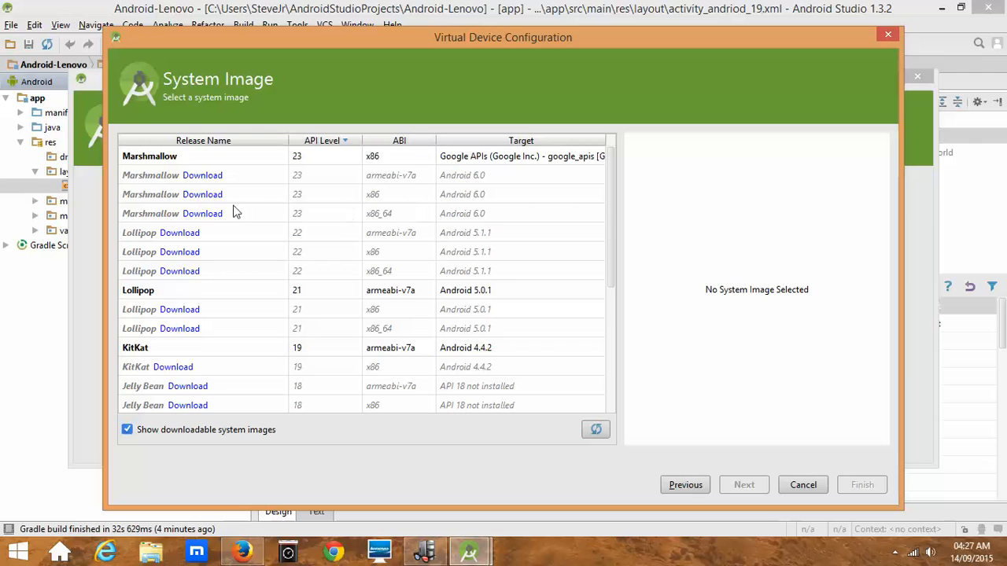
{"action": "mouse_move", "coordinate": [365, 260]}
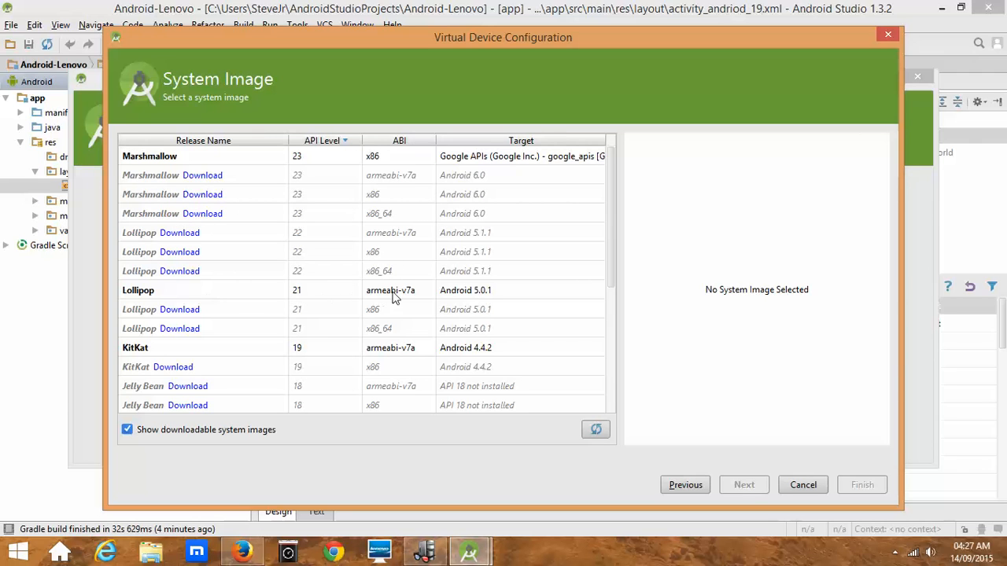
Hide downloadable images and continue with the installed KitKat API 19 armeabi-v7a image.
{"action": "scroll", "scroll_direction": "down", "scroll_amount": 3}
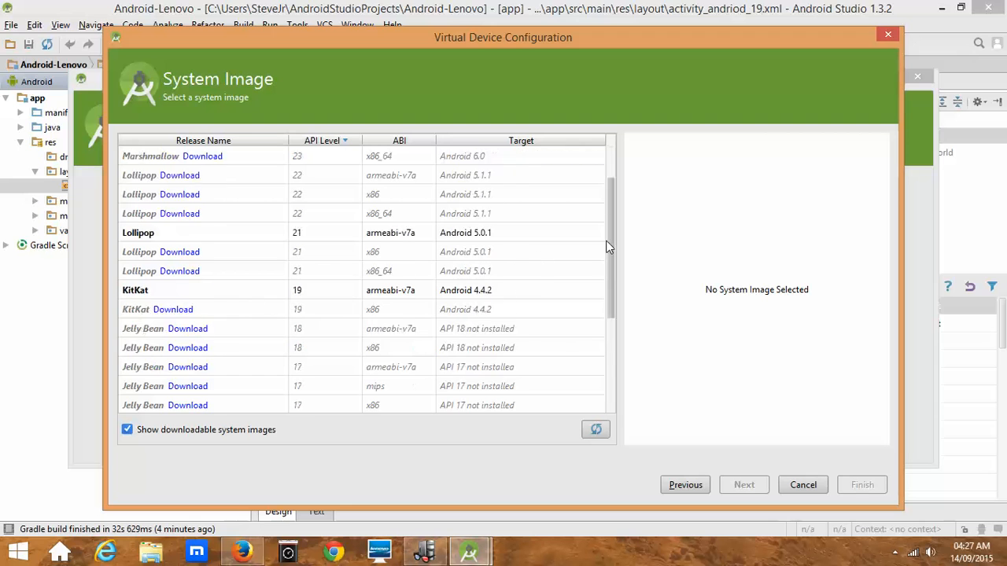
{"action": "scroll", "scroll_direction": "down", "scroll_amount": 3}
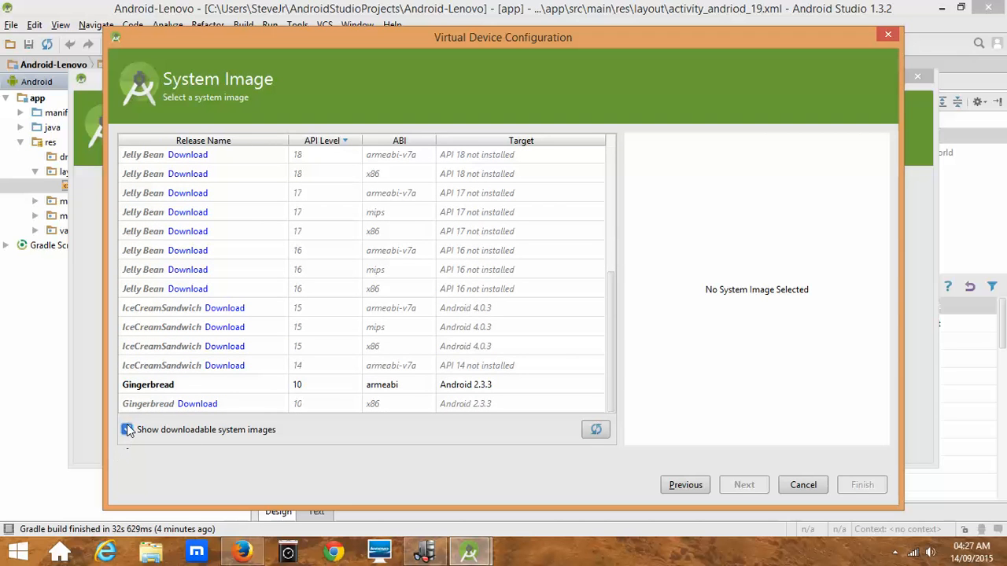
{"action": "left_click", "coordinate": [126, 429]}
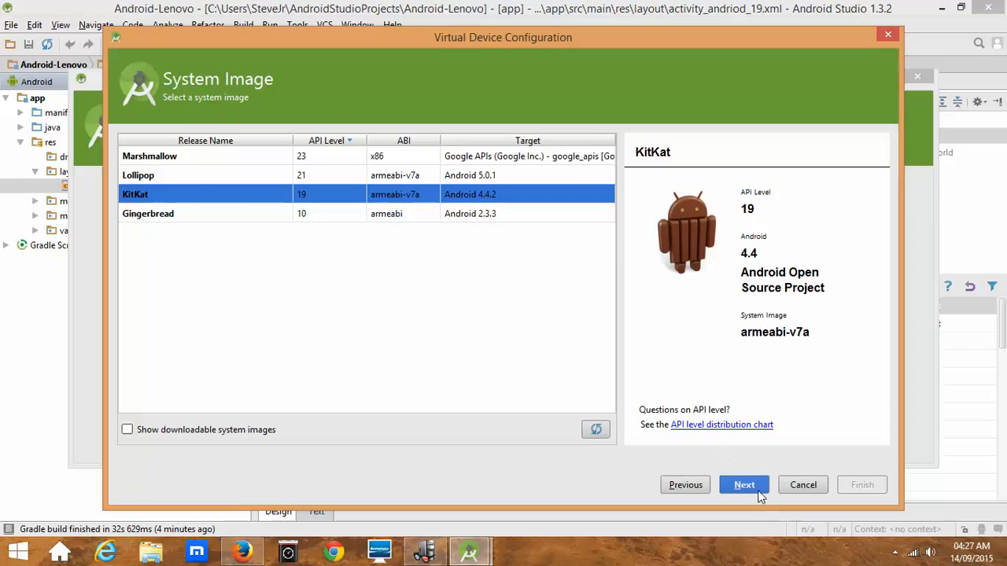
{"action": "left_click", "coordinate": [742, 485]}
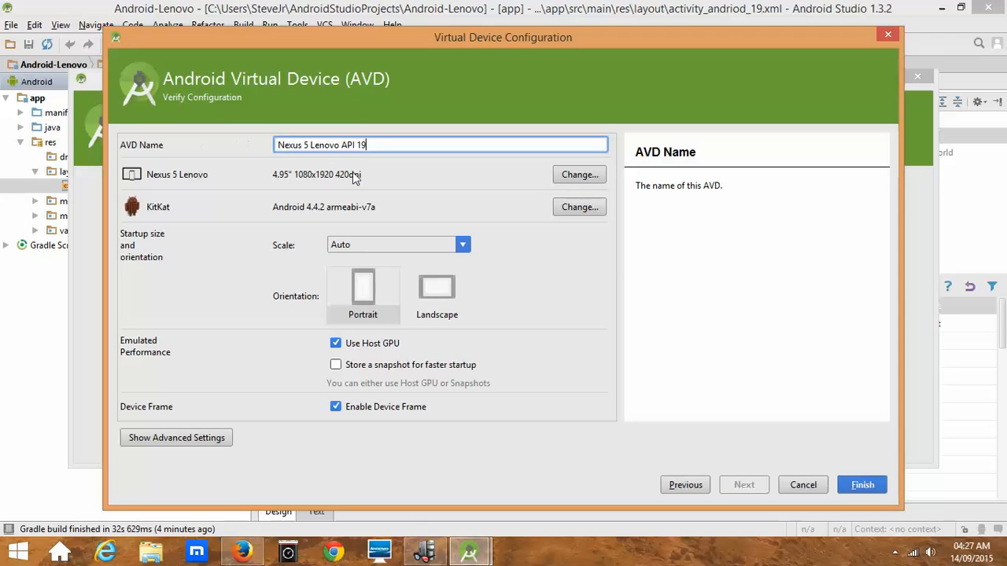
Keep Auto startup scale with Portrait orientation and finish creating Nexus 5 Lenovo API 19.
{"action": "left_click", "coordinate": [463, 246]}
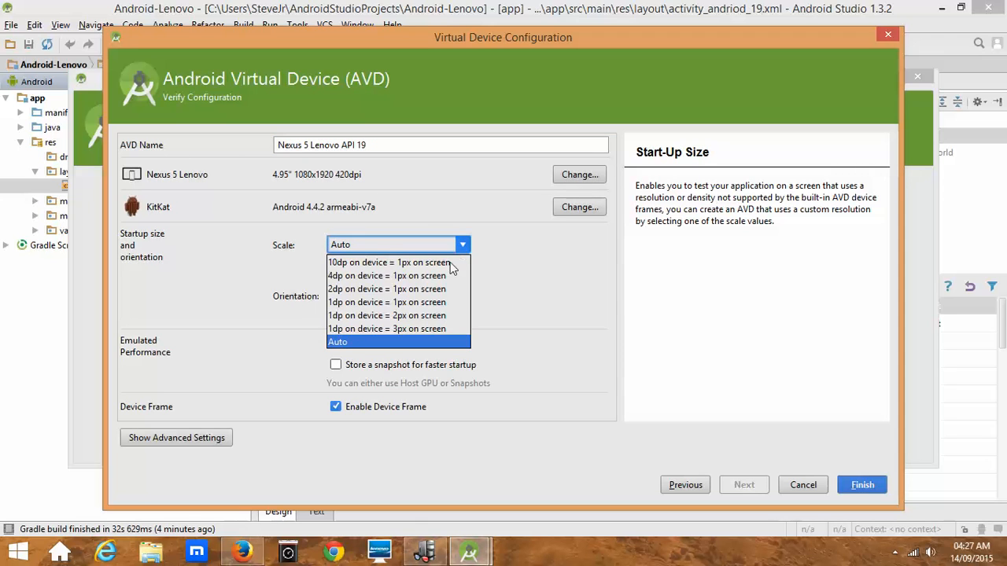
{"action": "left_click", "coordinate": [337, 342]}
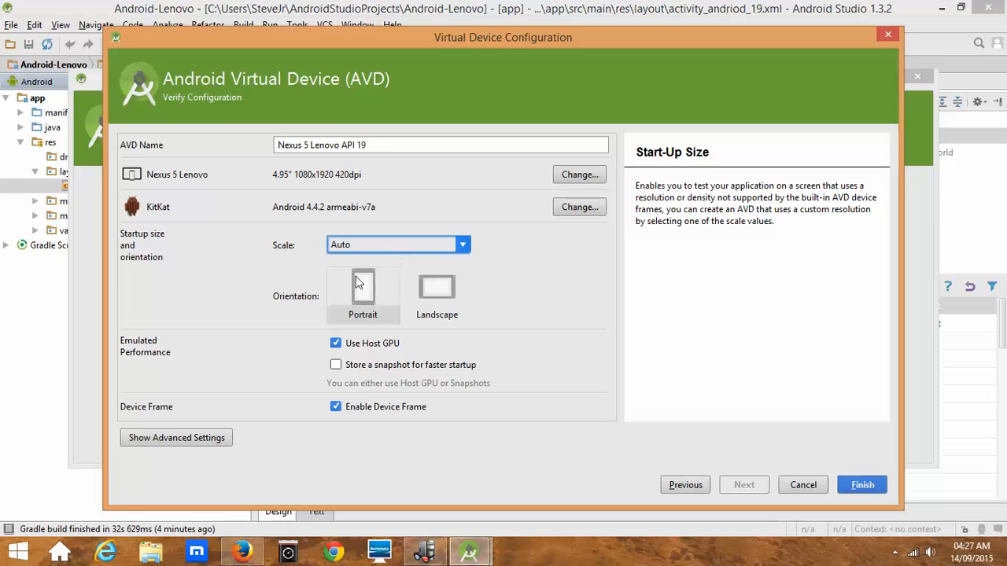
{"action": "mouse_move", "coordinate": [173, 455]}
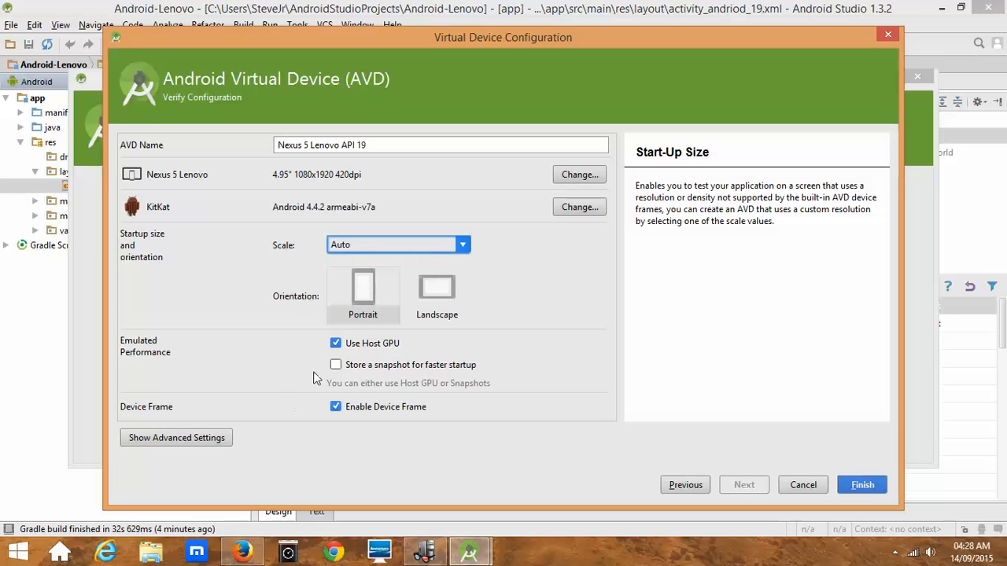
{"action": "mouse_move", "coordinate": [856, 460]}
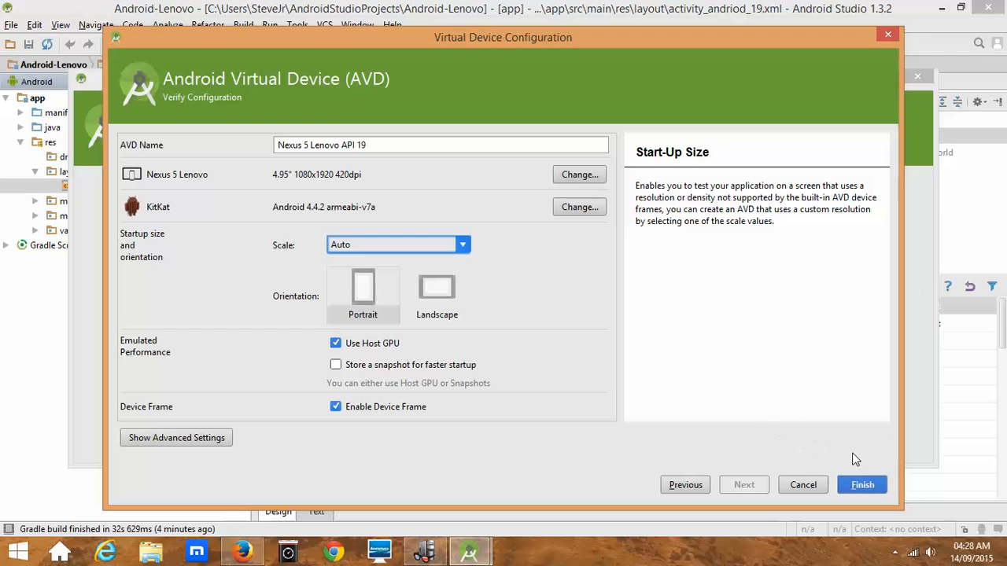
{"action": "left_click", "coordinate": [862, 484]}
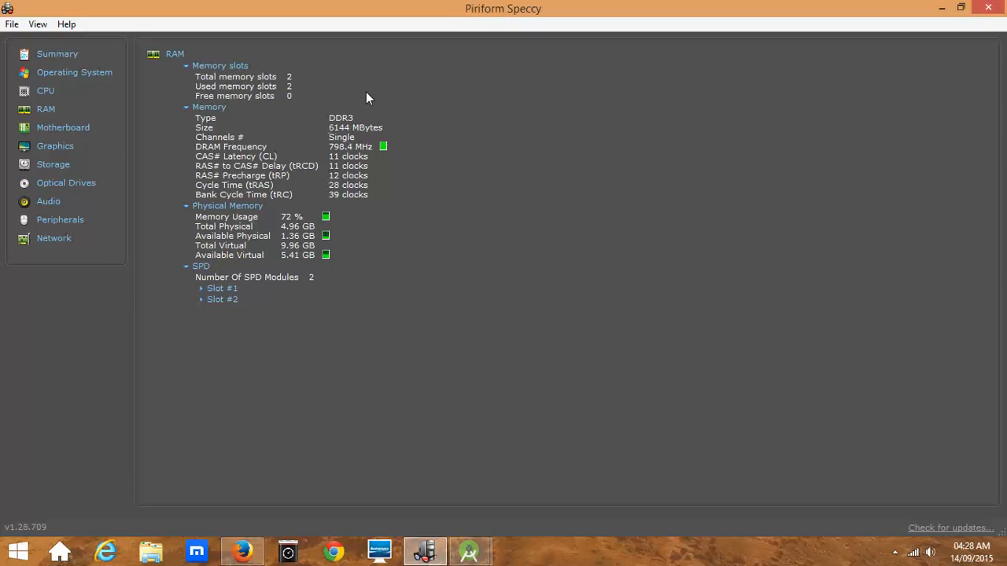
{"action": "mouse_move", "coordinate": [396, 65]}
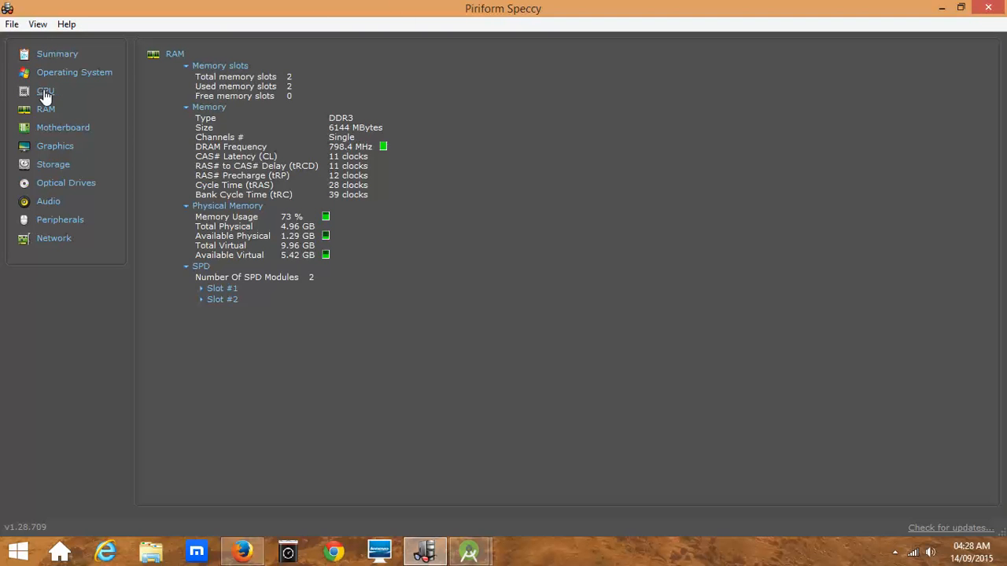
View Speccy's CPU page and Summary, then return to Android Studio.
{"action": "left_click", "coordinate": [44, 90]}
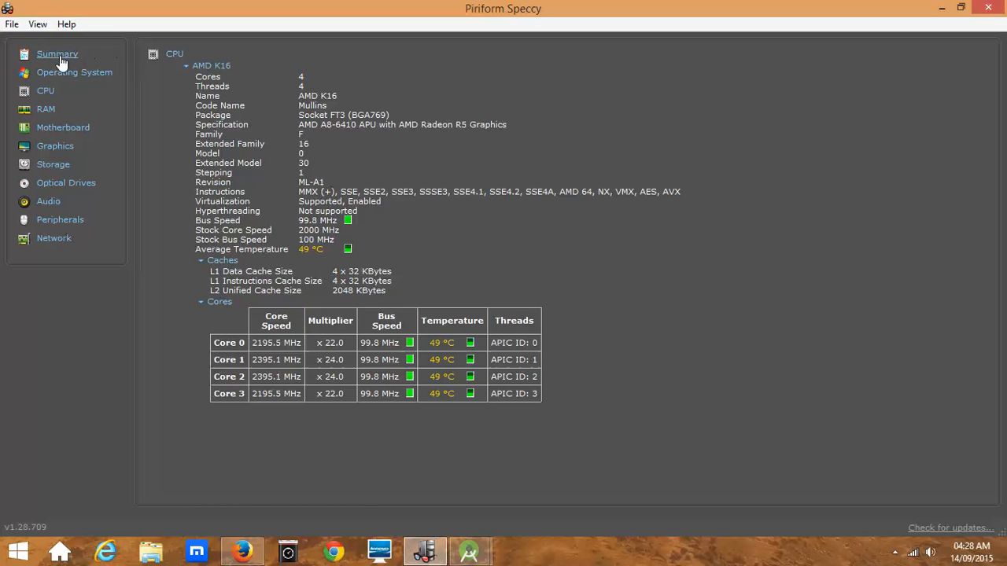
{"action": "left_click", "coordinate": [57, 54]}
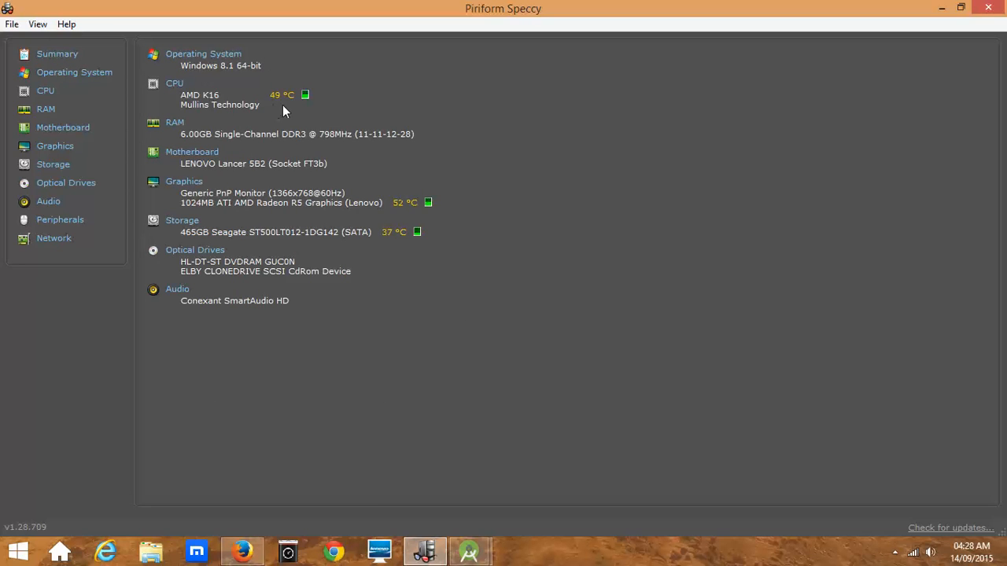
{"action": "mouse_move", "coordinate": [407, 201]}
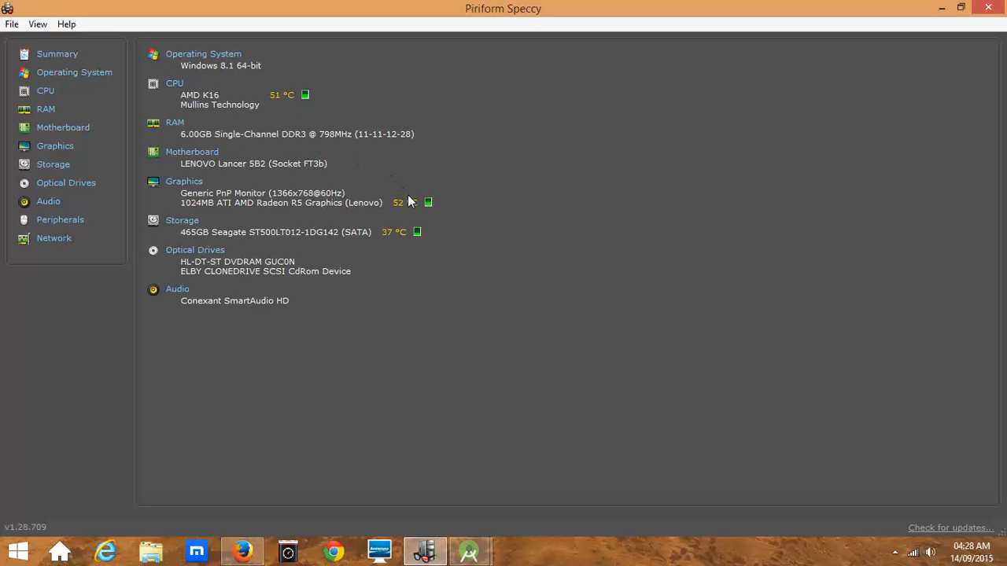
{"action": "mouse_move", "coordinate": [417, 242]}
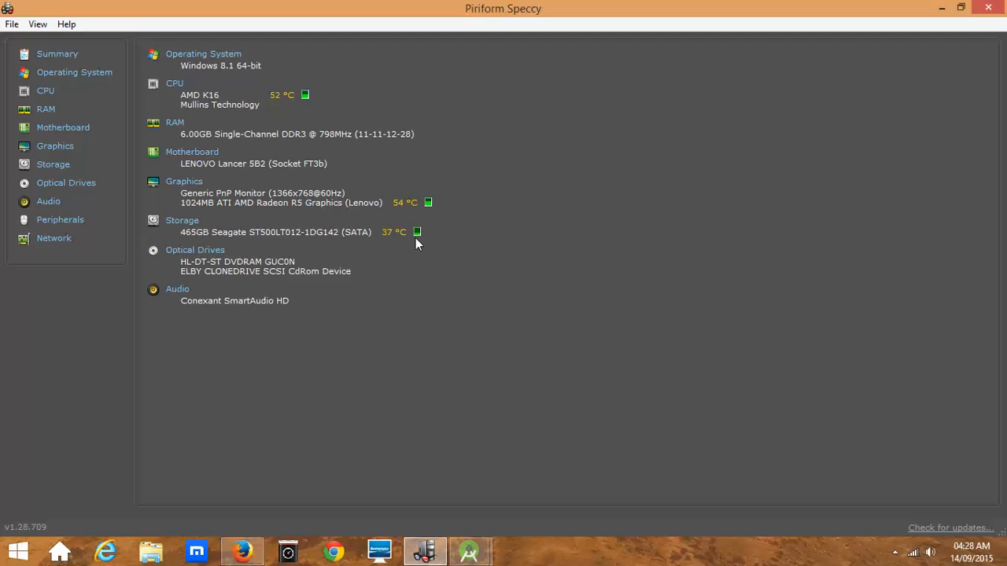
{"action": "mouse_move", "coordinate": [480, 551]}
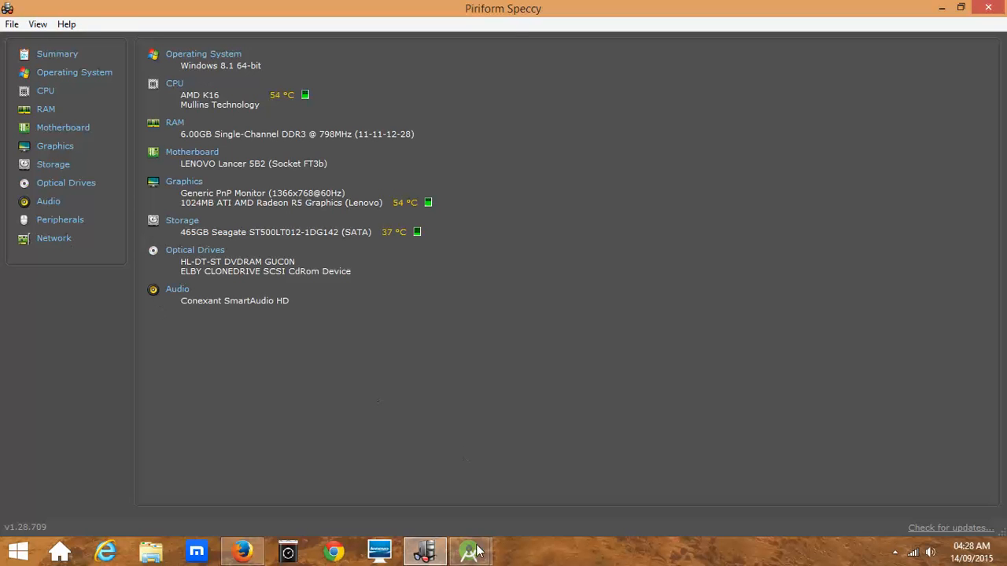
{"action": "left_click", "coordinate": [469, 551]}
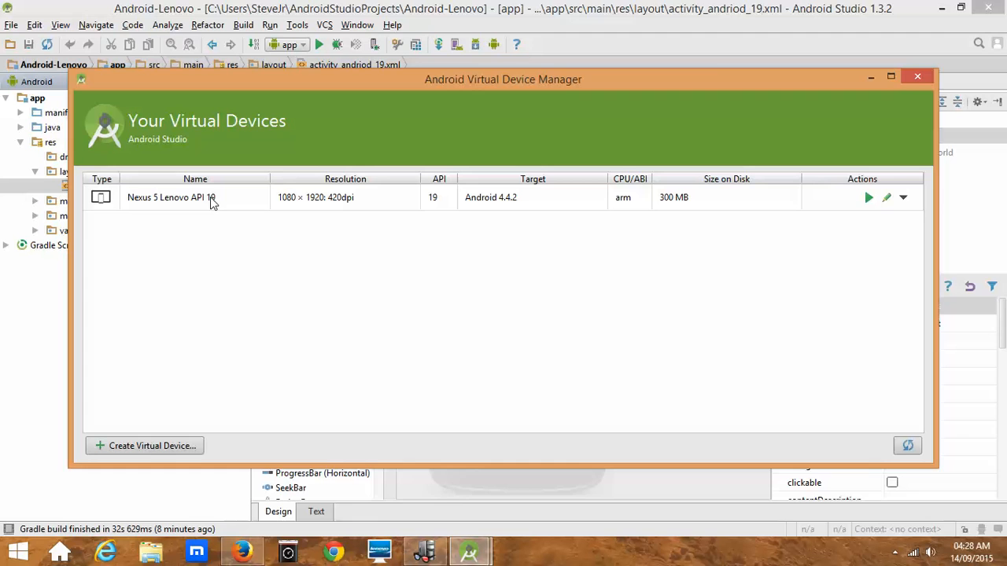
Close the AVD Manager, run 'app' to start the Gradle build, and switch to Speccy.
{"action": "left_click", "coordinate": [917, 76]}
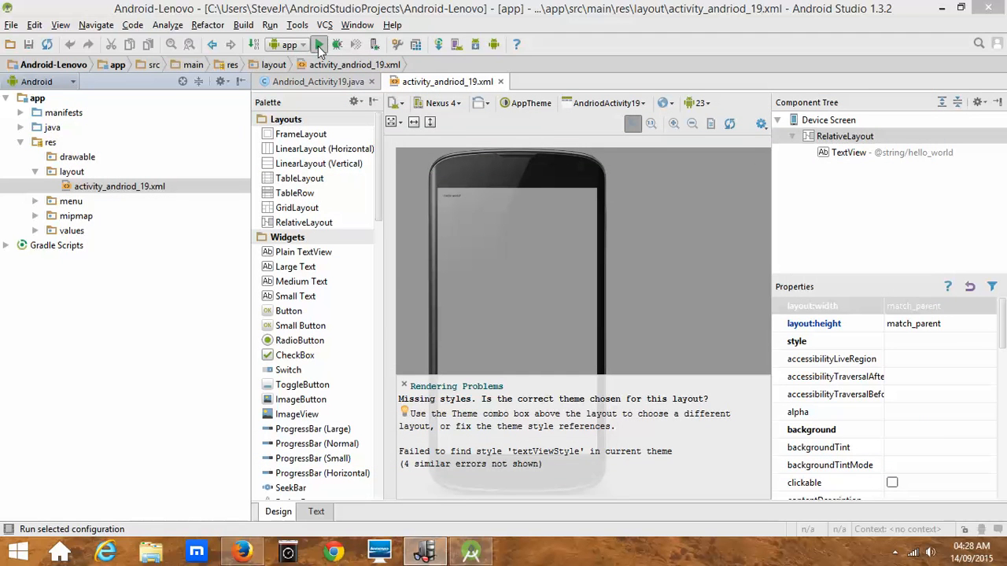
{"action": "left_click", "coordinate": [337, 44]}
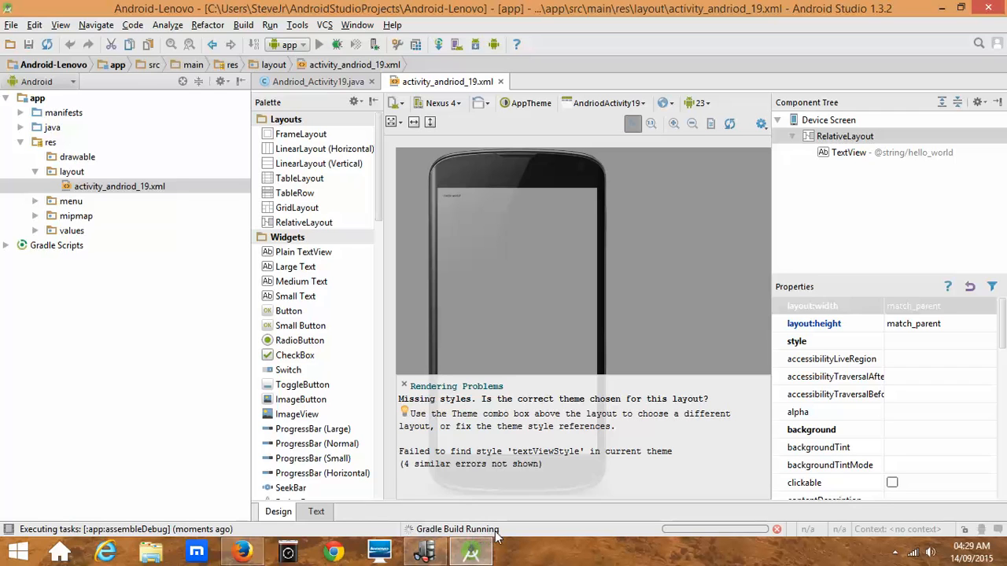
{"action": "mouse_move", "coordinate": [471, 551]}
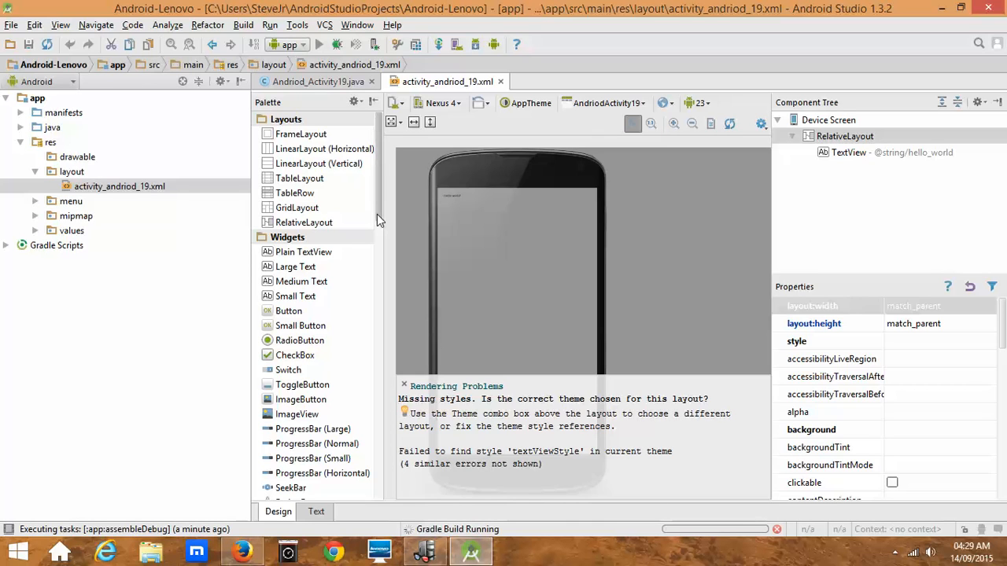
{"action": "mouse_move", "coordinate": [408, 538]}
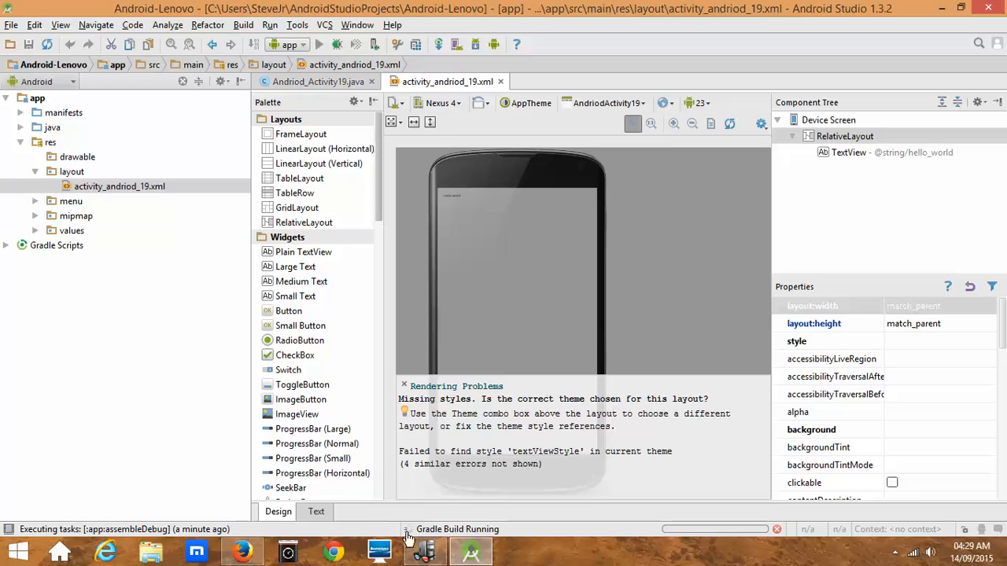
{"action": "left_click", "coordinate": [425, 551]}
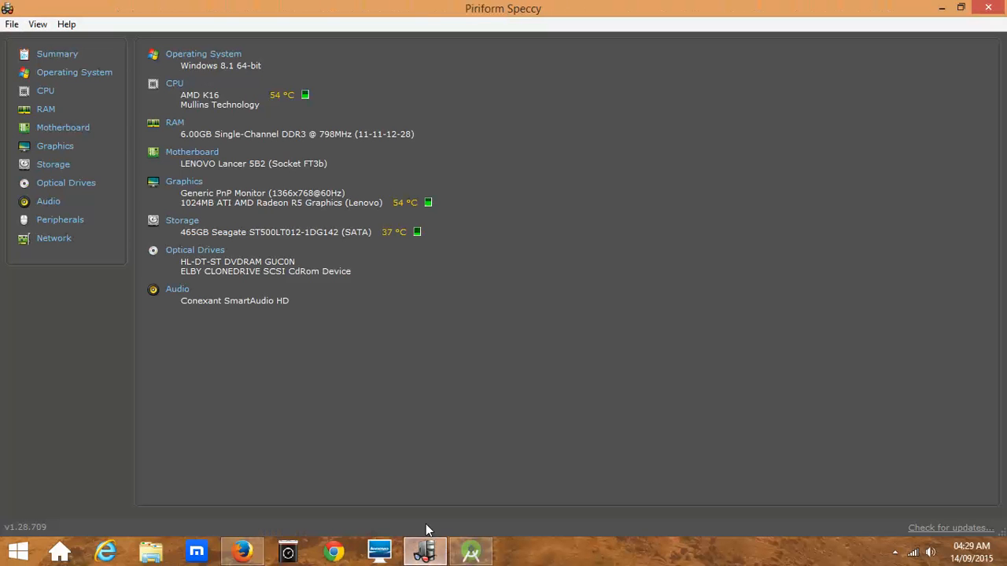
{"action": "mouse_move", "coordinate": [343, 60]}
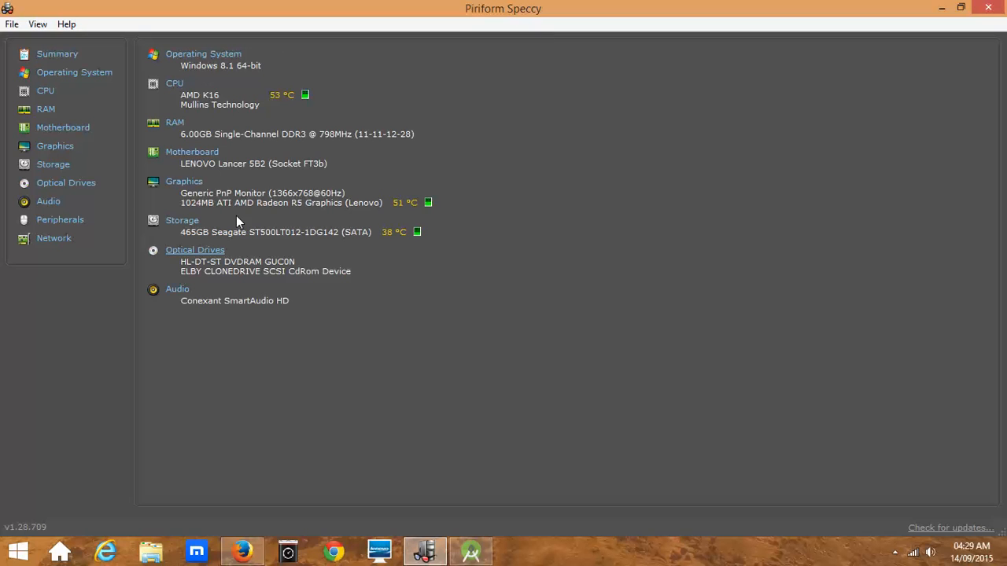
View Speccy's Graphics page with monitor and GPU details.
{"action": "left_click", "coordinate": [55, 145]}
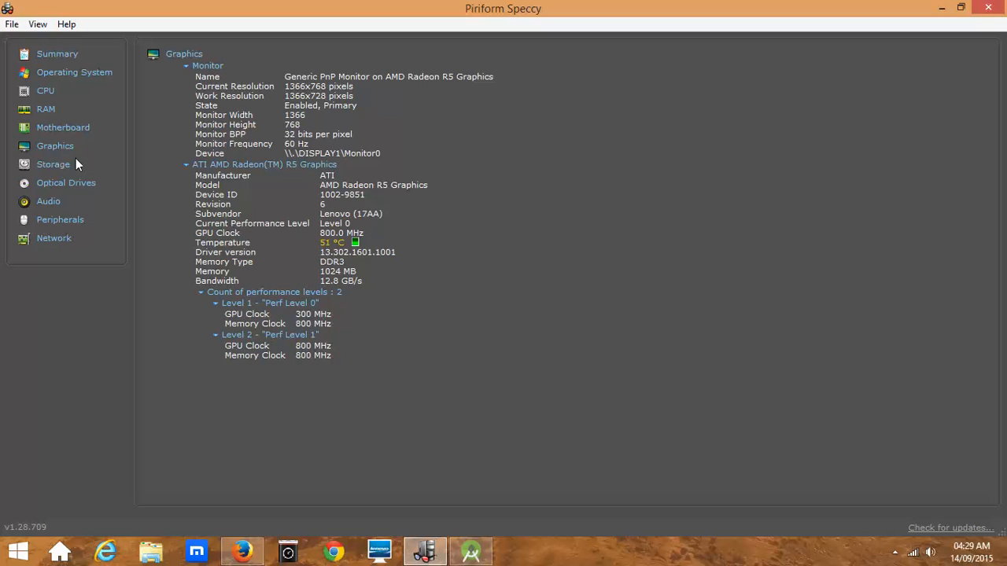
{"action": "mouse_move", "coordinate": [258, 122]}
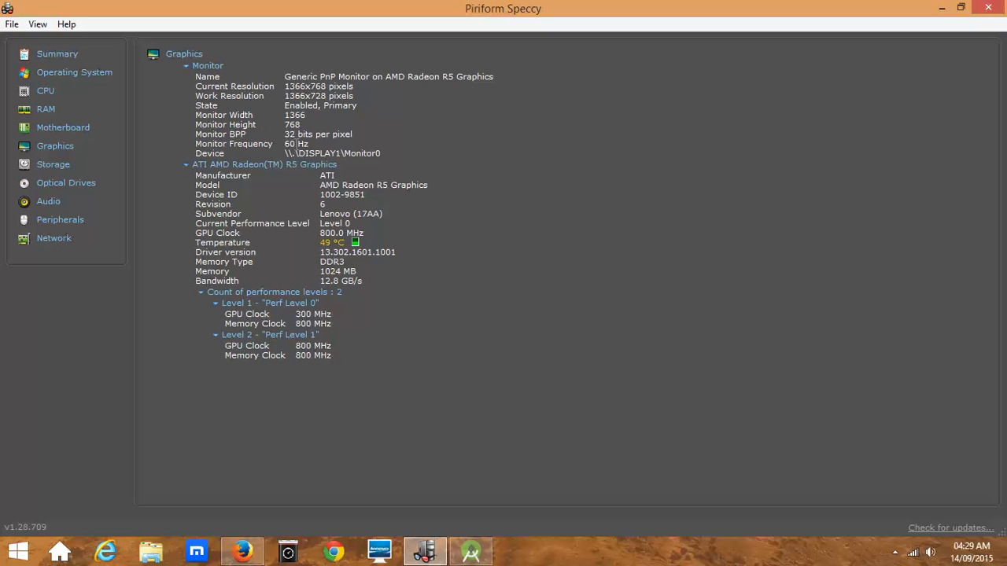
{"action": "left_click", "coordinate": [46, 108]}
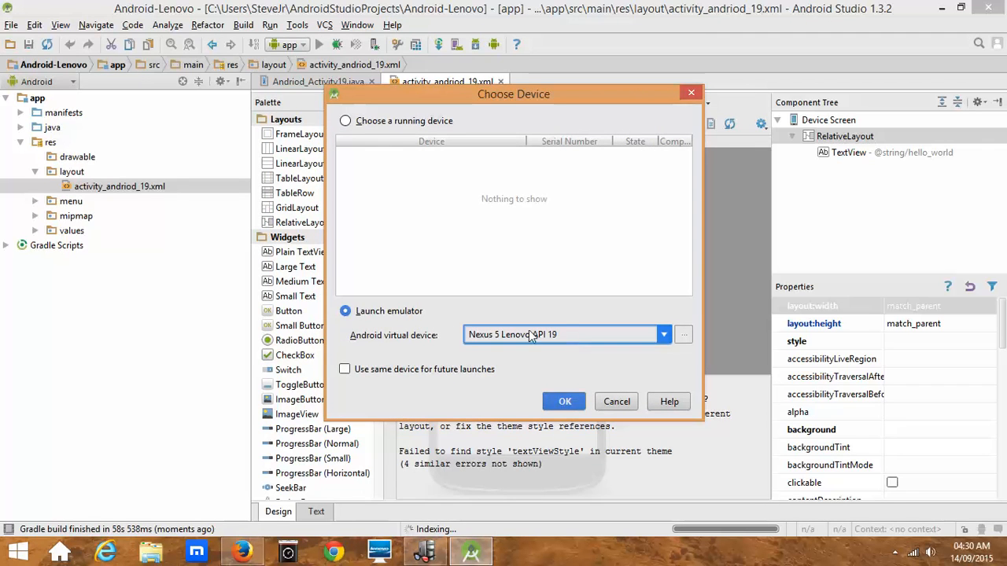
{"action": "mouse_move", "coordinate": [574, 342]}
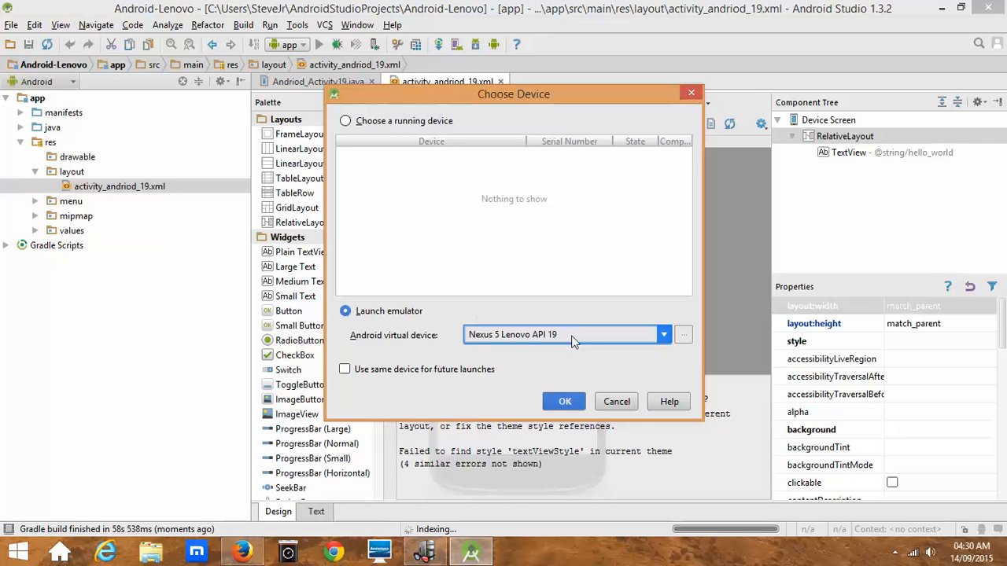
{"action": "mouse_move", "coordinate": [664, 334]}
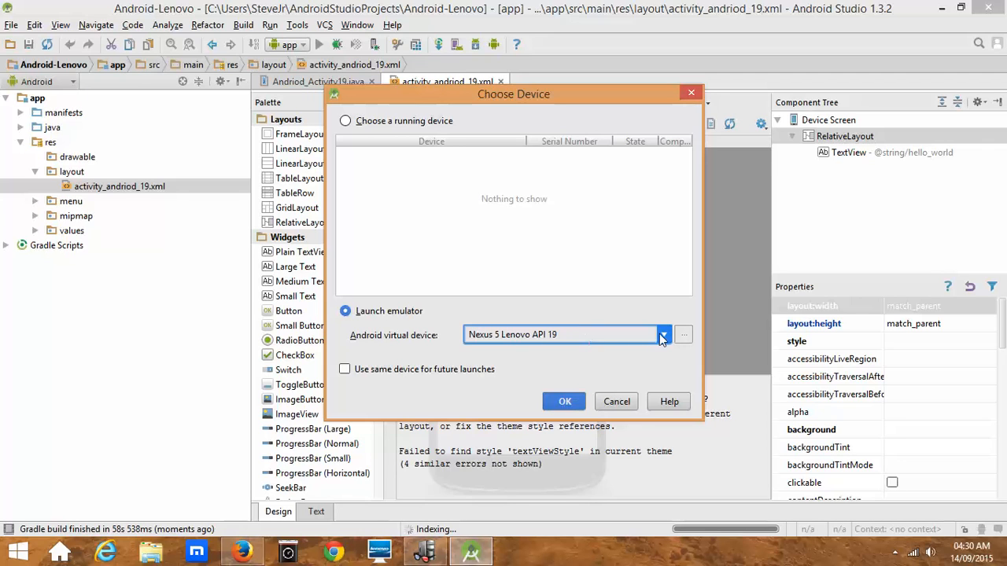
Launch the app on a new Nexus 5 Lenovo API 19 emulator from Choose Device.
{"action": "left_click", "coordinate": [683, 333]}
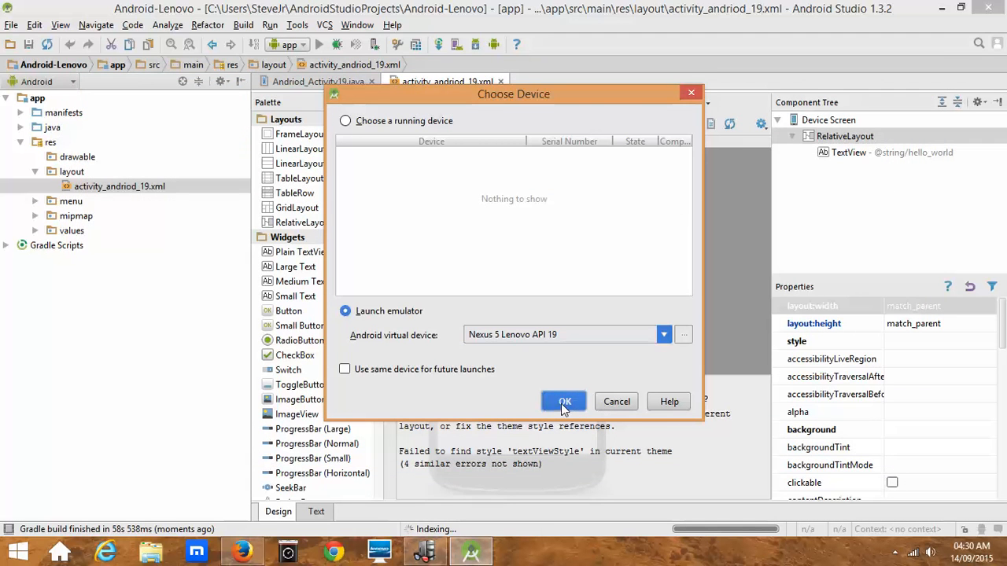
{"action": "left_click", "coordinate": [563, 403]}
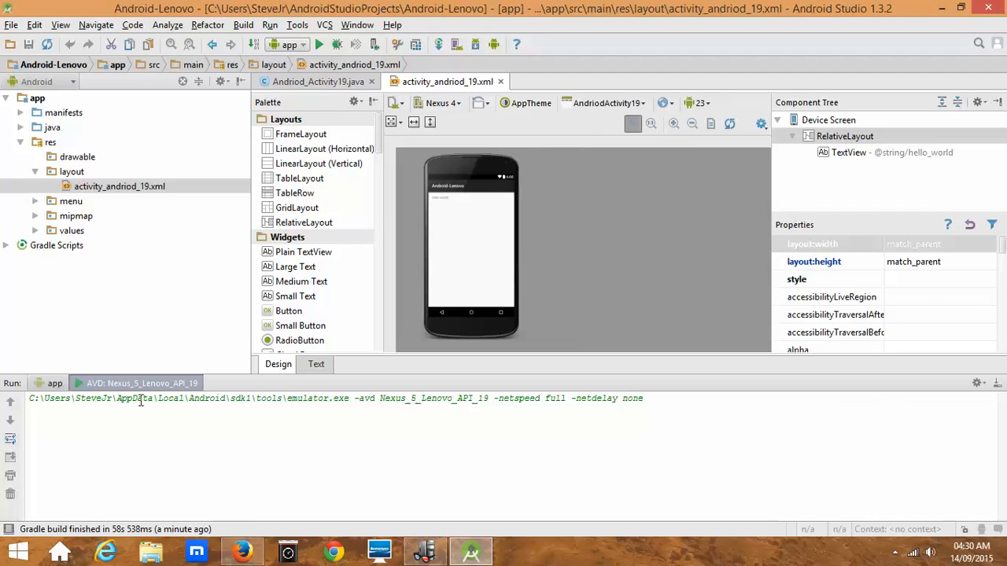
{"action": "mouse_move", "coordinate": [660, 395]}
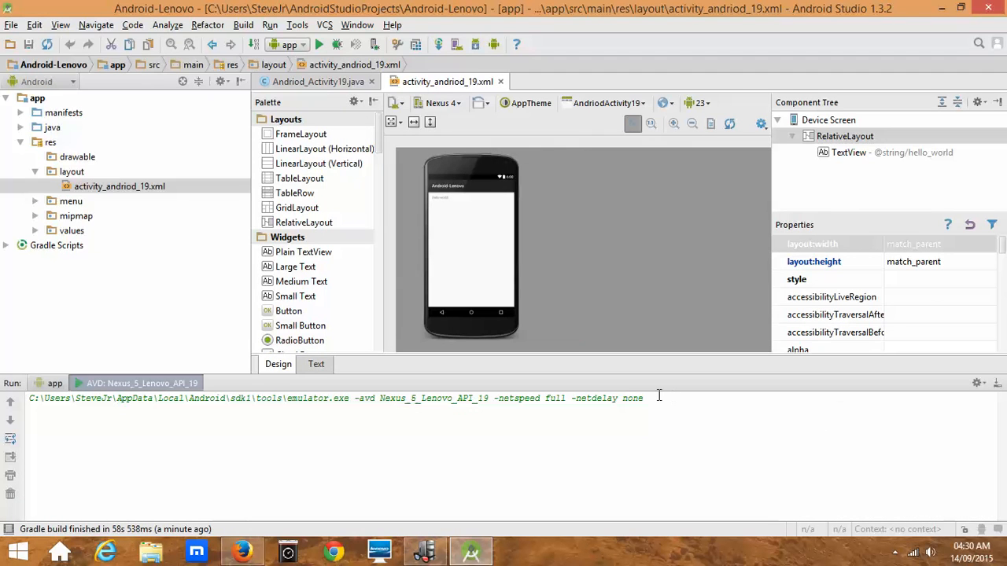
{"action": "mouse_move", "coordinate": [220, 425]}
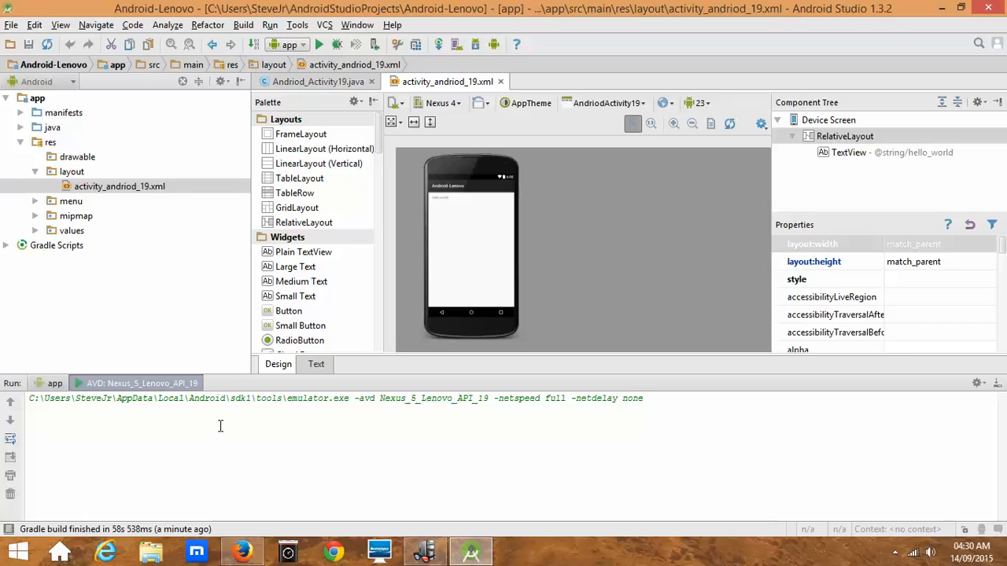
{"action": "mouse_move", "coordinate": [484, 117]}
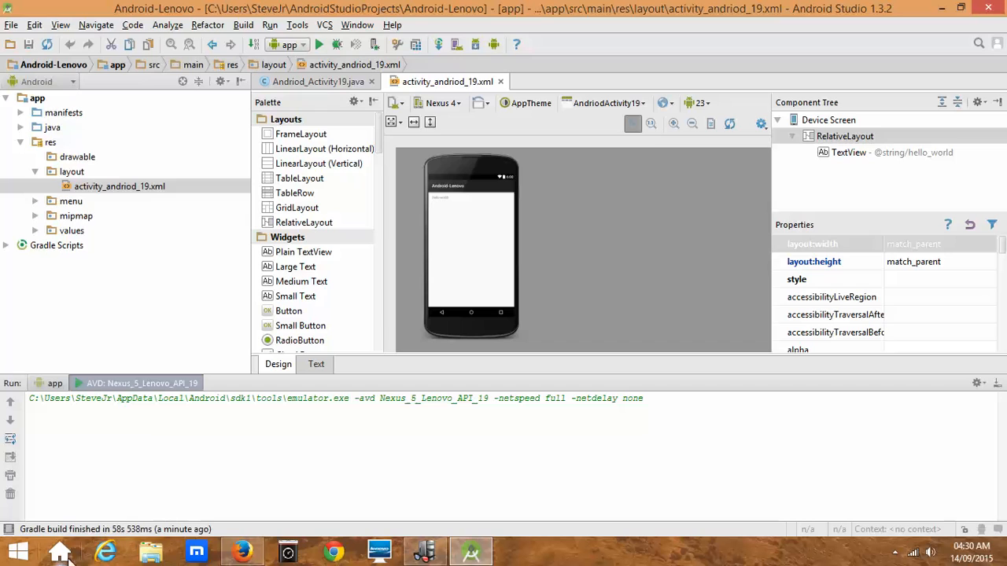
{"action": "mouse_move", "coordinate": [154, 89]}
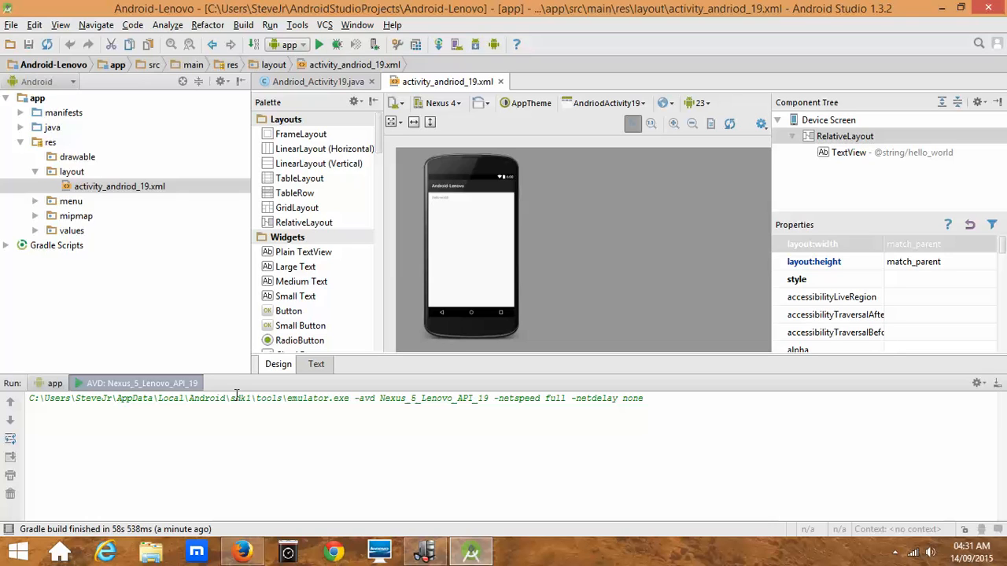
{"action": "mouse_move", "coordinate": [133, 456]}
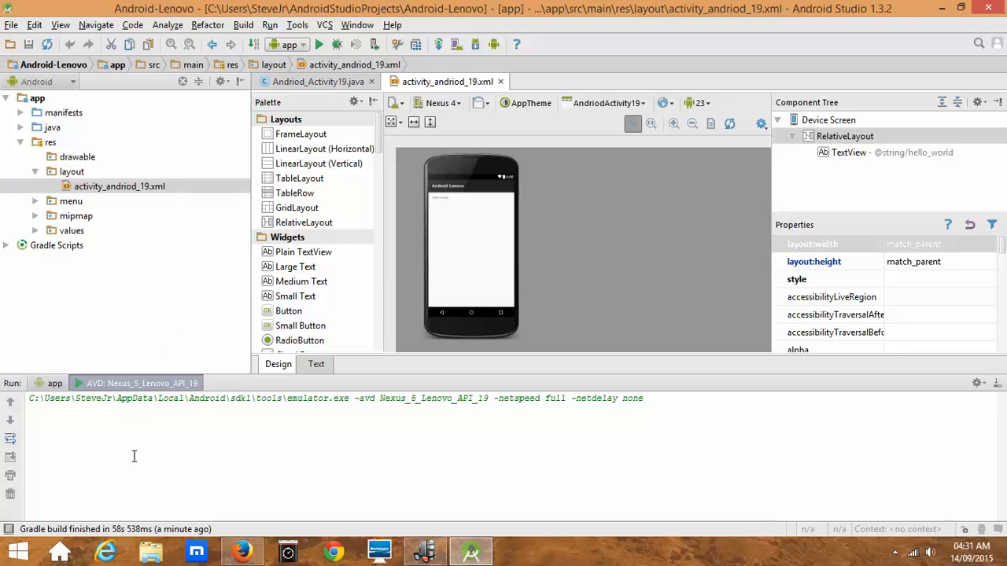
{"action": "mouse_move", "coordinate": [164, 321]}
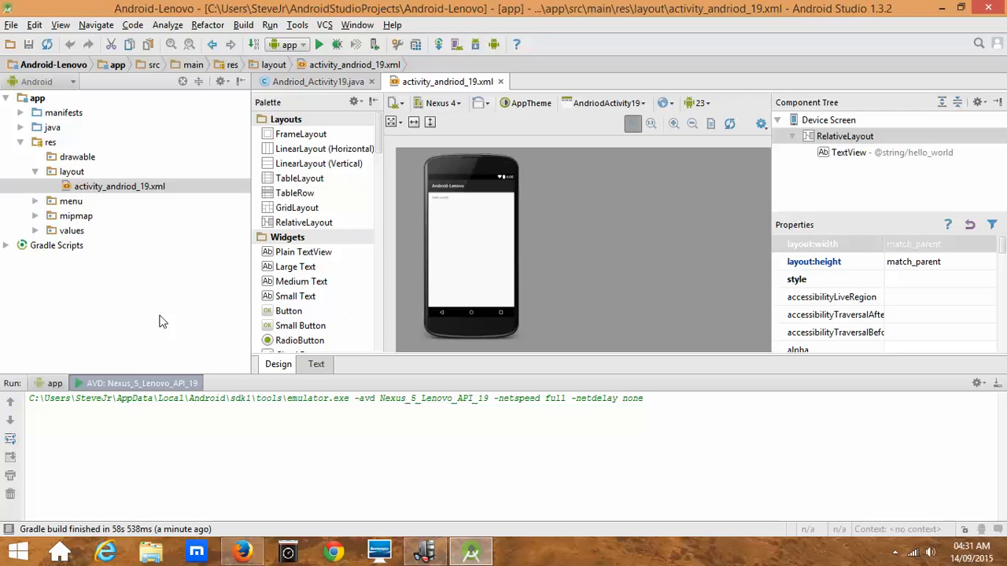
{"action": "mouse_move", "coordinate": [869, 510]}
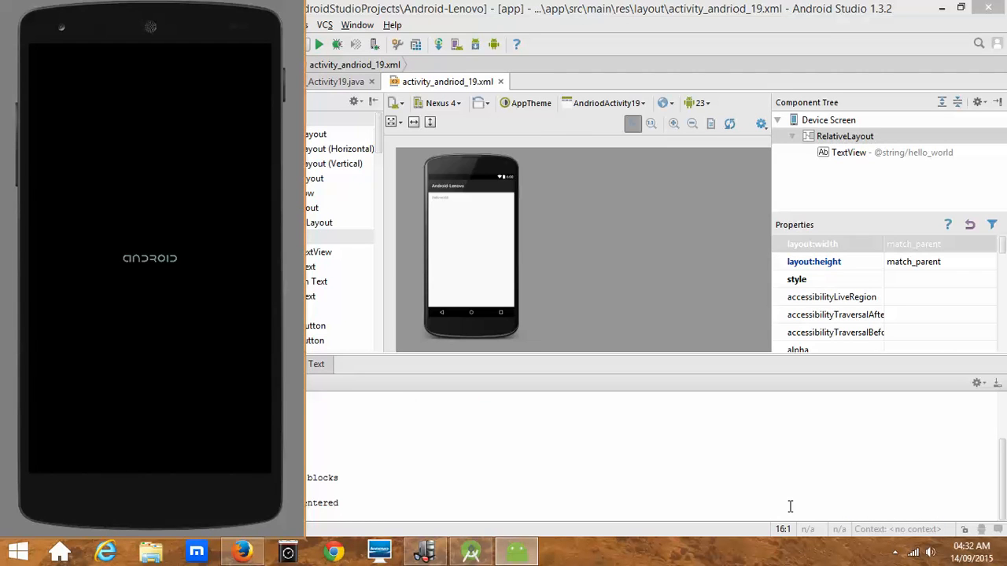
{"action": "mouse_move", "coordinate": [150, 275]}
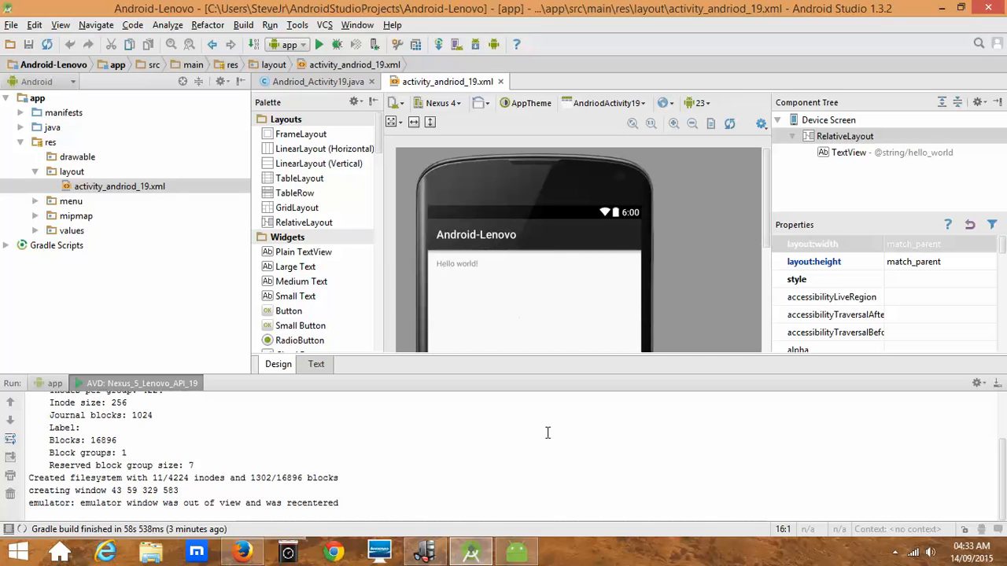
{"action": "mouse_move", "coordinate": [642, 213]}
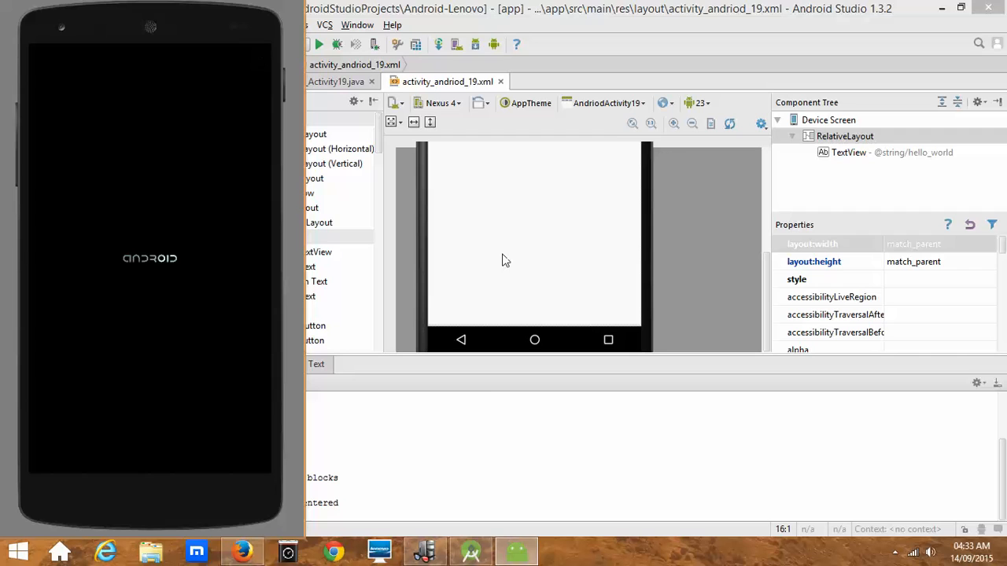
{"action": "mouse_move", "coordinate": [173, 44]}
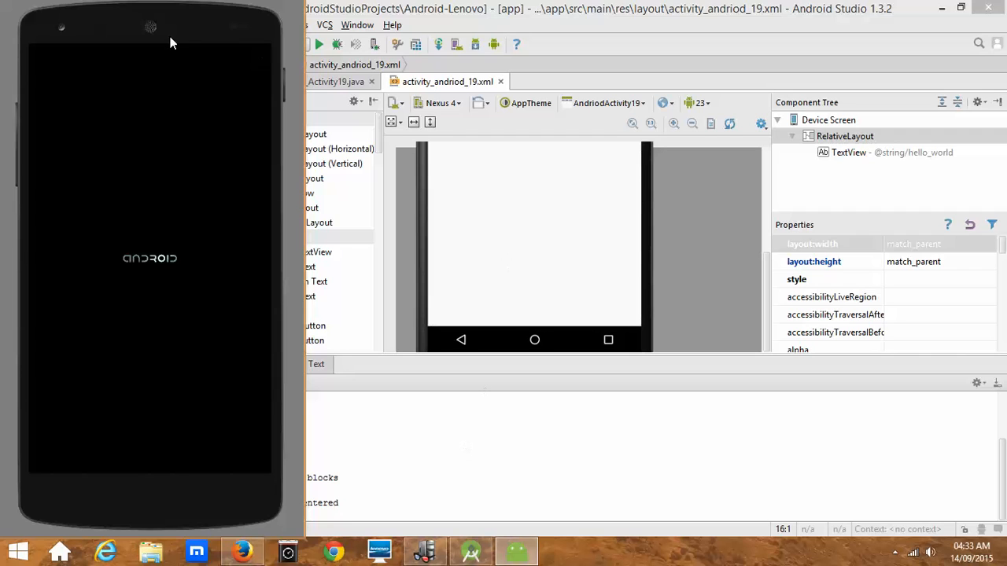
{"action": "mouse_move", "coordinate": [299, 197]}
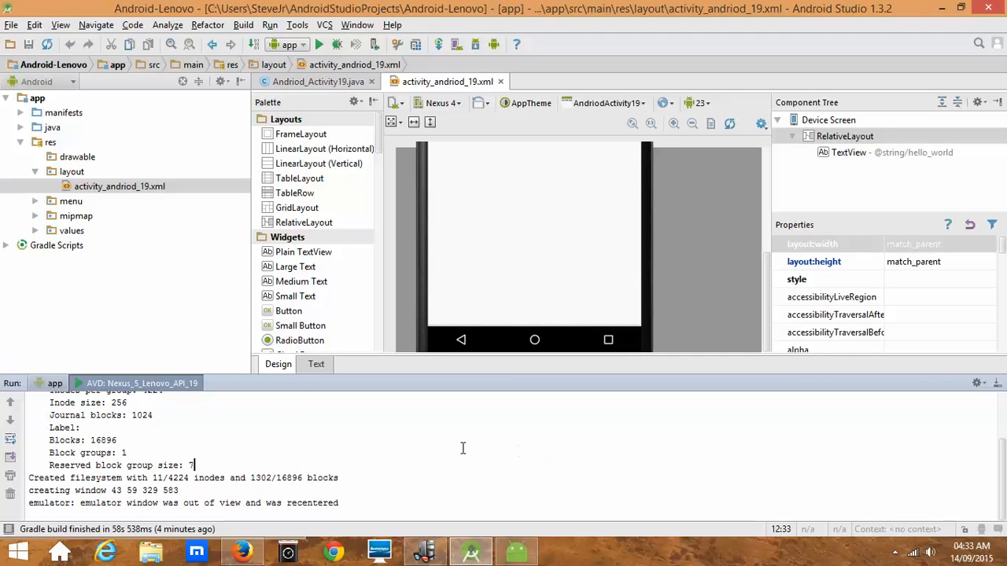
Show the SDK Tools list via Tools > Android > SDK Manager.
{"action": "left_click", "coordinate": [296, 25]}
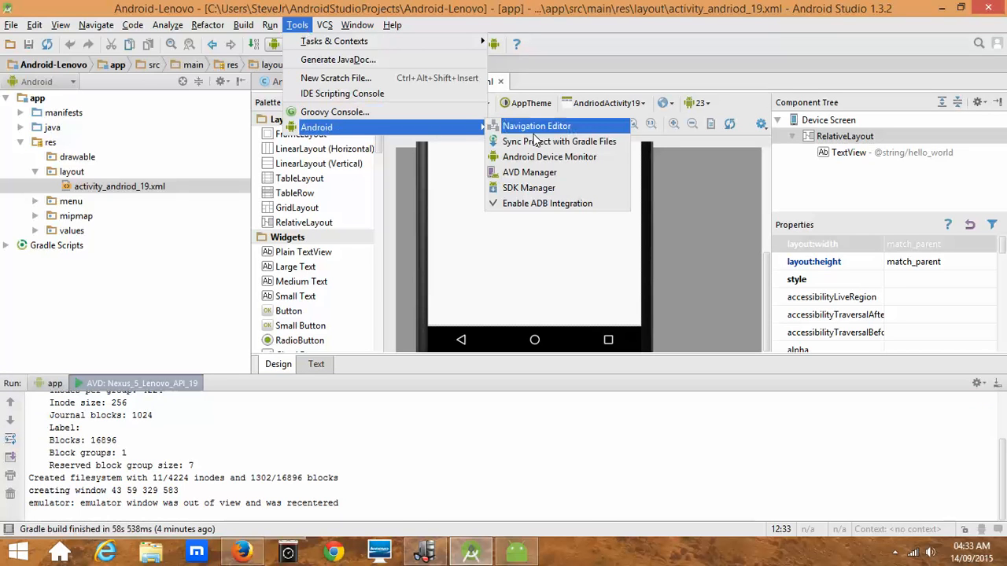
{"action": "mouse_move", "coordinate": [529, 172]}
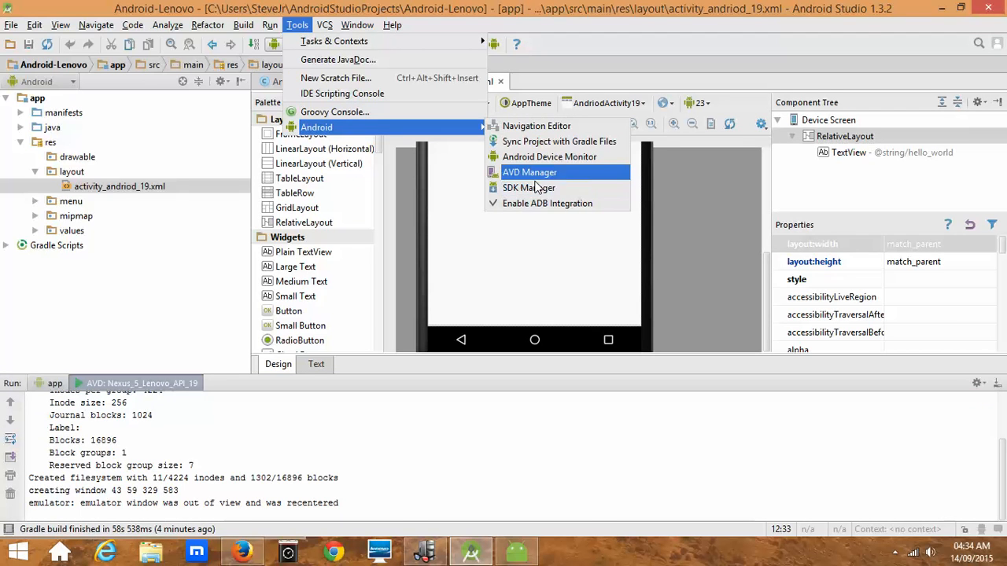
{"action": "left_click", "coordinate": [528, 187]}
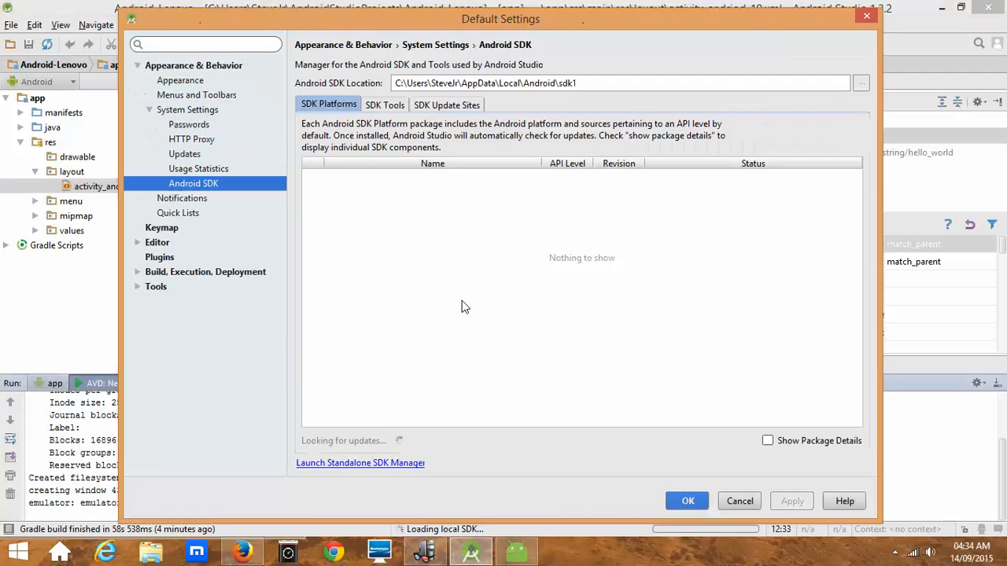
{"action": "left_click", "coordinate": [384, 104]}
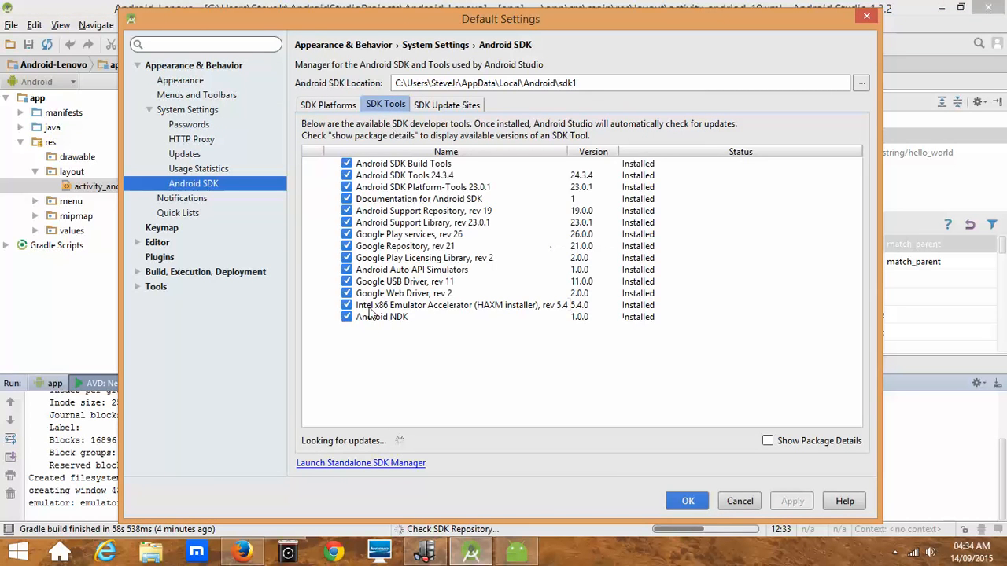
{"action": "mouse_move", "coordinate": [450, 311]}
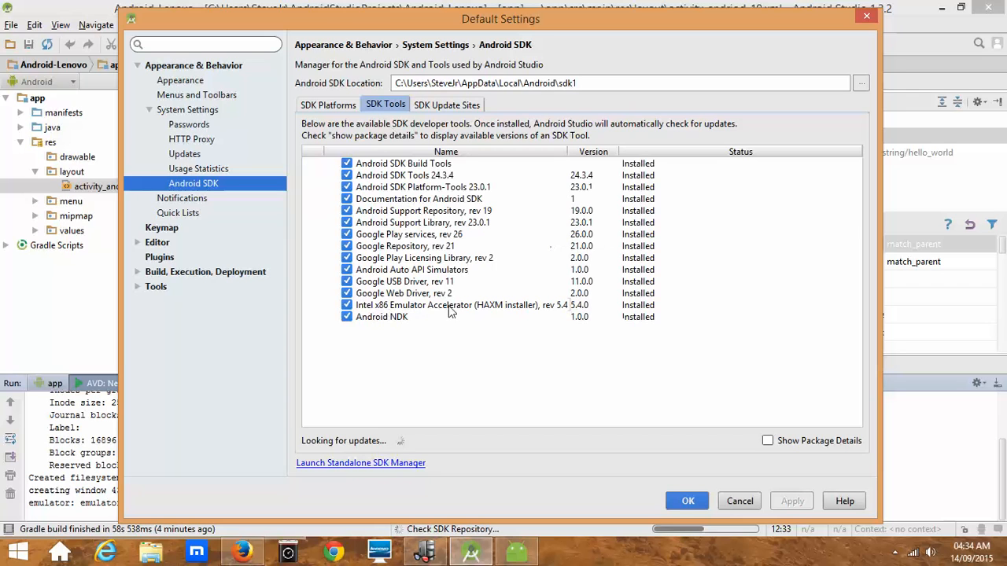
{"action": "mouse_move", "coordinate": [547, 314]}
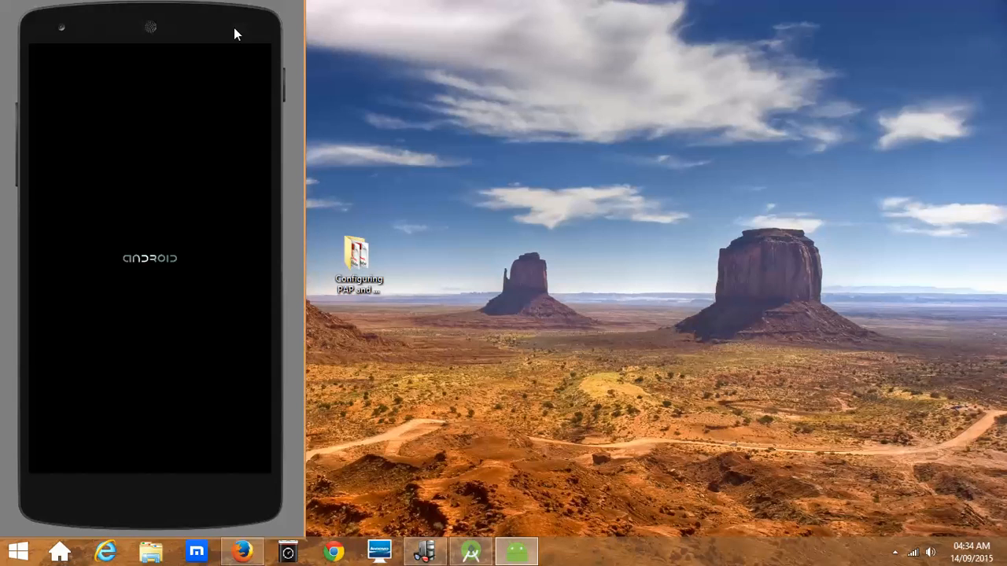
Browse from This PC into the C: drive's Users folder and the personal user home folder.
{"action": "left_click", "coordinate": [19, 550]}
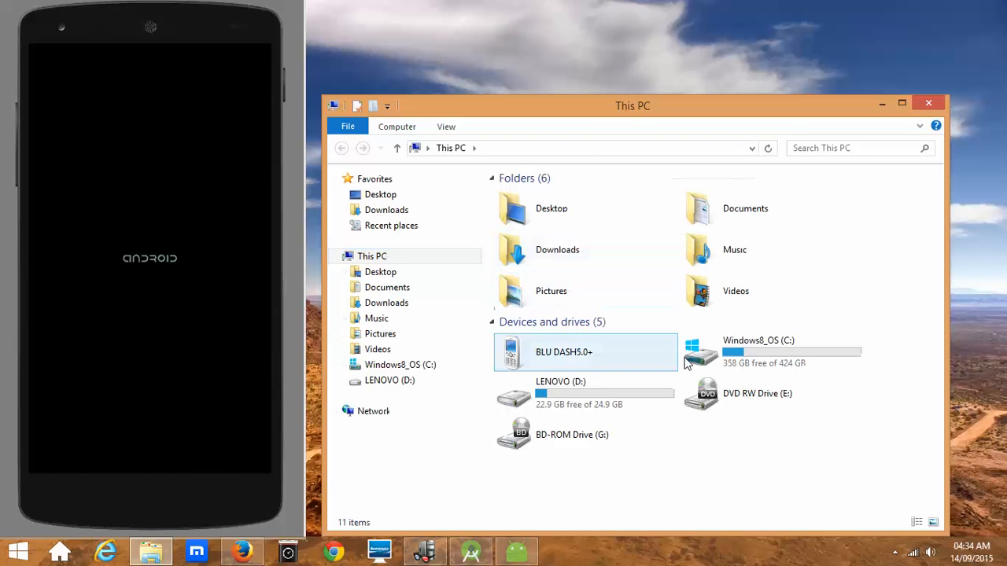
{"action": "left_click", "coordinate": [771, 352]}
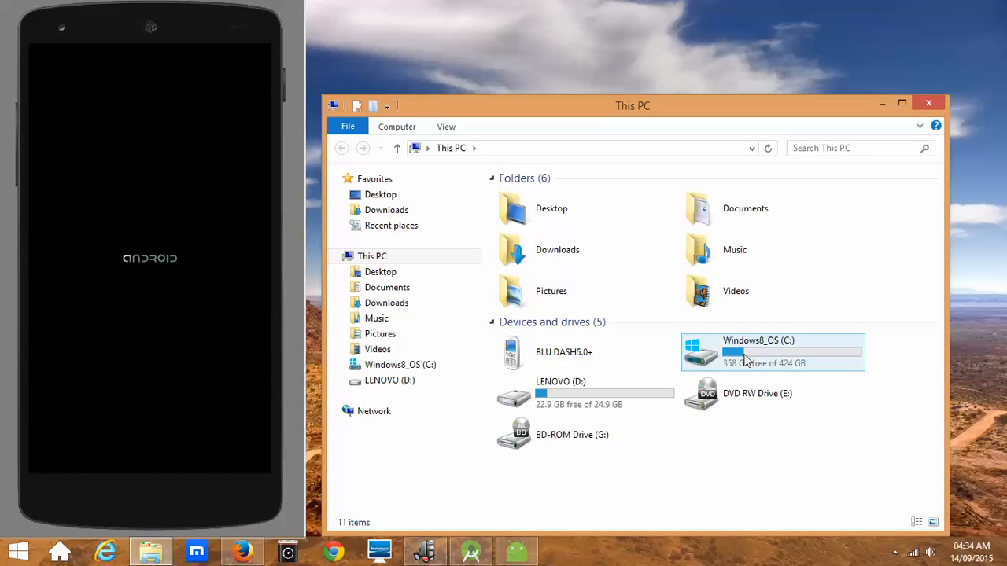
{"action": "double_click", "coordinate": [771, 353]}
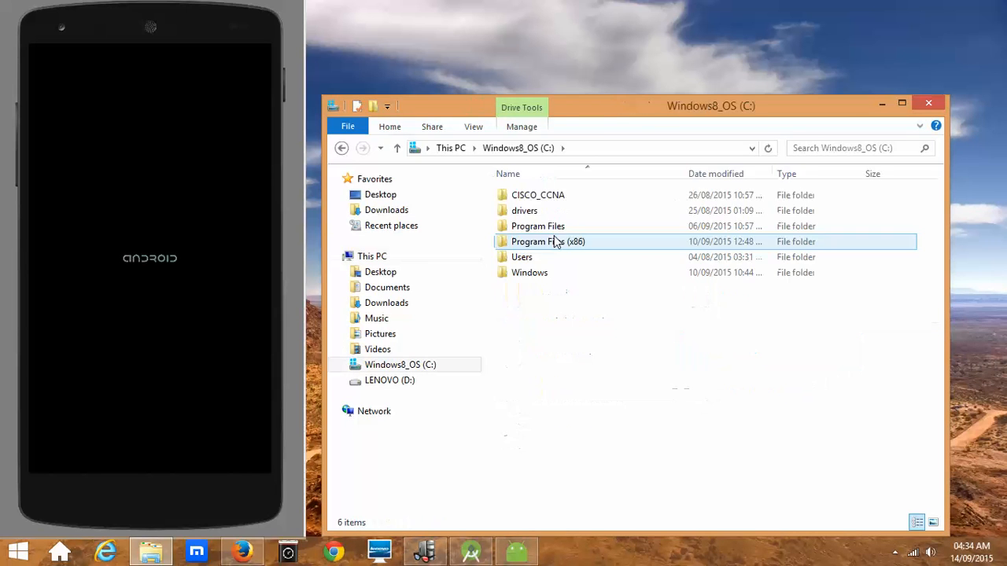
{"action": "double_click", "coordinate": [523, 258]}
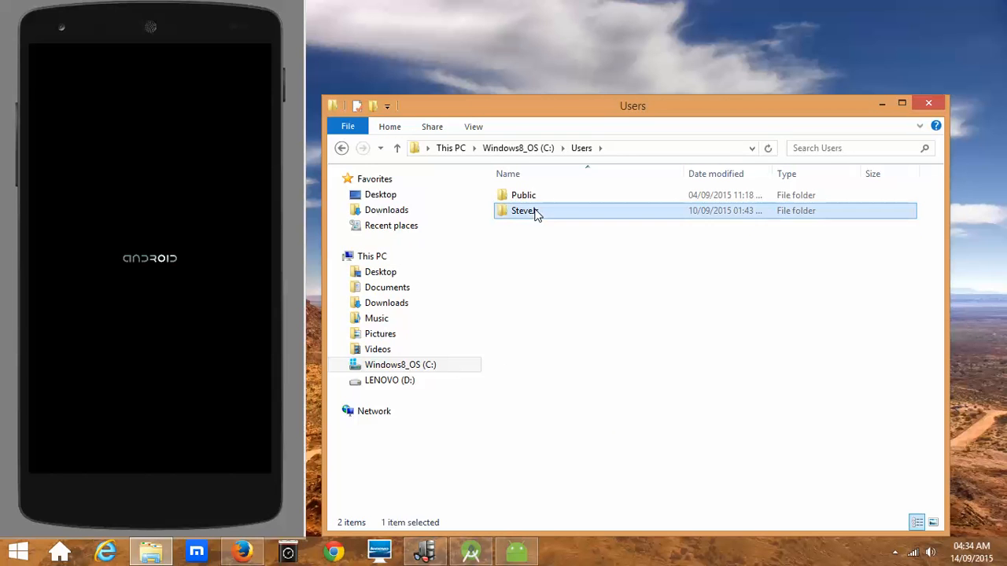
{"action": "double_click", "coordinate": [522, 211]}
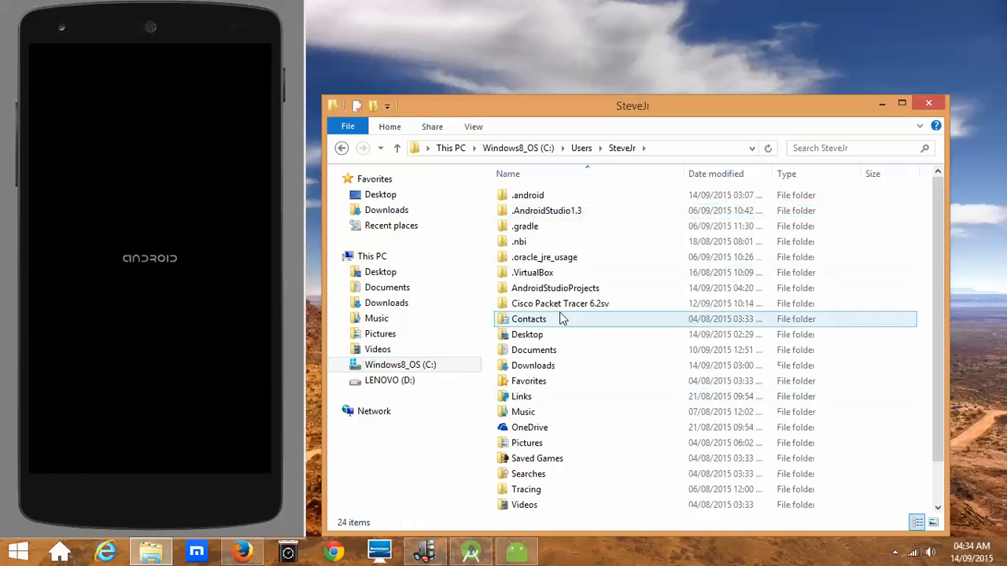
Descend through .android and studio into the installer folder, revealing firstrun.data.
{"action": "left_click", "coordinate": [551, 227]}
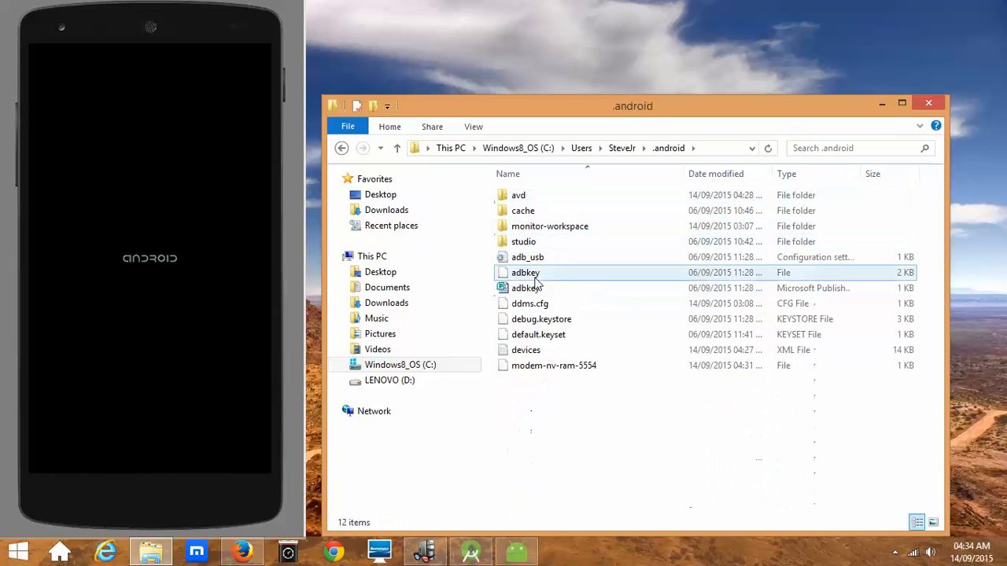
{"action": "double_click", "coordinate": [522, 242]}
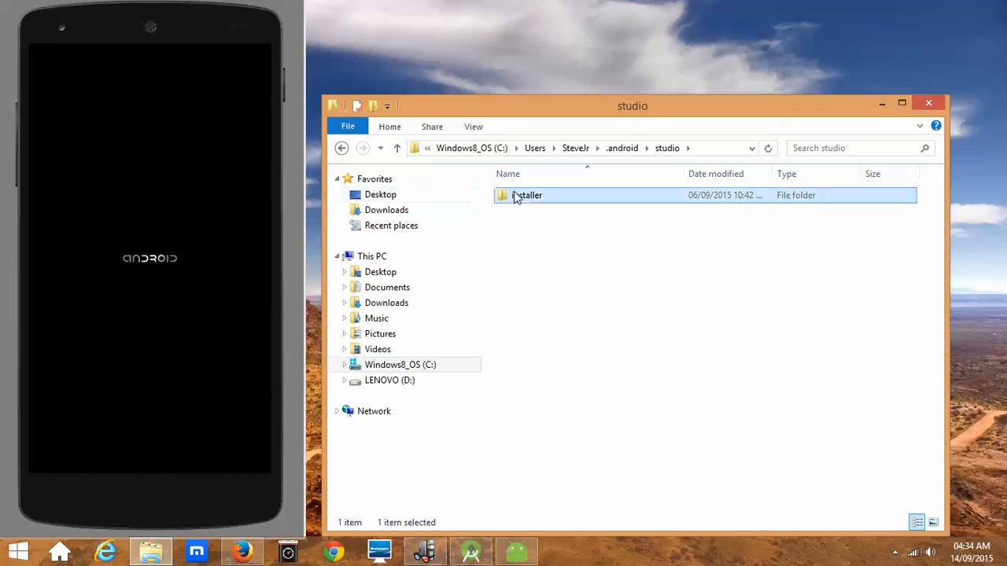
{"action": "double_click", "coordinate": [528, 195]}
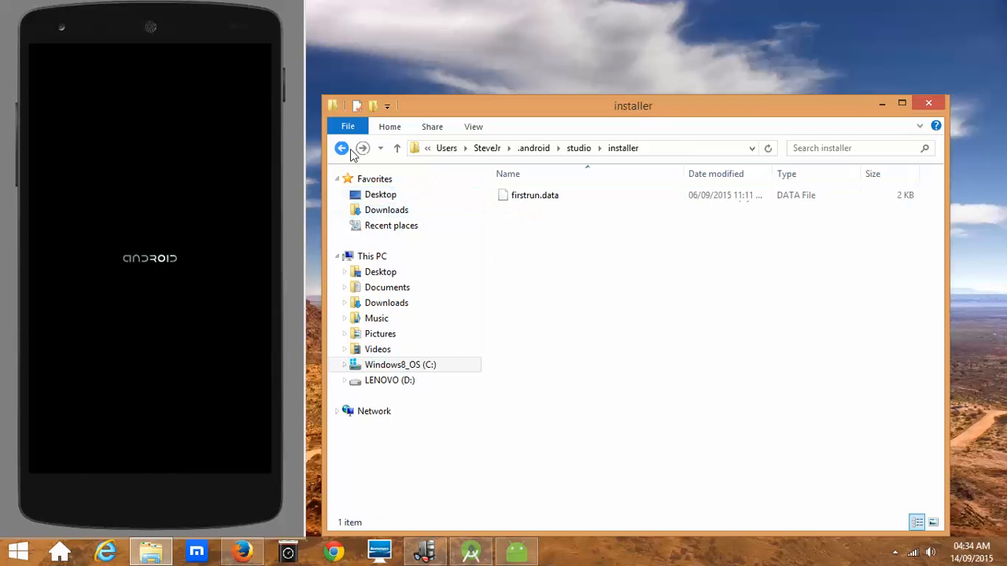